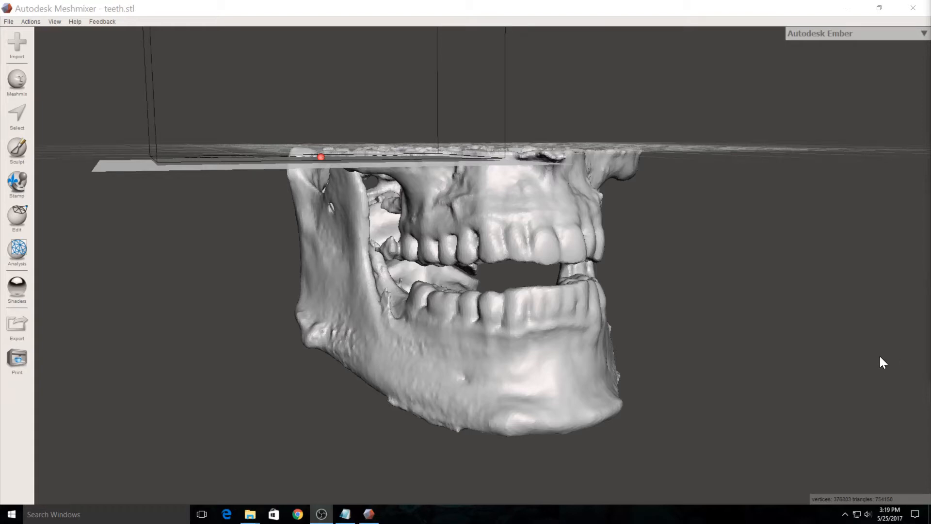
mouse_move(890, 318)
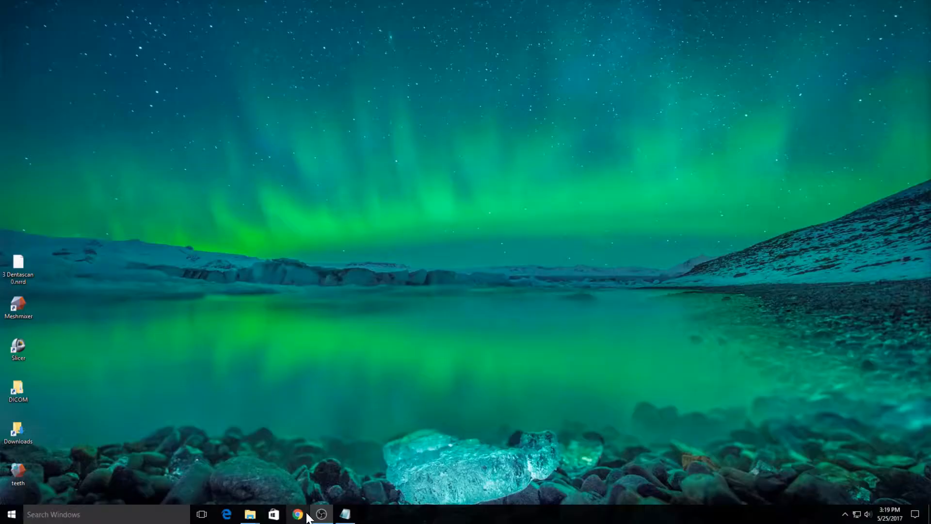
Launch Chrome and load embodi3d.com, glancing through the signed-in home page.
click(298, 514)
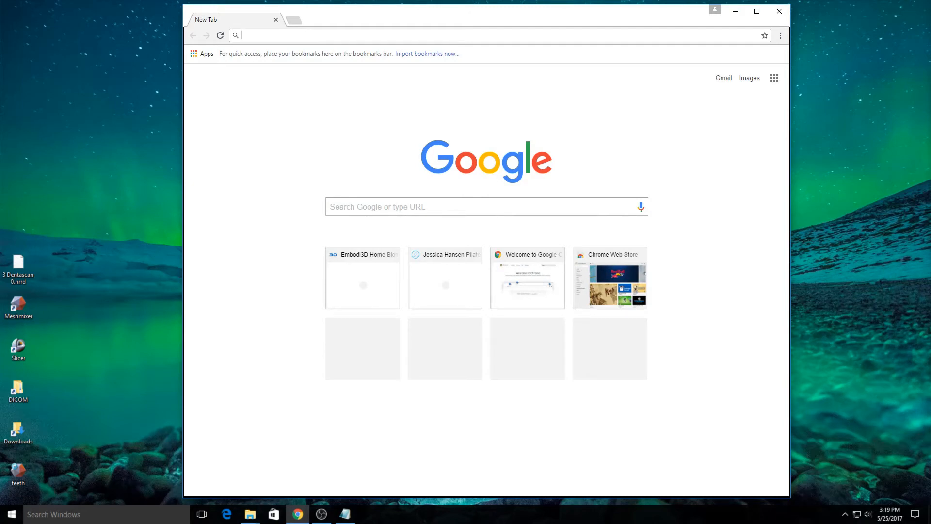
text(embodi3d.com)
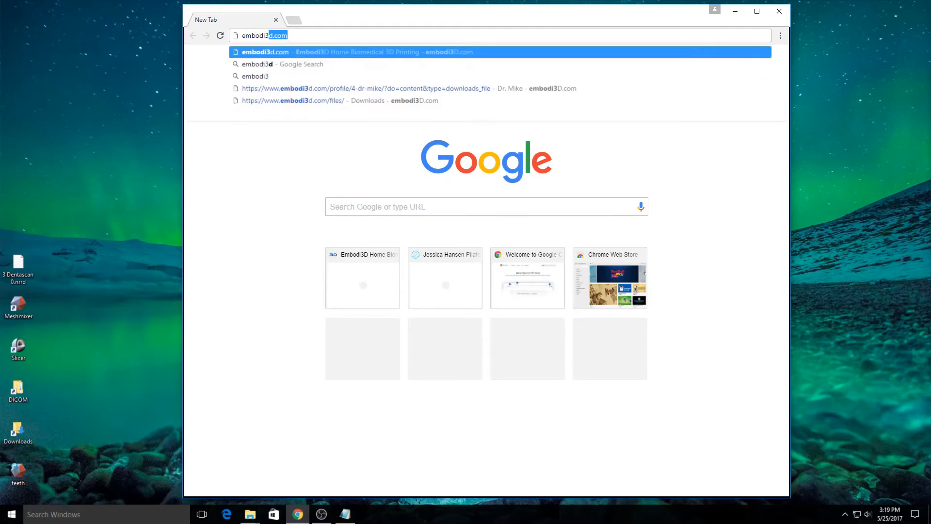
key(Return)
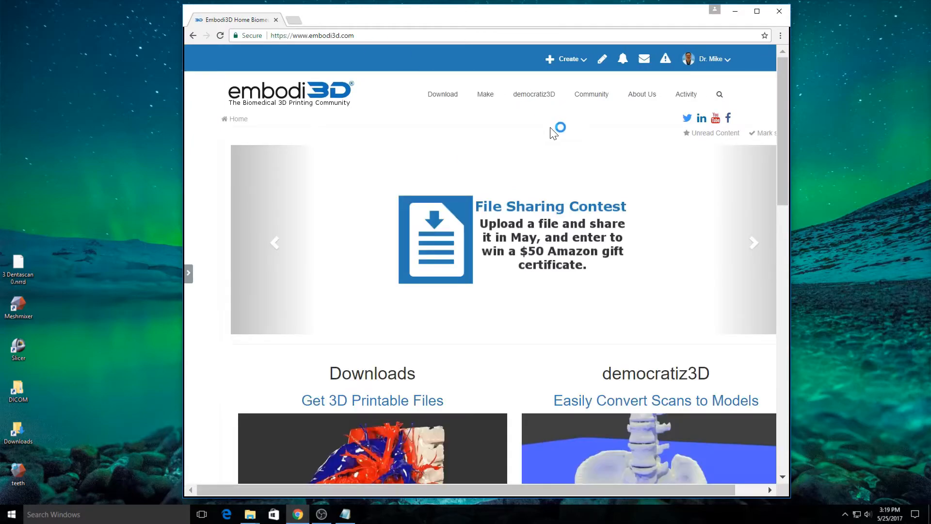
scroll(down, 3)
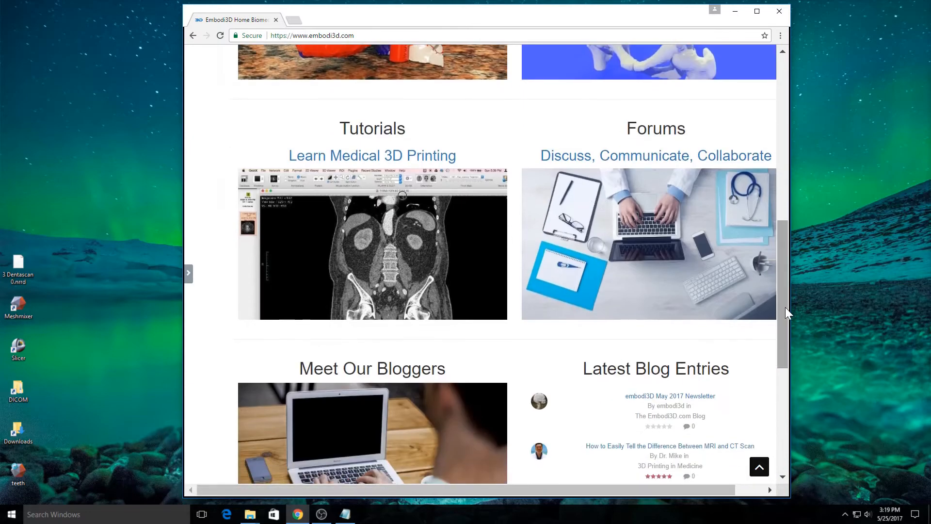
scroll(up, 3)
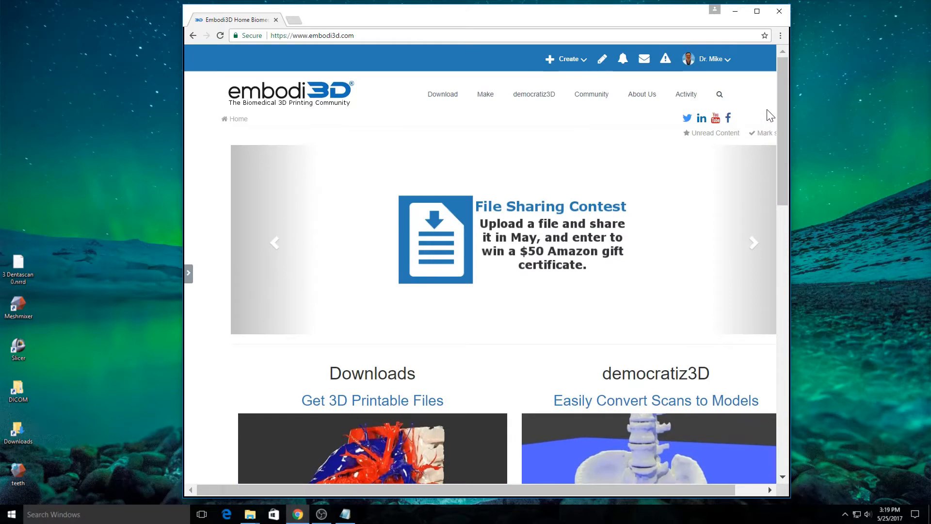
mouse_move(485, 84)
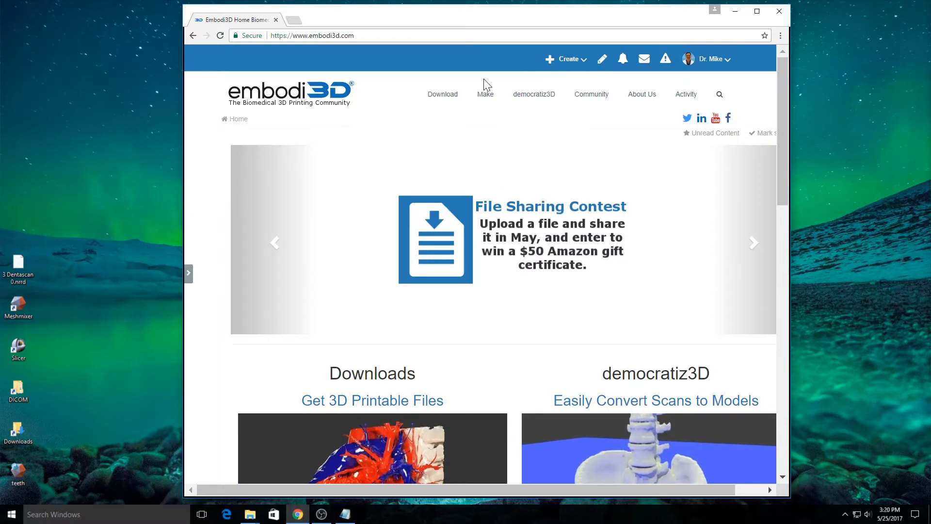
mouse_move(487, 15)
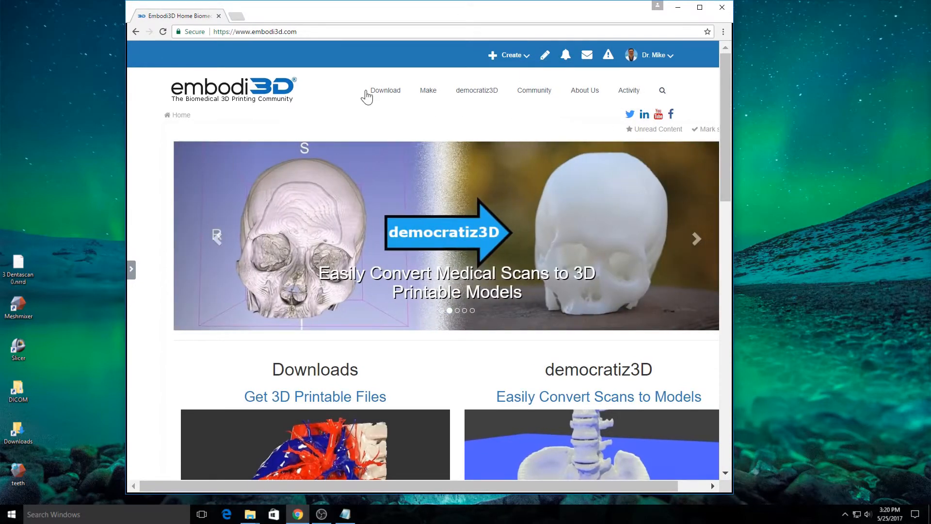
Go to the Downloads section and browse its Categories sidebar (Medical Scan Files, Bones, Muscles).
click(385, 90)
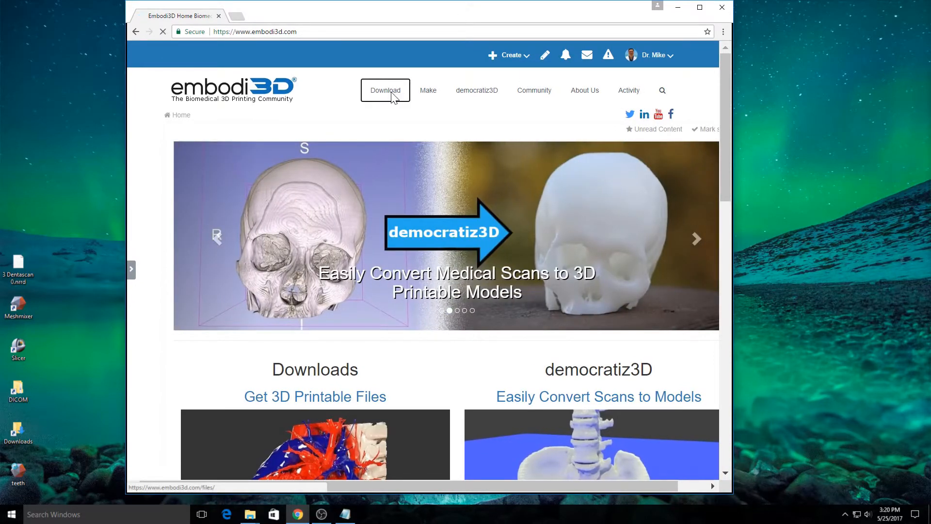
click(385, 89)
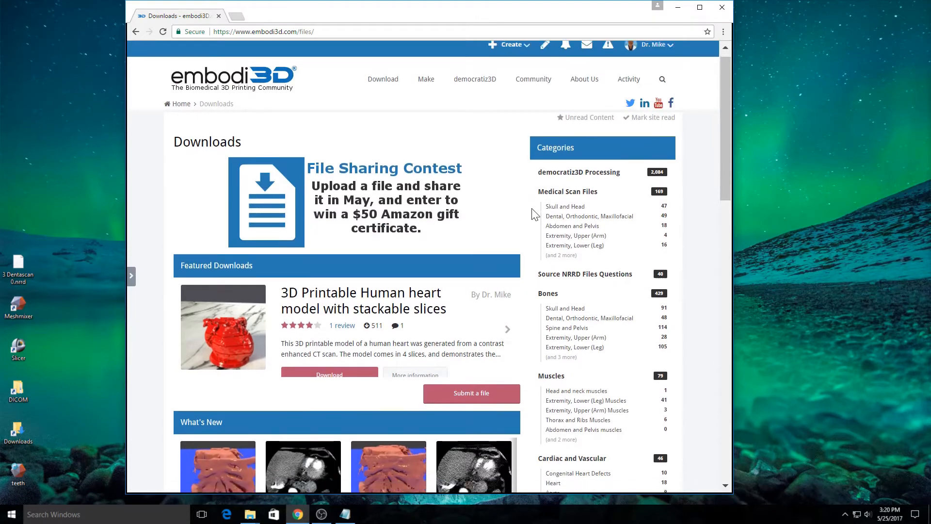
scroll(down, 3)
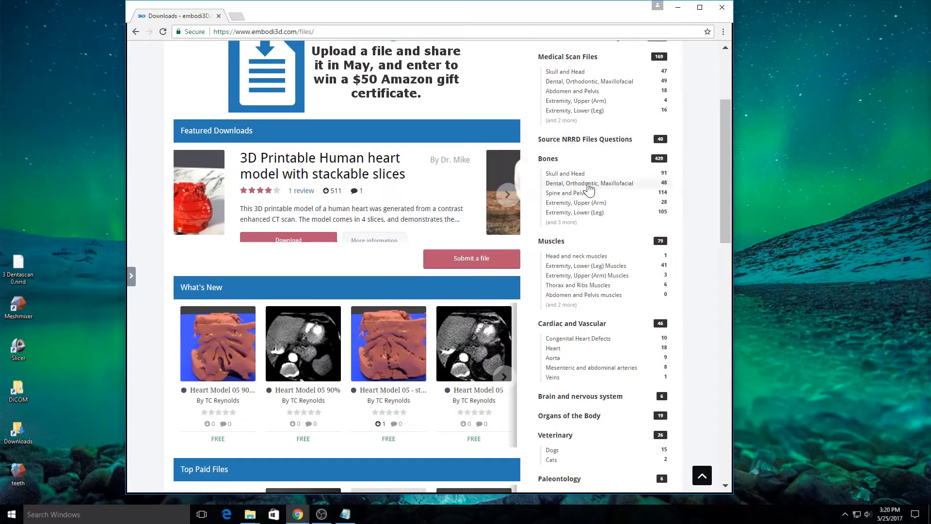
scroll(down, 3)
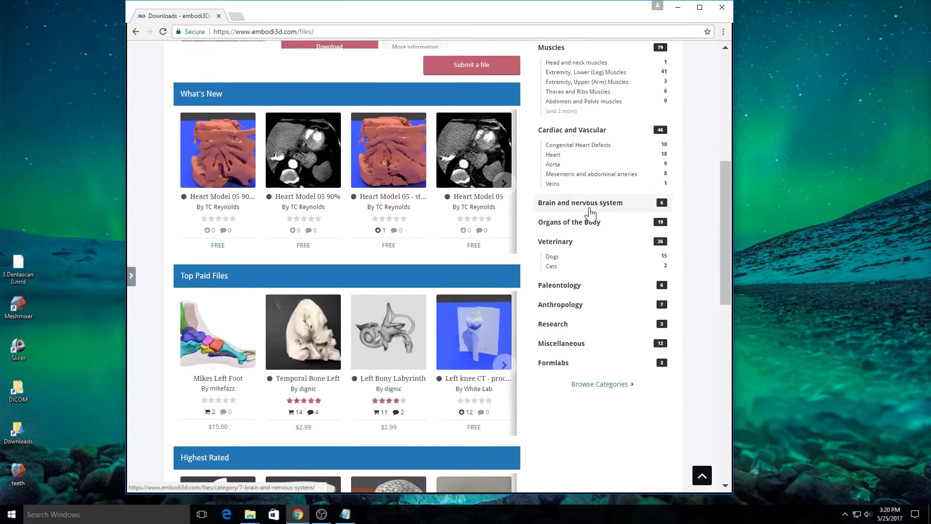
scroll(up, 3)
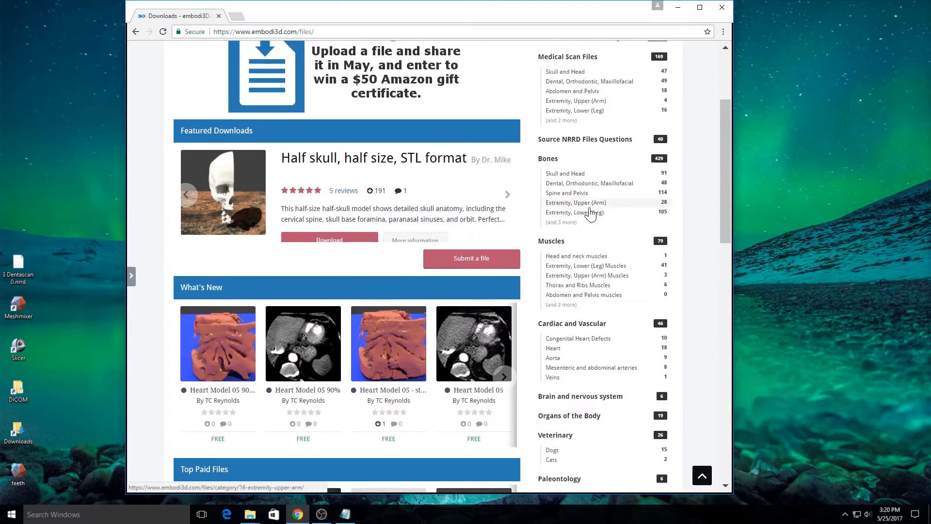
scroll(down, 3)
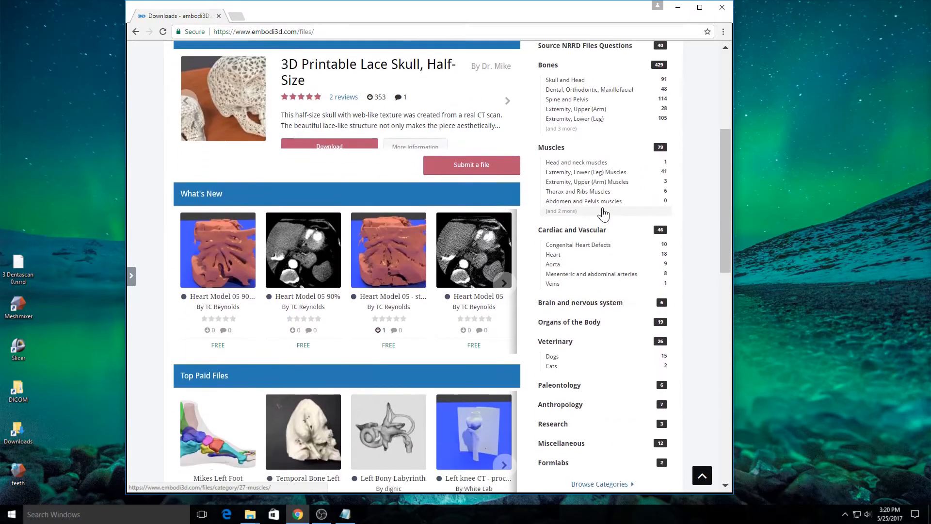
scroll(up, 3)
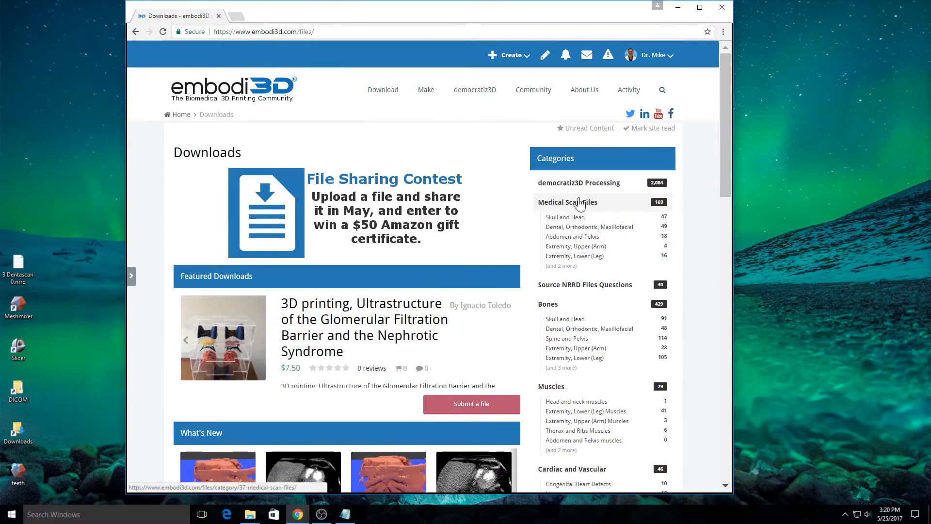
mouse_move(589, 227)
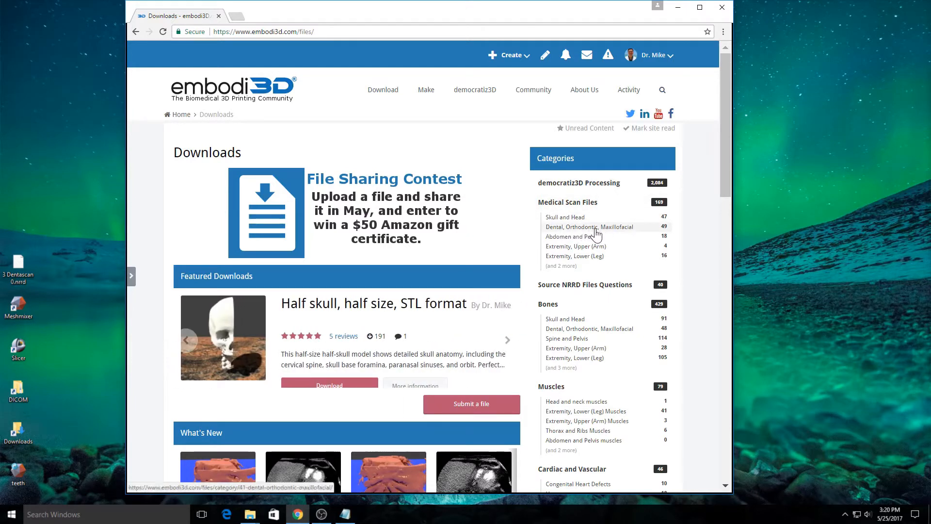
Enter the Dental, Orthodontic, Maxillofacial category and bring up the openbiteupdated jaw CT file page.
click(589, 227)
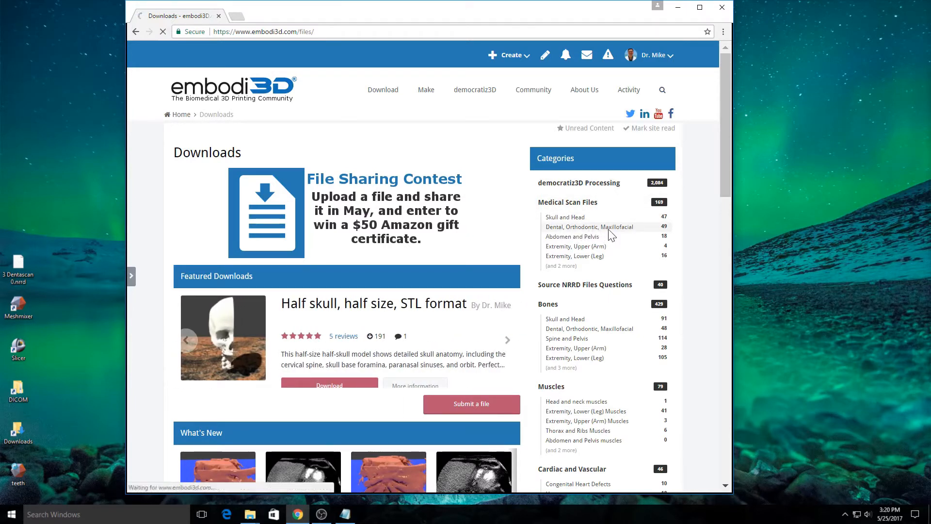
click(589, 227)
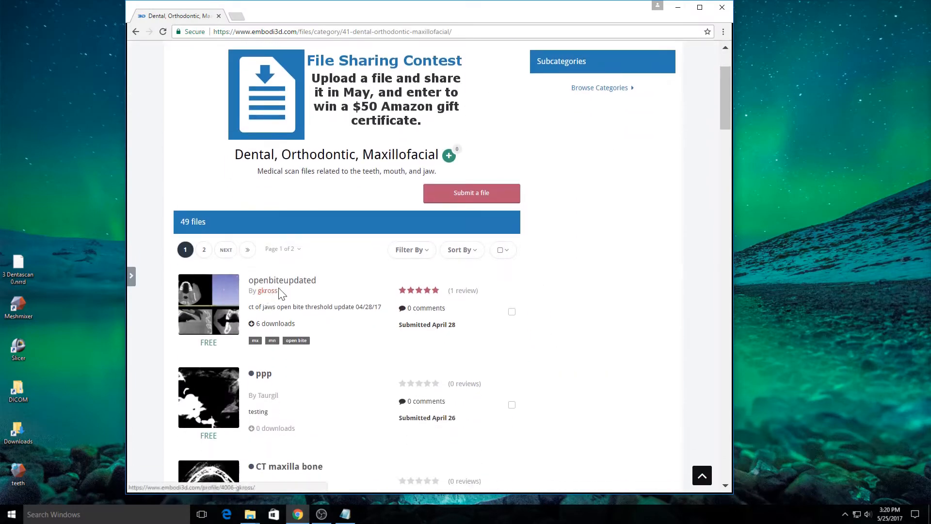
mouse_move(283, 279)
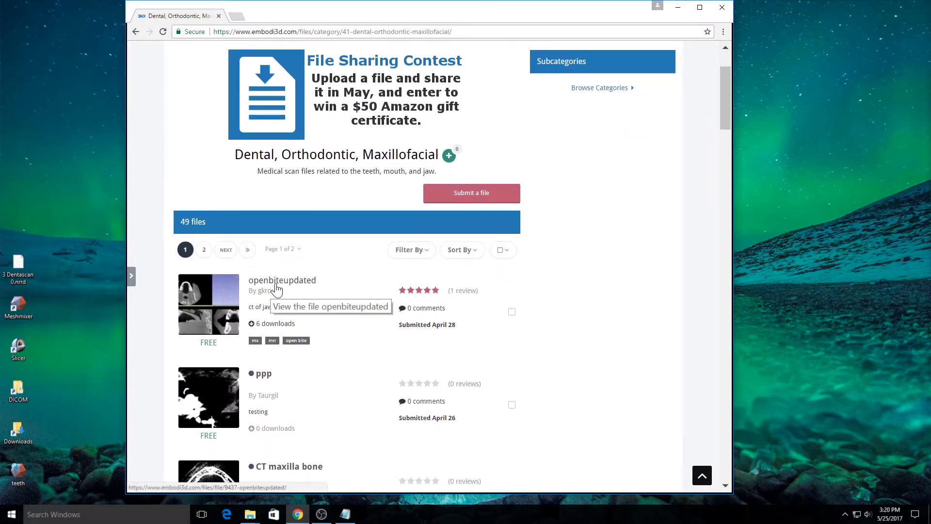
mouse_move(308, 295)
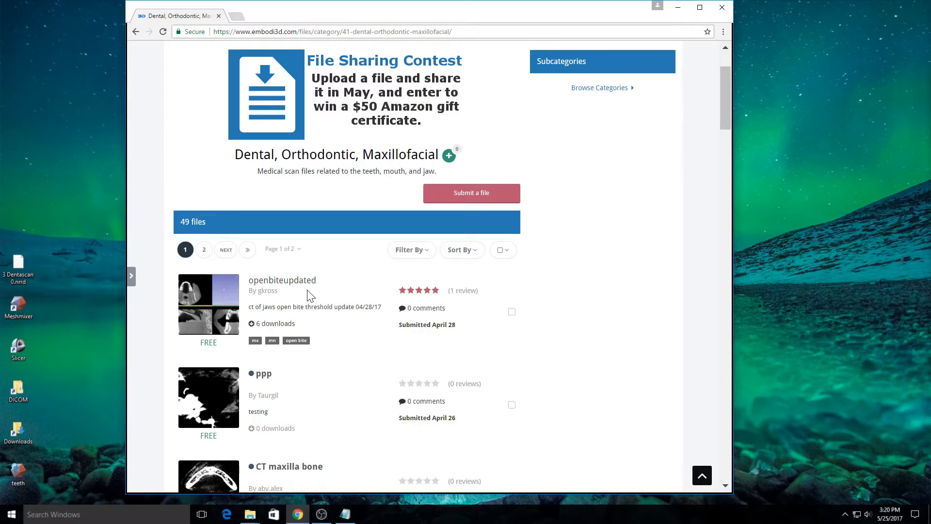
mouse_move(267, 291)
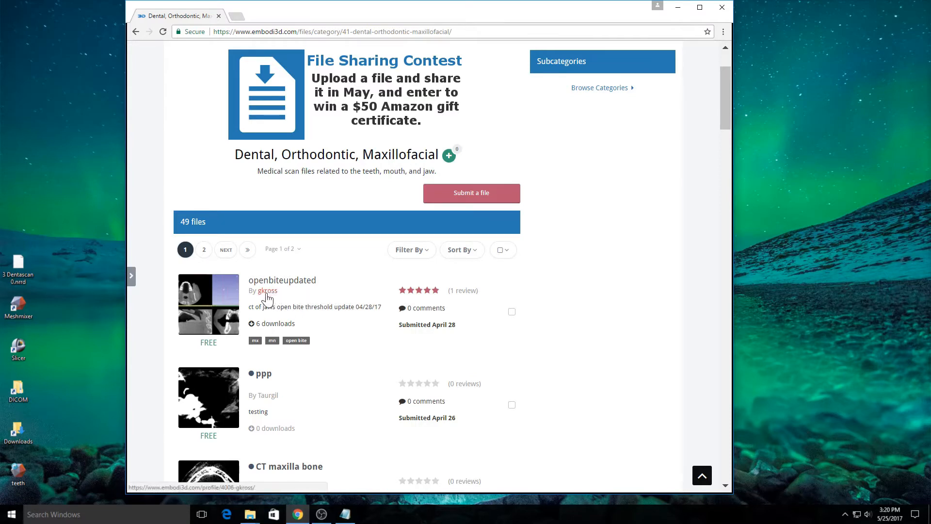
mouse_move(268, 290)
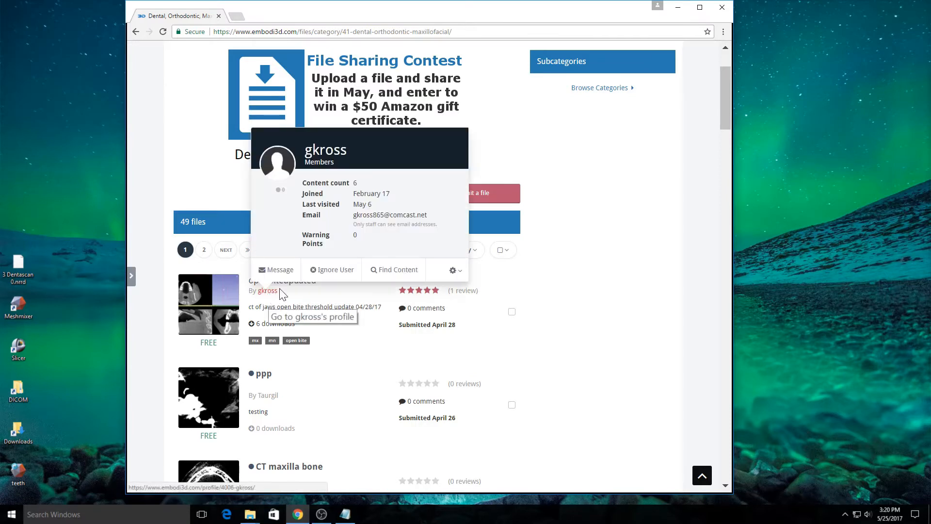
click(282, 279)
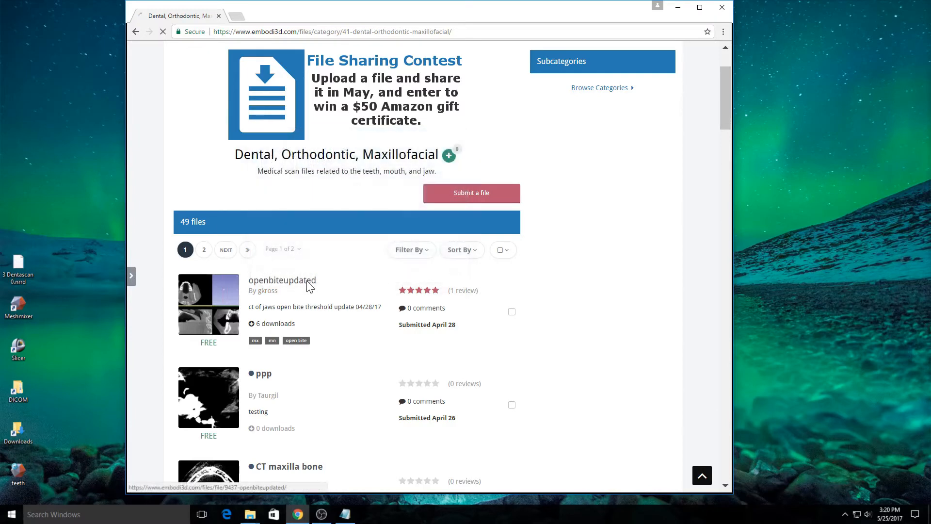
click(283, 279)
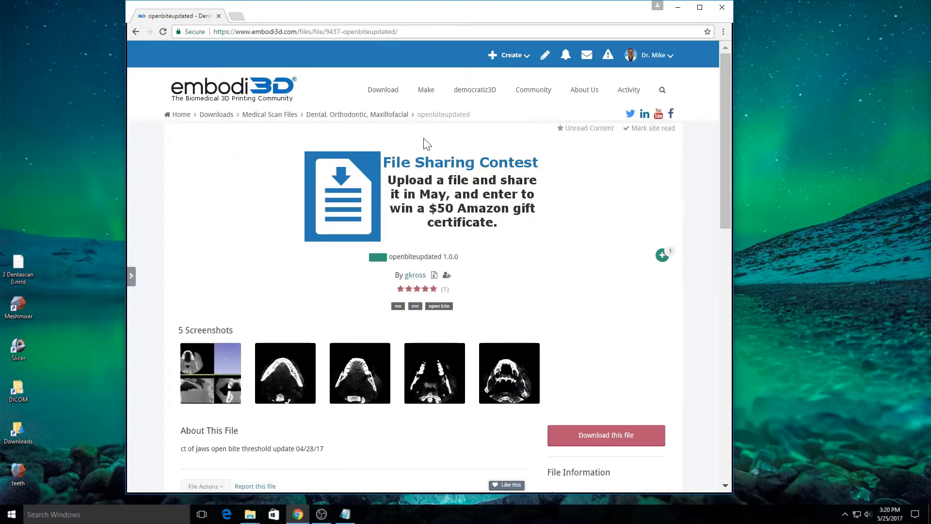
scroll(down, 3)
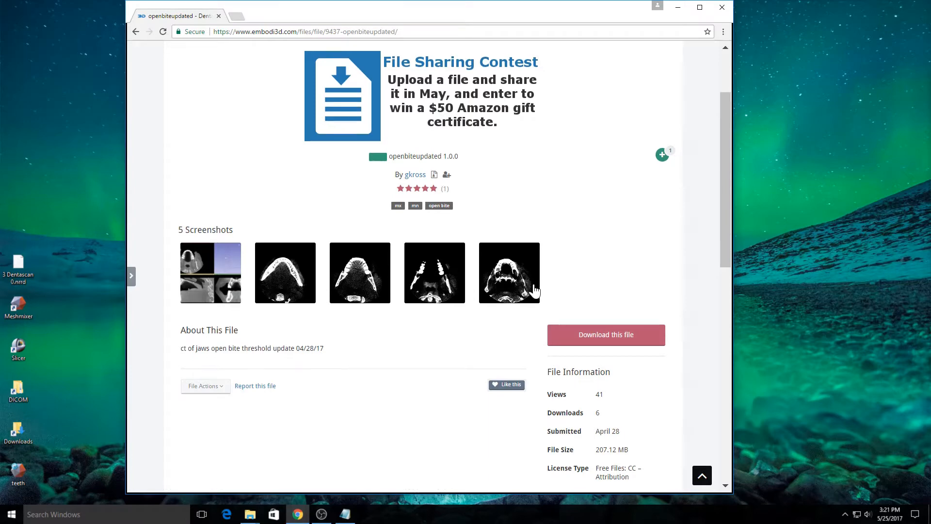
Download the openbiteupdated scan, accepting the terms, and enlarge its first screenshot.
click(605, 334)
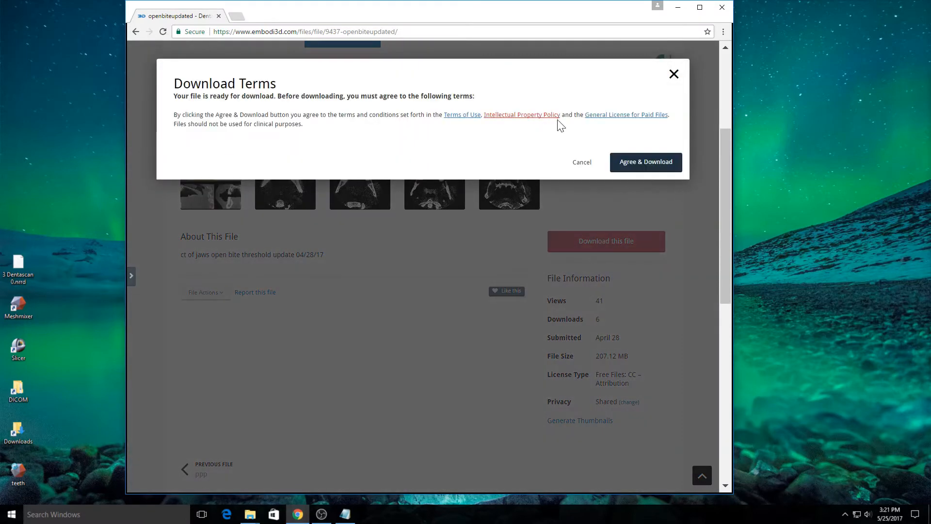
click(645, 162)
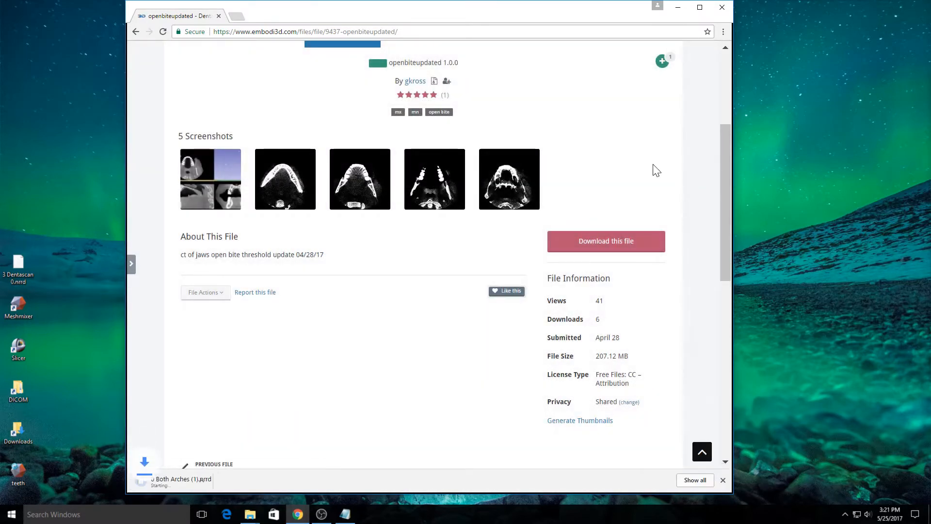
click(211, 178)
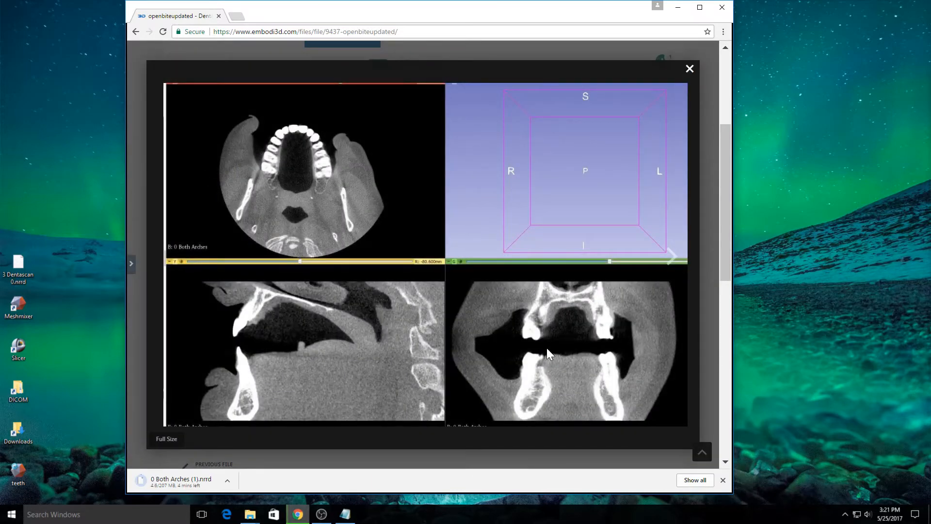
mouse_move(256, 371)
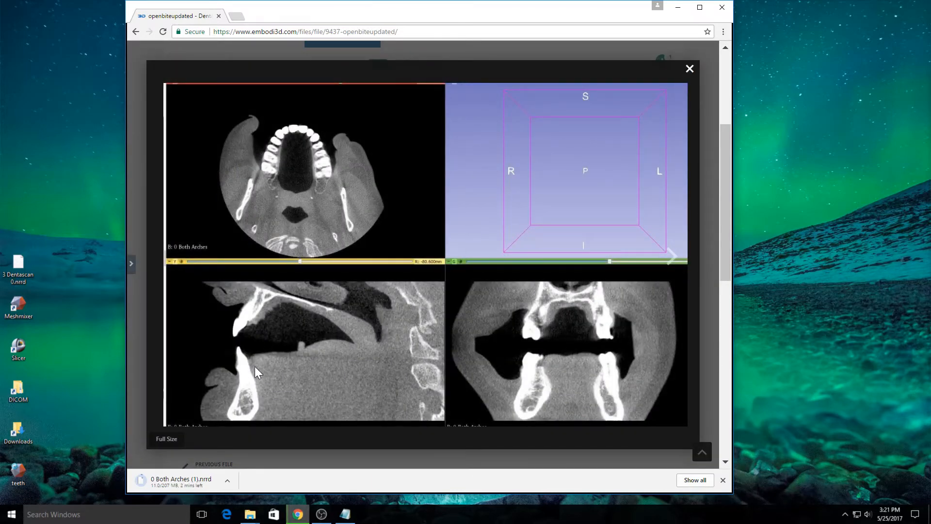
mouse_move(280, 165)
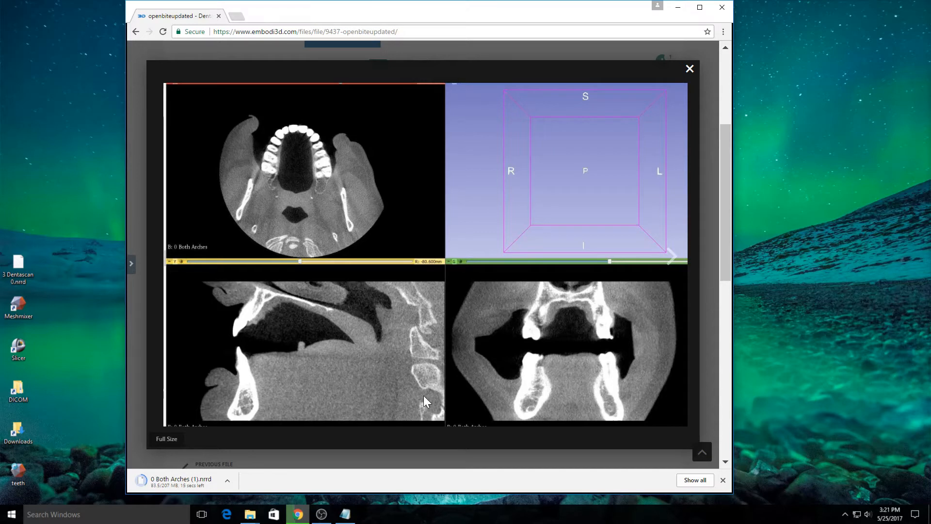
mouse_move(403, 301)
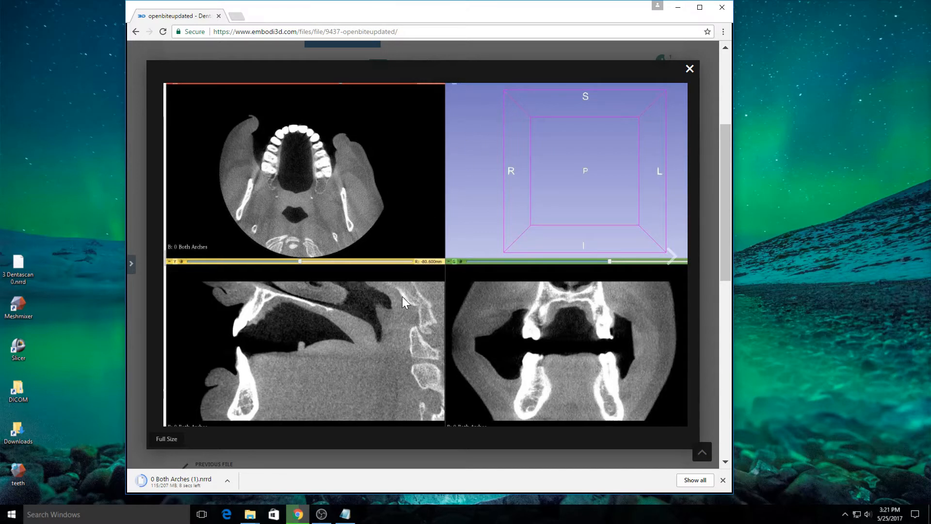
mouse_move(530, 226)
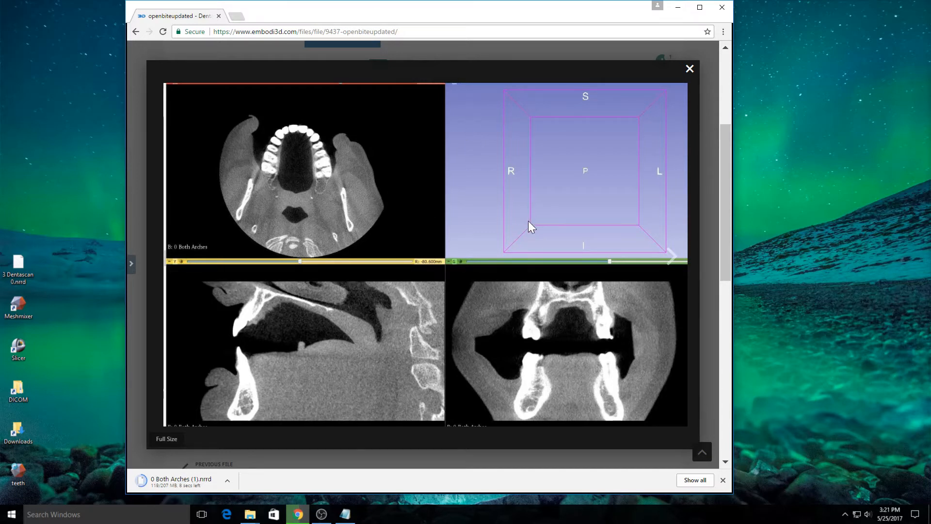
mouse_move(689, 69)
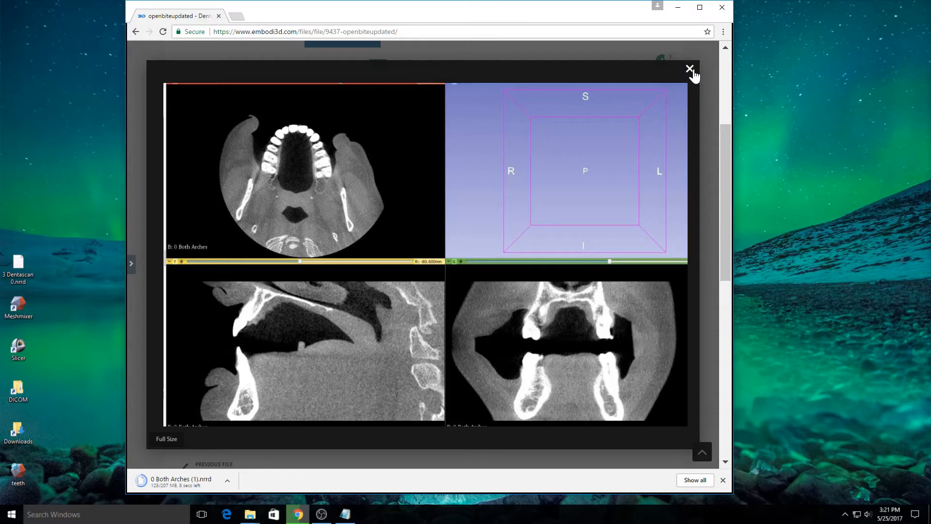
Close the enlarged screenshot and return to the top of the file page as the download finishes.
click(690, 69)
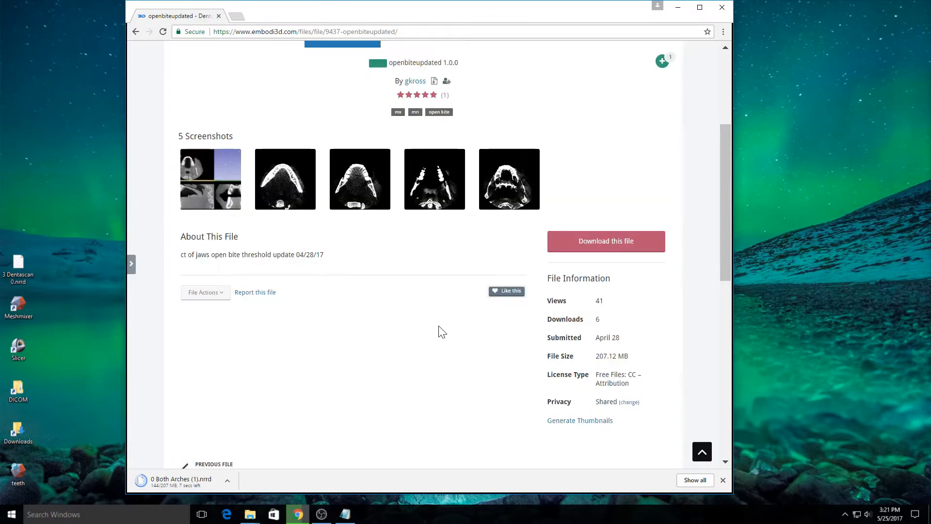
scroll(up, 3)
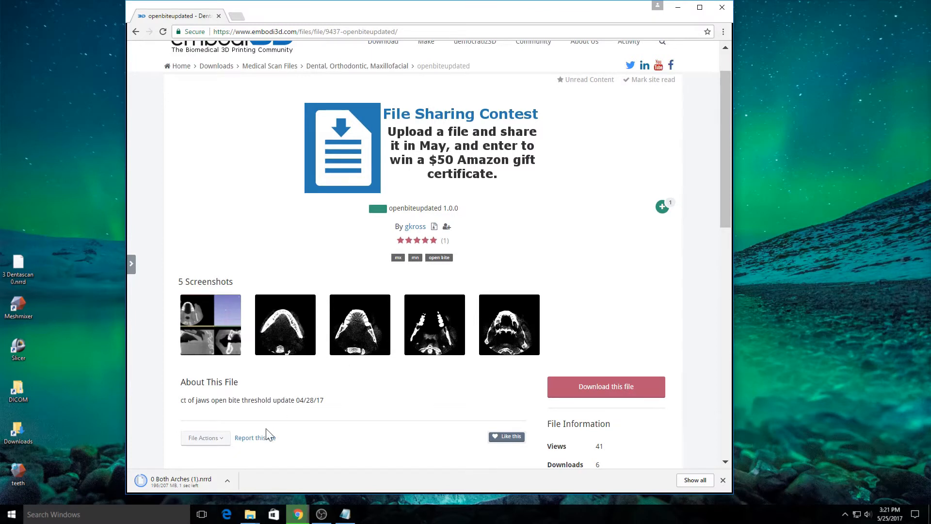
click(227, 481)
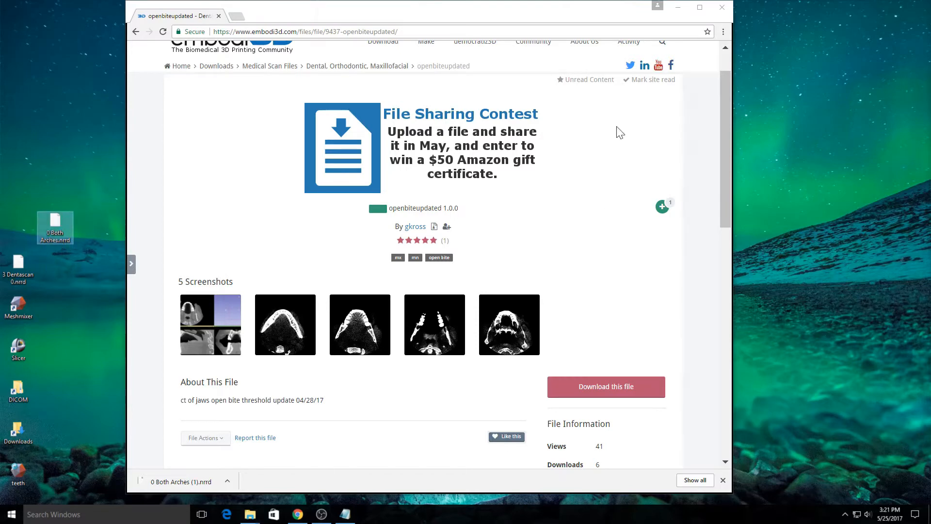
Minimize Chrome, launch 3D Slicer from its desktop shortcut, then bring the browser back up.
click(721, 7)
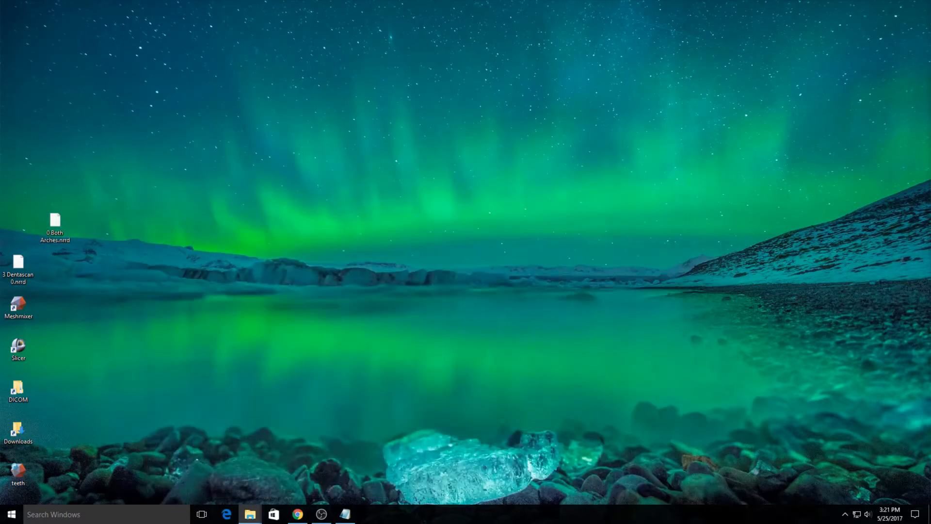
mouse_move(71, 329)
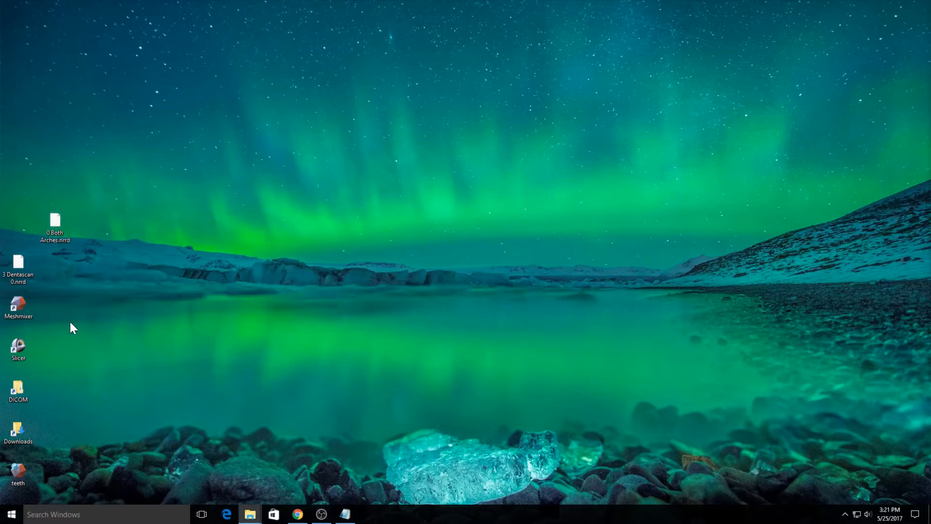
double_click(19, 350)
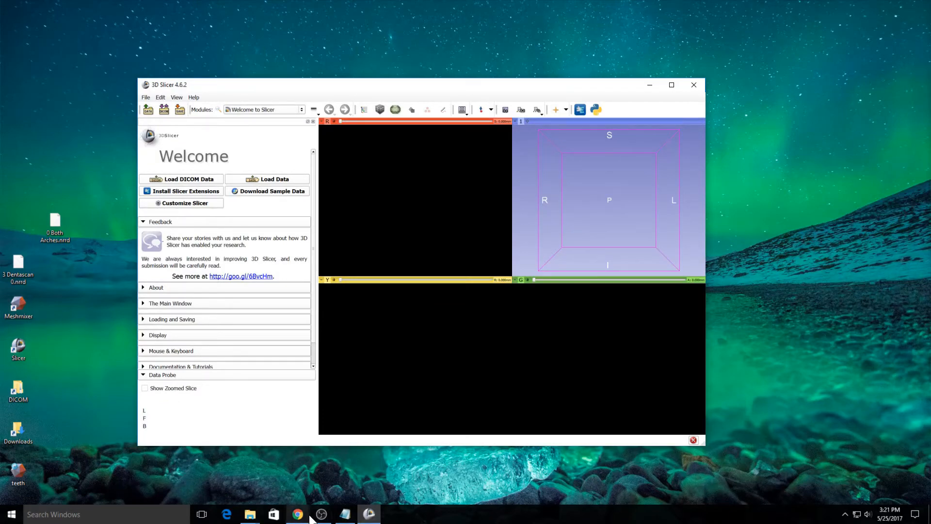
click(298, 514)
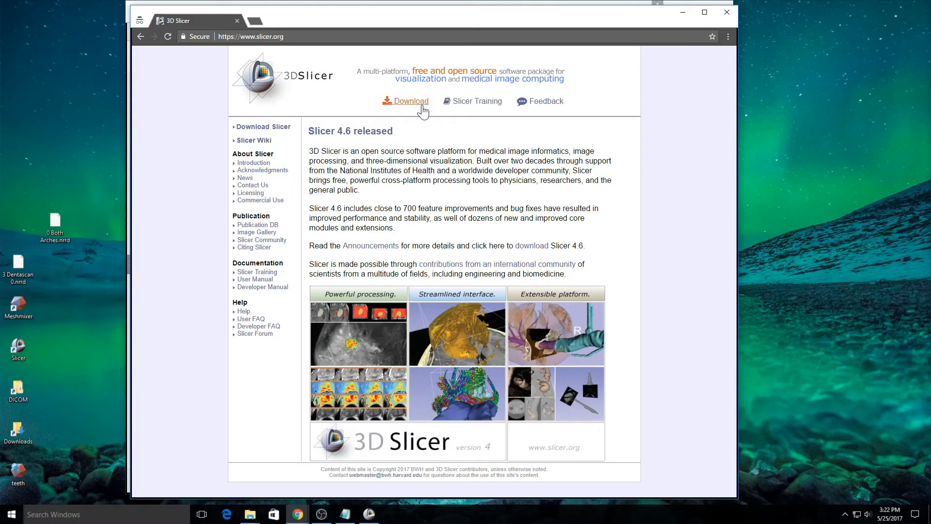
Visit the slicer.org Download page listing the Slicer 4.6.2 stable installers.
click(410, 101)
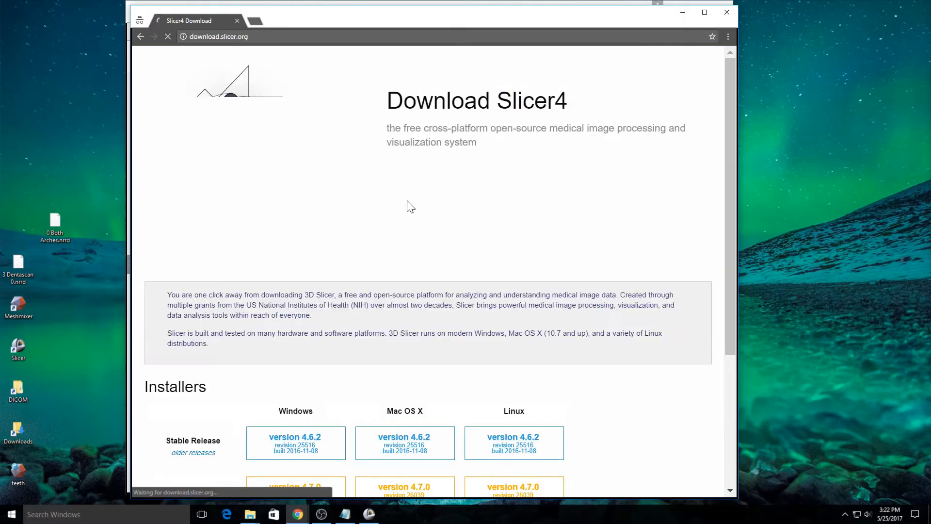
scroll(down, 3)
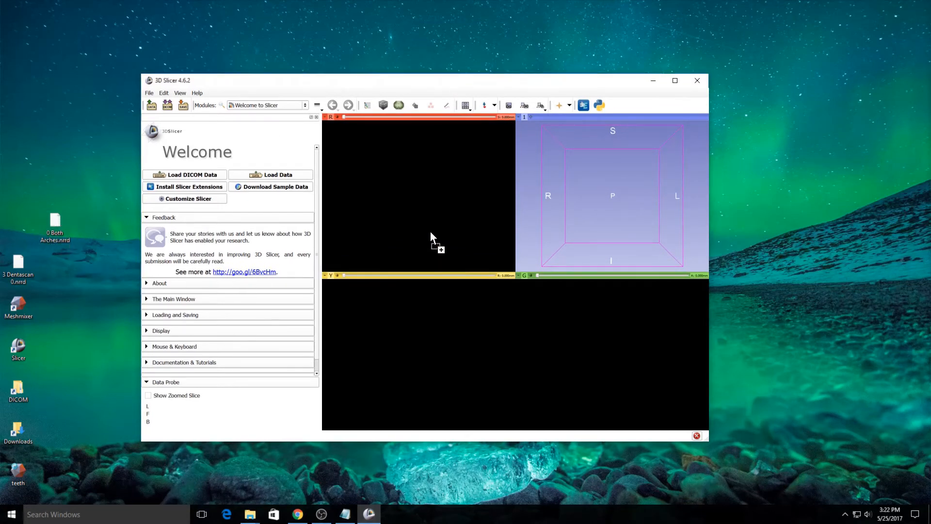
mouse_move(567, 342)
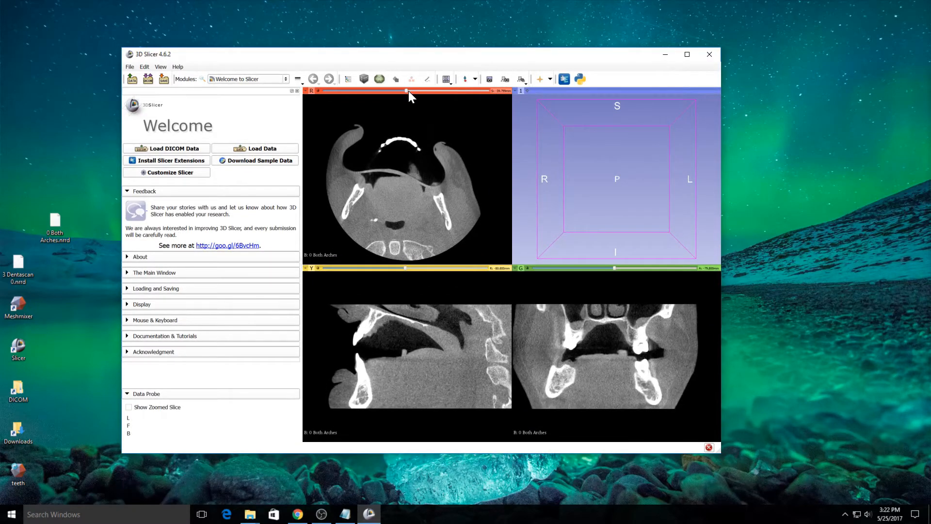
mouse_move(407, 97)
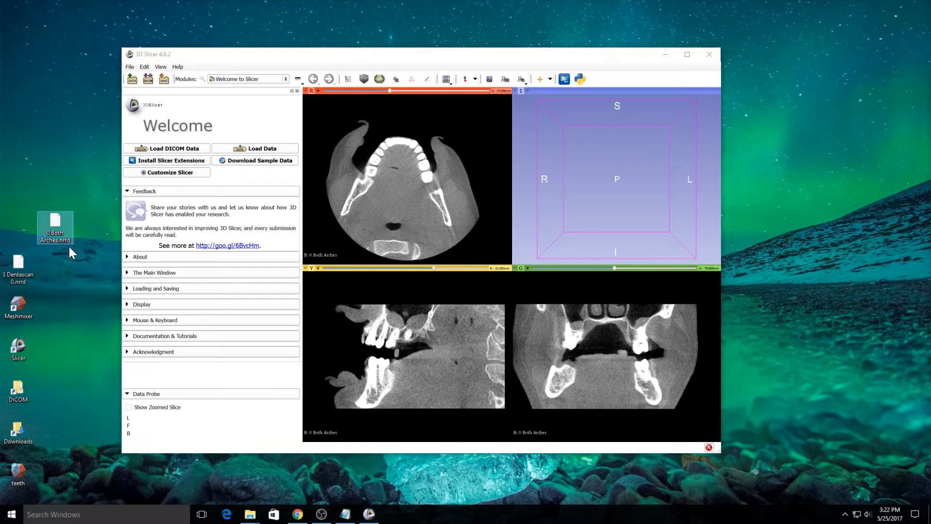
mouse_move(113, 245)
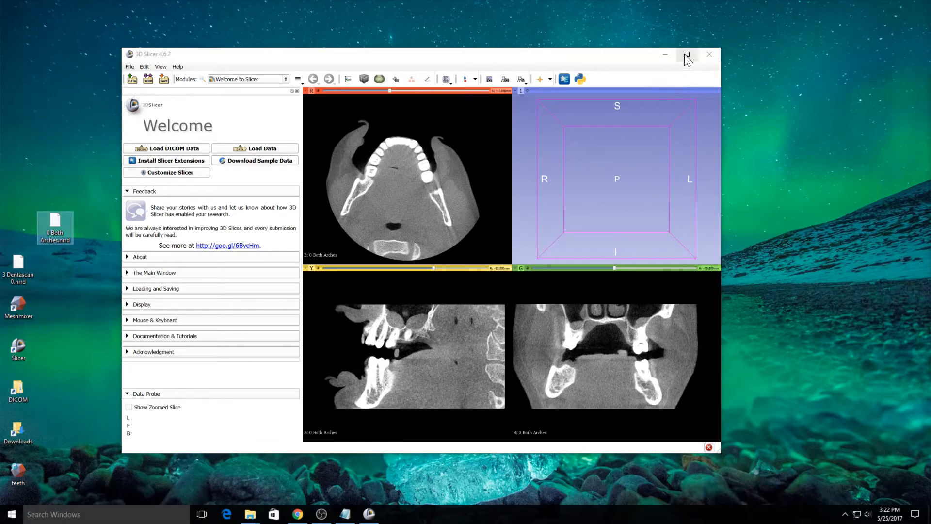
Exit 3D Slicer discarding scene modifications and return to the embodi3D browser window.
click(708, 54)
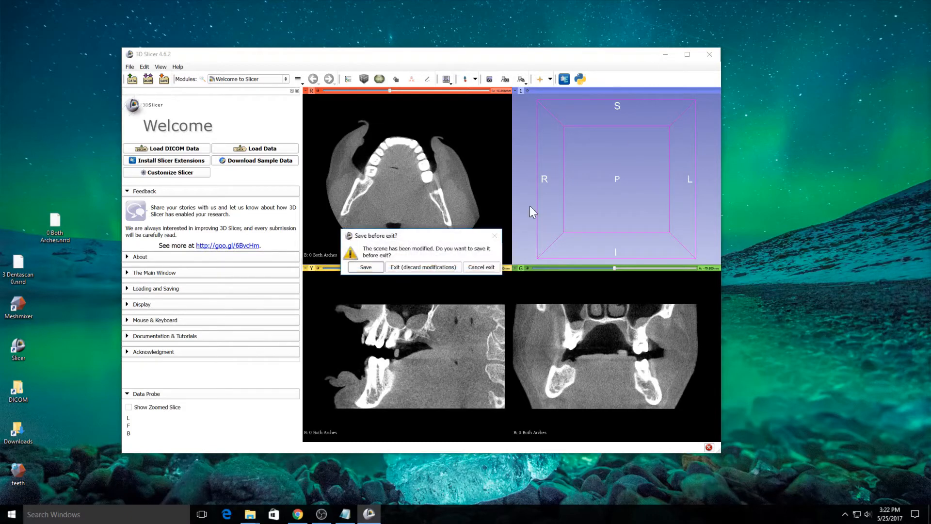
click(423, 267)
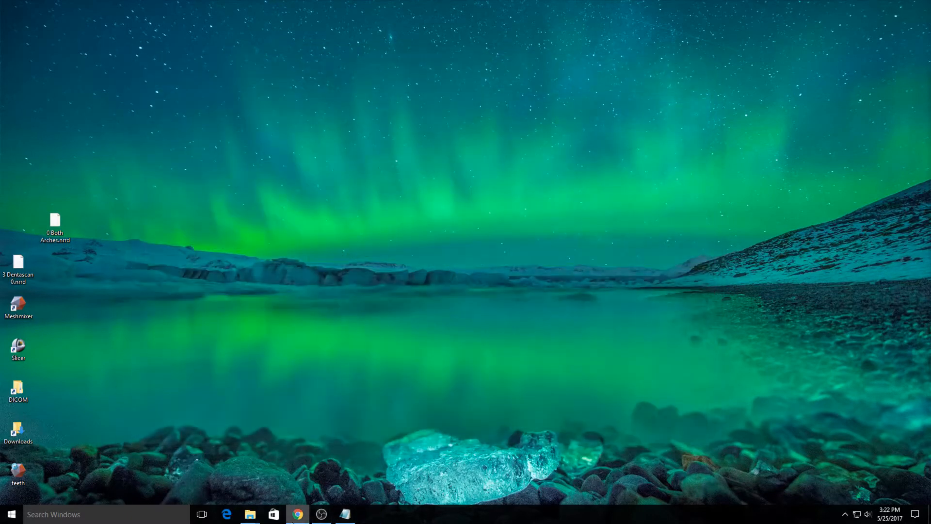
click(297, 514)
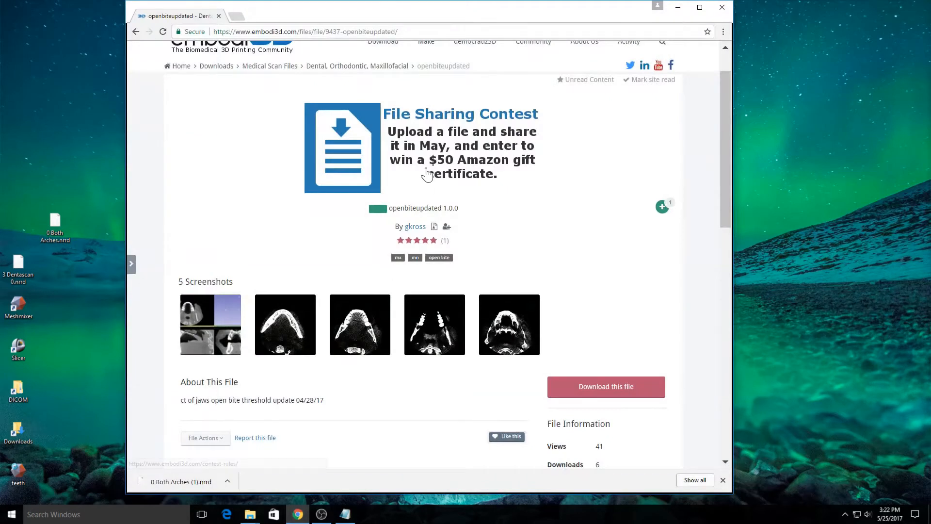
scroll(up, 3)
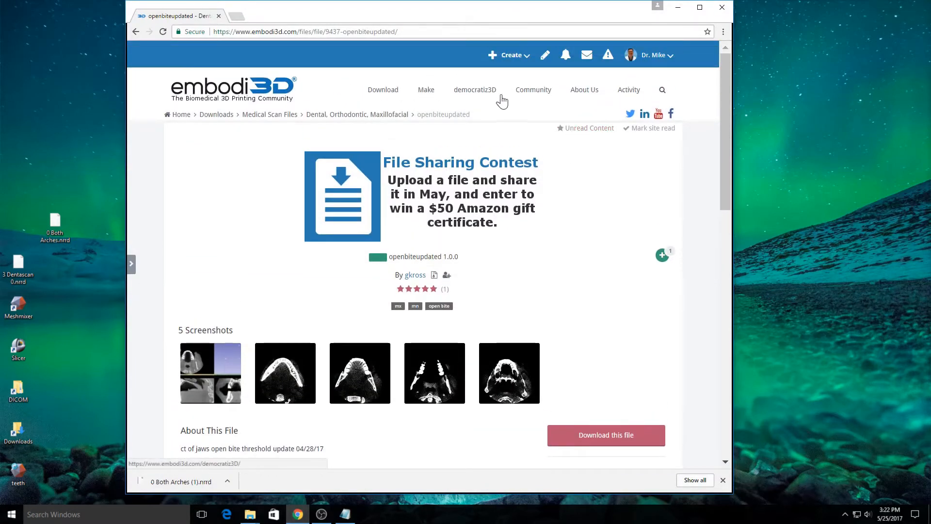
Launch the democratiz3D processing app from the democratiz3D menu to start a new submission.
click(475, 89)
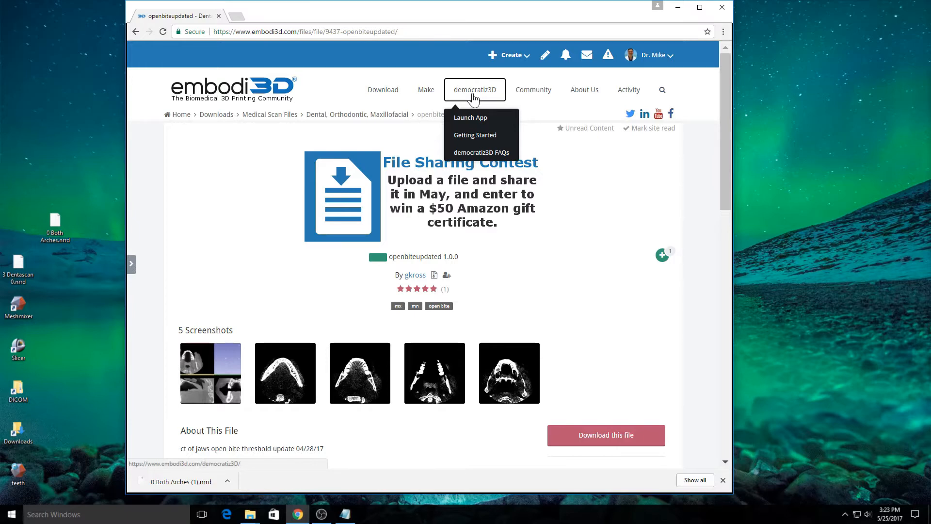
mouse_move(478, 104)
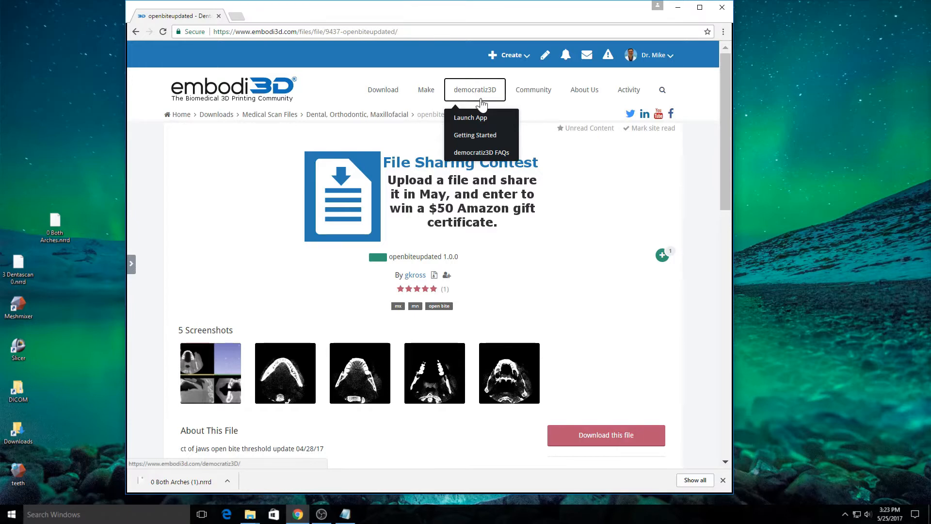
click(470, 117)
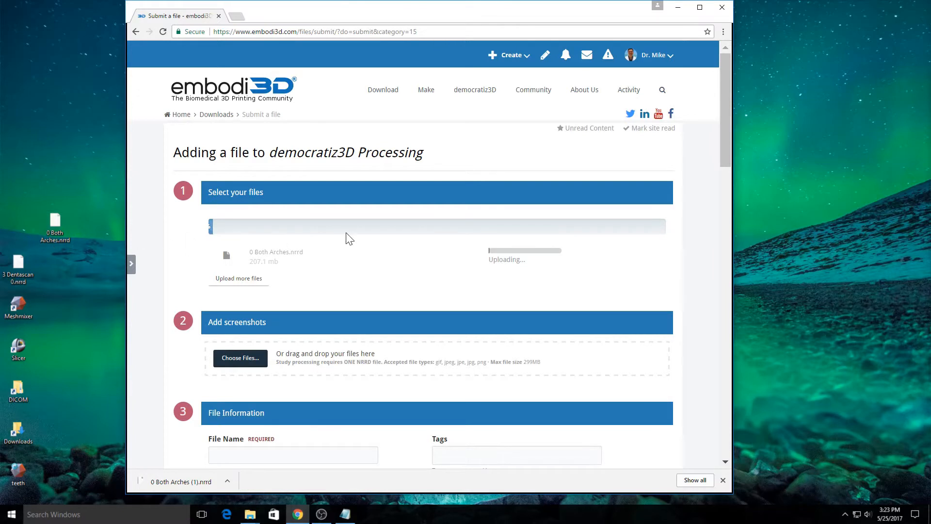
scroll(down, 3)
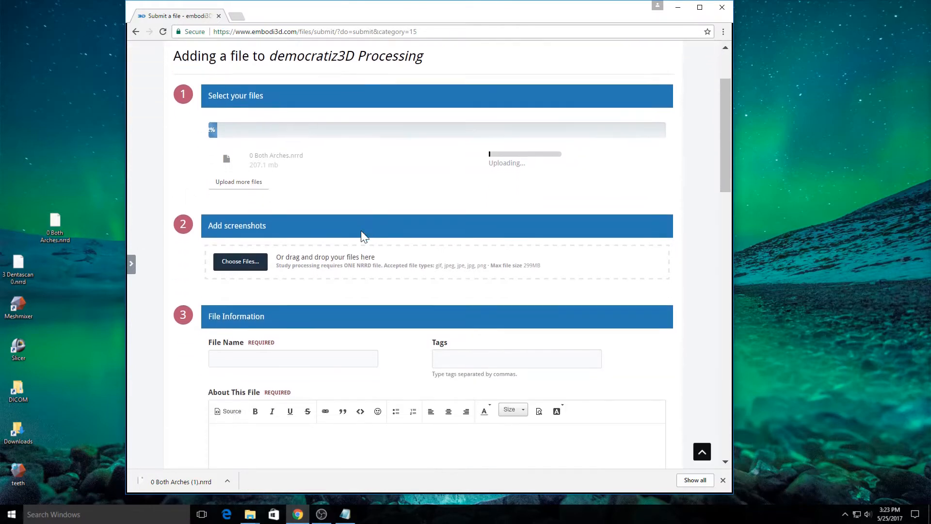
scroll(down, 3)
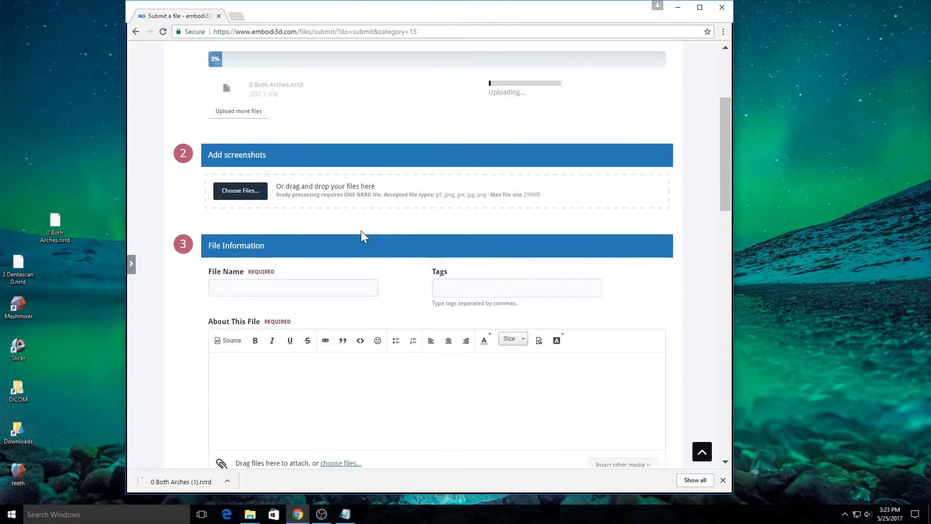
scroll(down, 3)
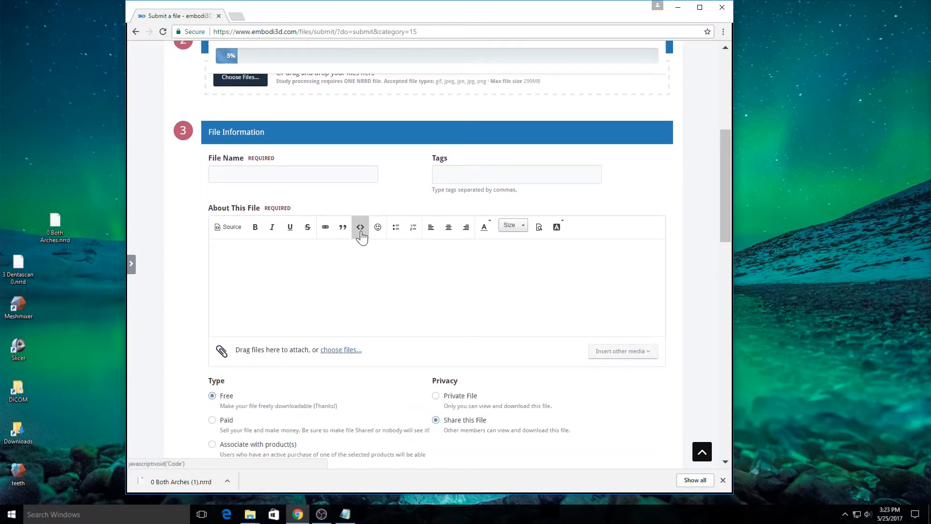
scroll(down, 3)
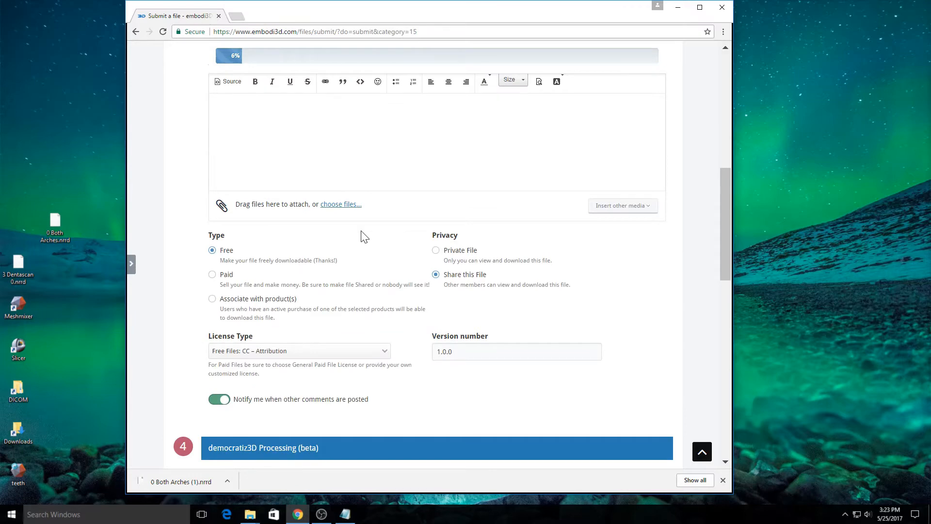
scroll(up, 3)
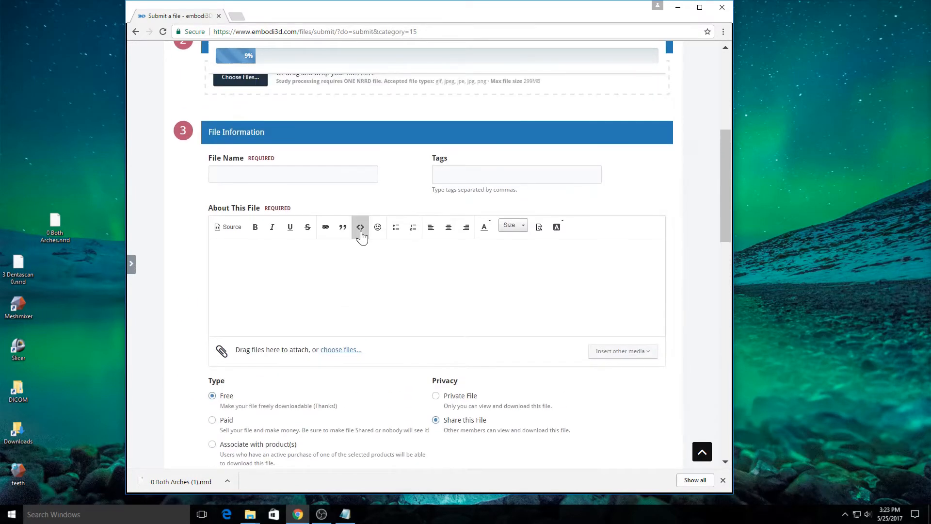
scroll(down, 3)
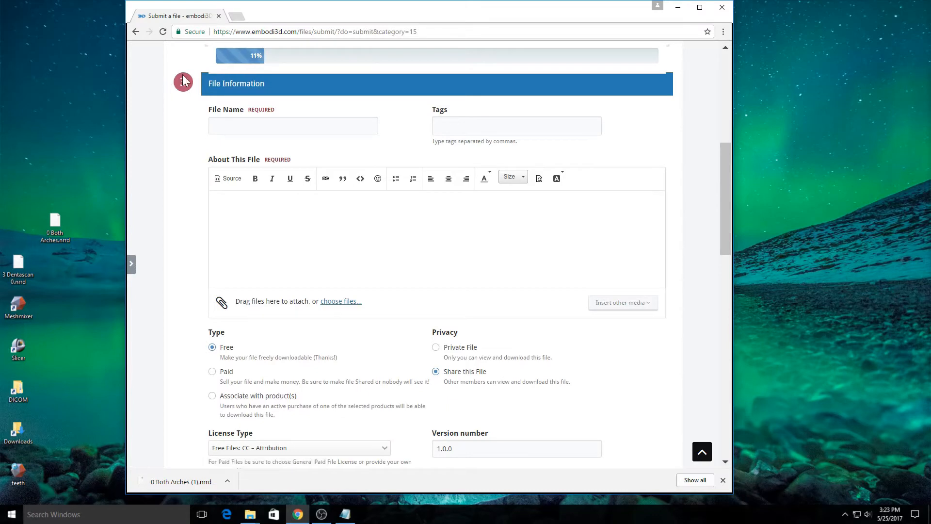
mouse_move(202, 348)
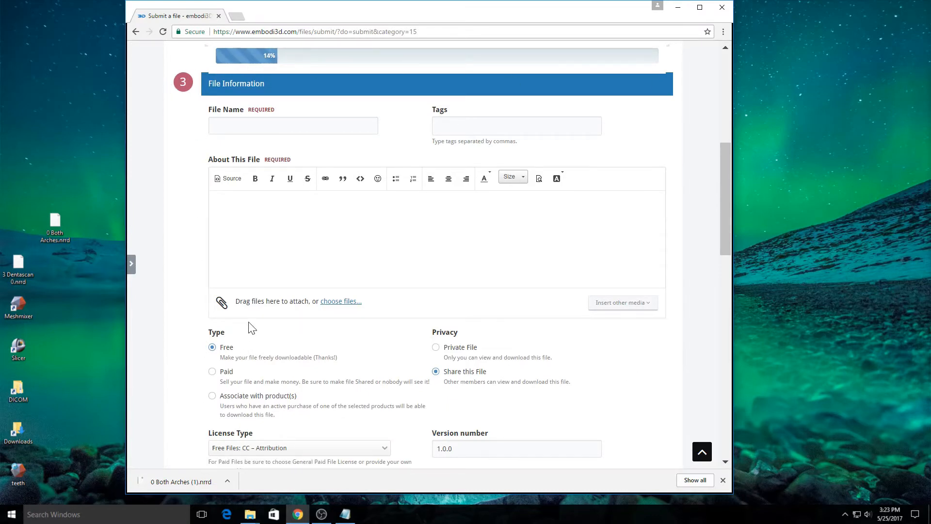
Name the submission 'Dental tutorial 3D printable model NRRD'.
click(293, 125)
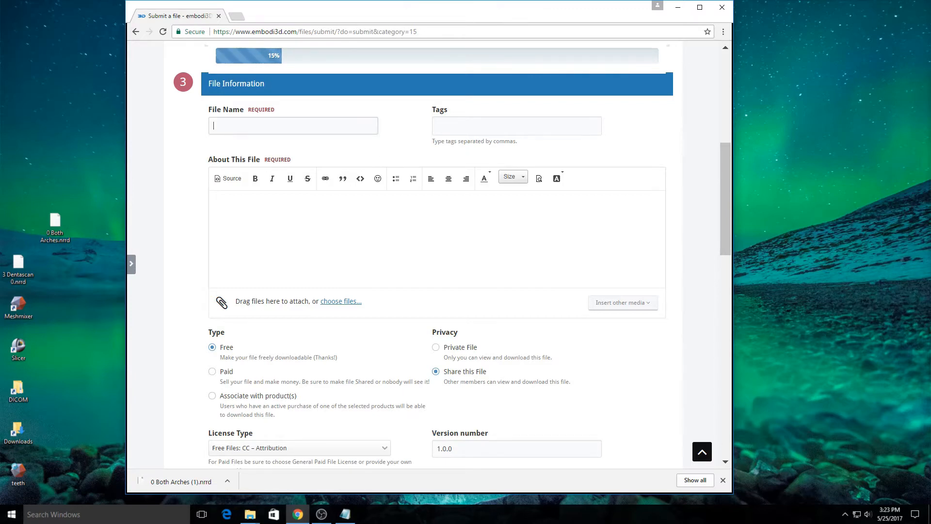
text(Dental tutorial 3D)
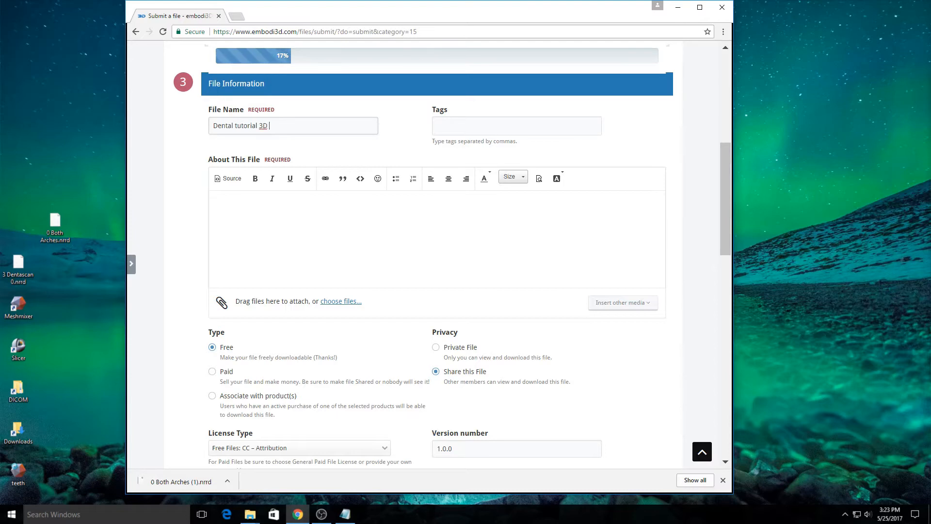
text(printable model N)
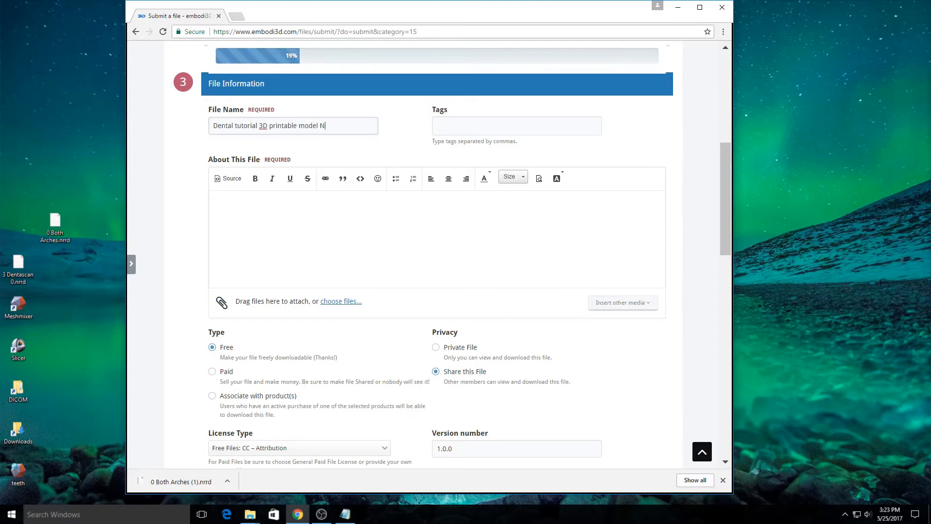
text(RRD)
click(517, 126)
text(dental orthodontic nrr)
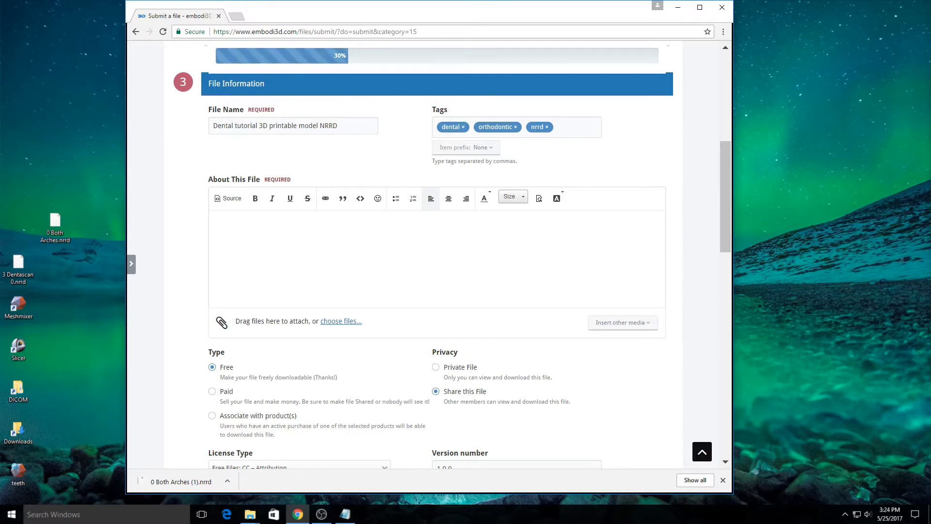
Describe it as 'dental tutorial source file' and mark the upload as a Private File.
text(dental tutorial source)
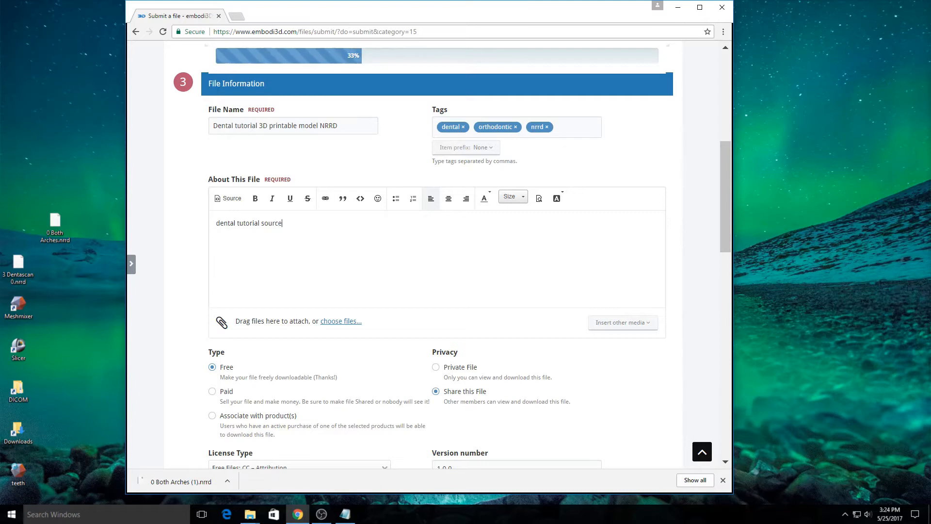
text(file)
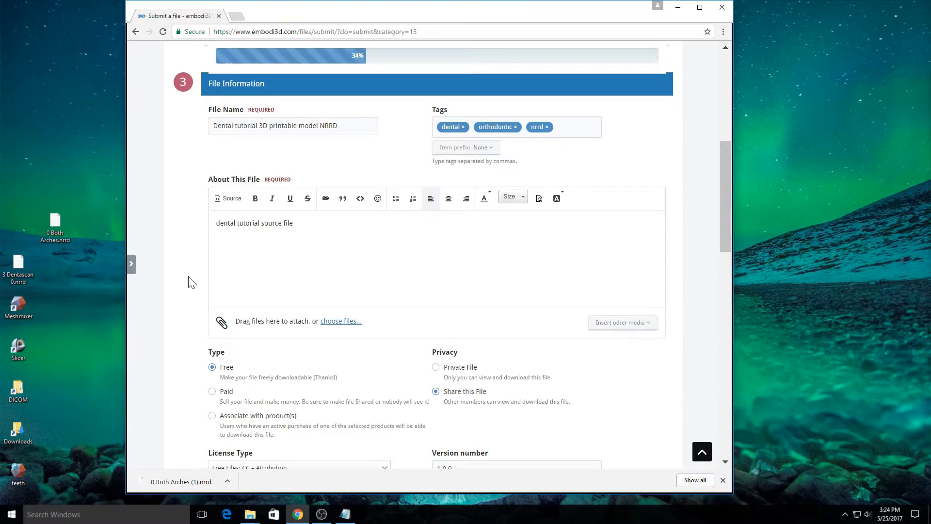
scroll(down, 3)
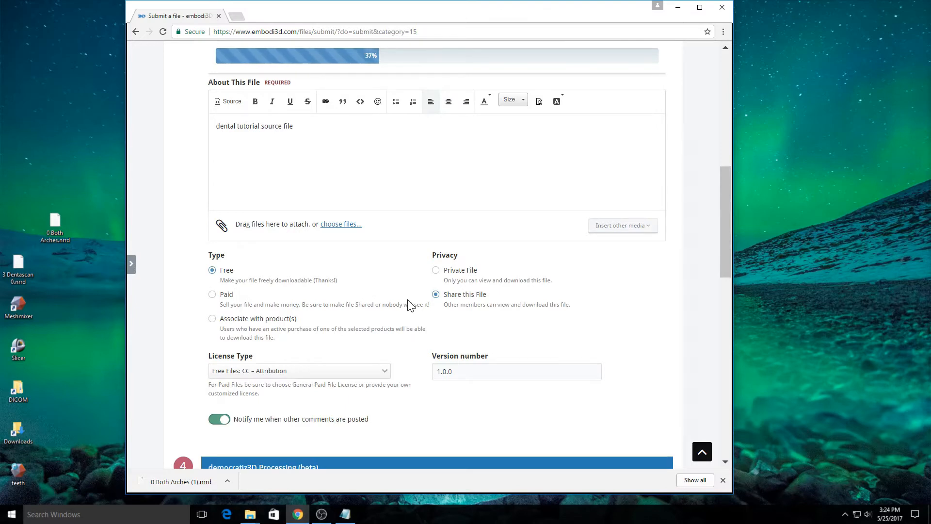
mouse_move(385, 350)
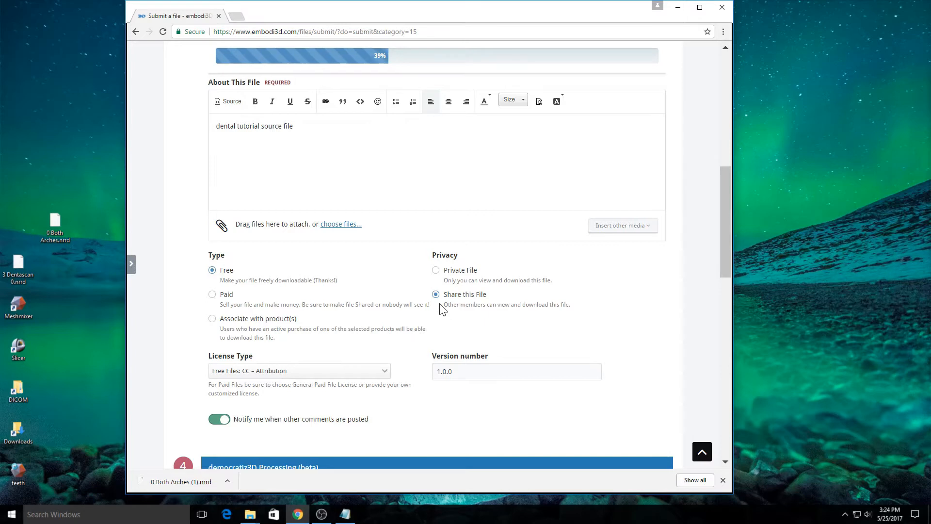
mouse_move(443, 278)
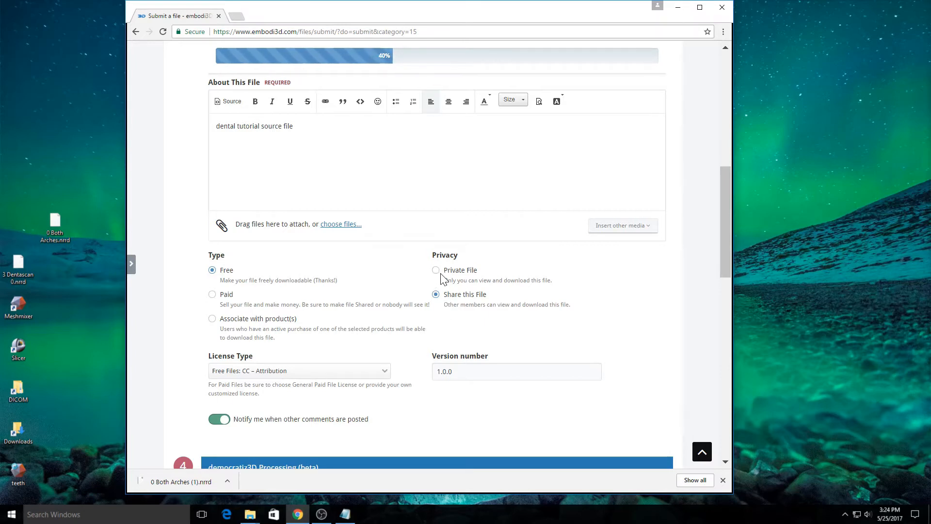
click(436, 270)
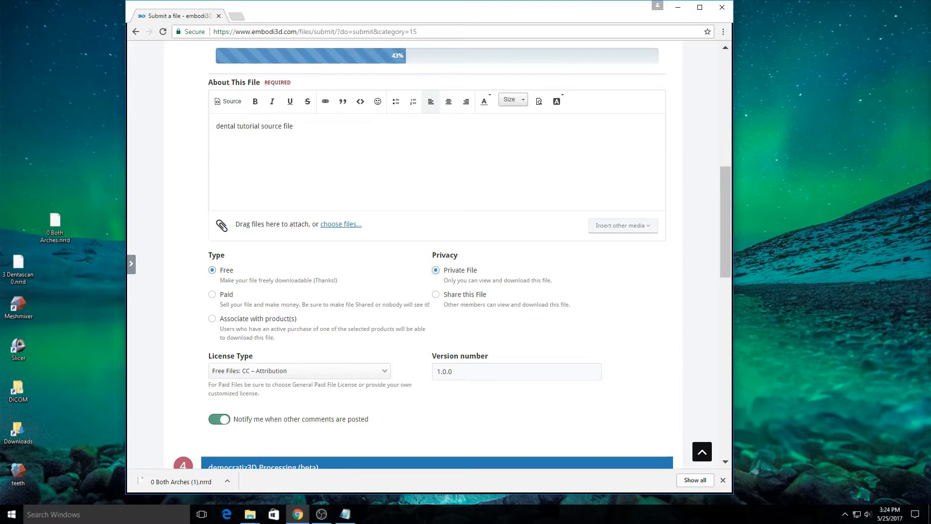
scroll(down, 3)
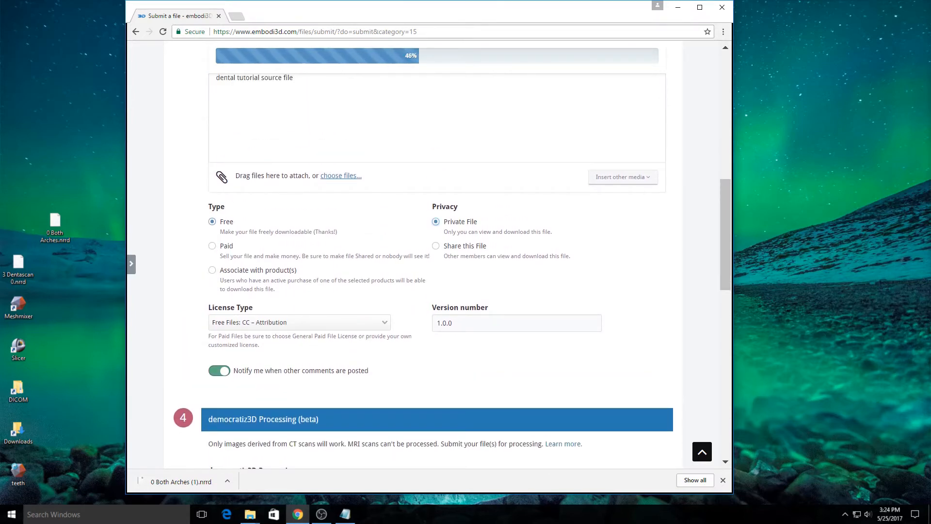
Toggle democratiz3D processing off and on and choose the CT NRRD to Bone STL Detailed operation.
scroll(down, 3)
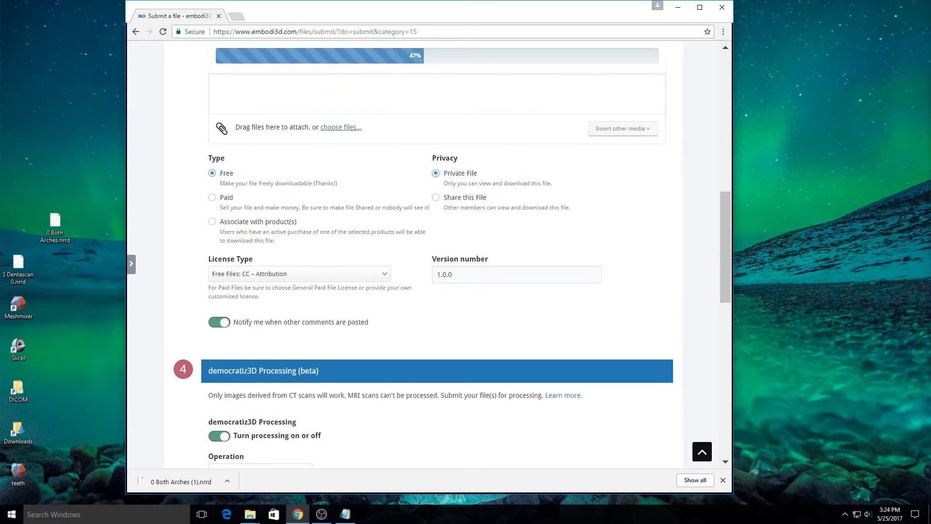
scroll(down, 3)
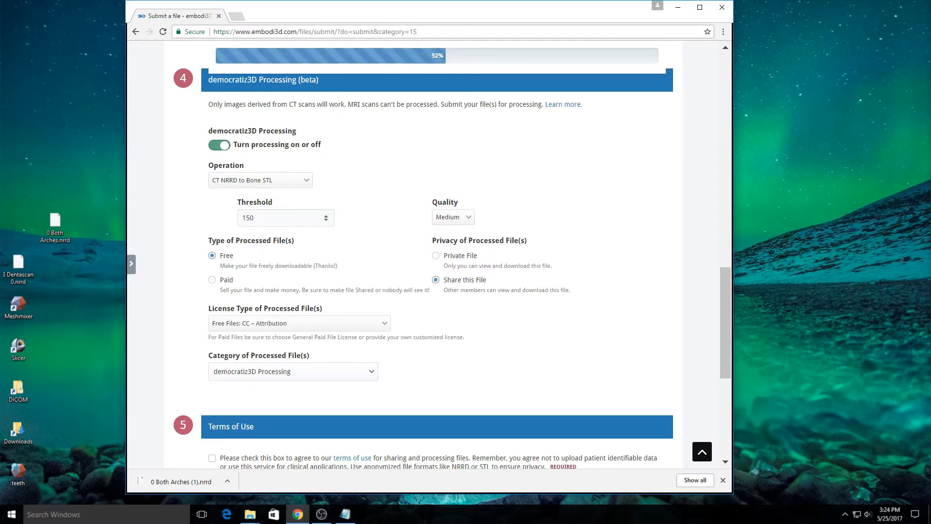
mouse_move(397, 260)
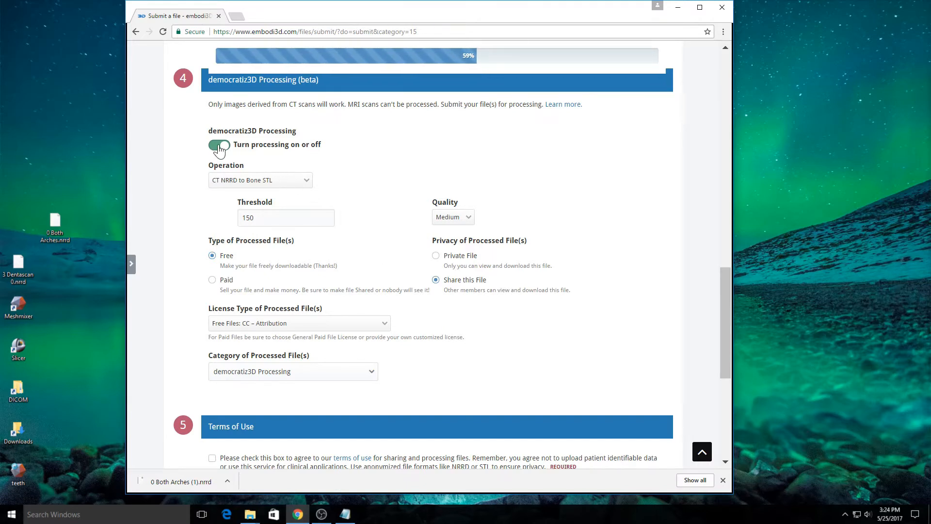
click(219, 145)
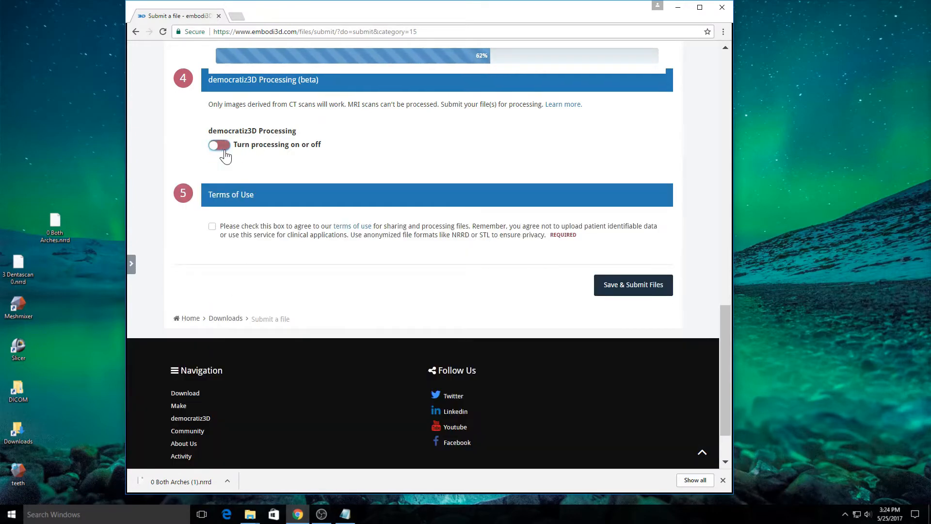
click(220, 145)
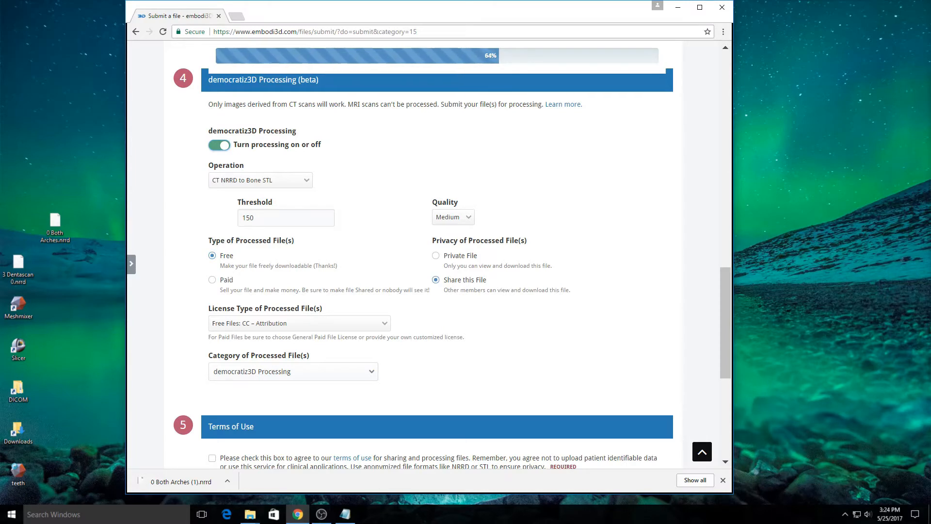
click(260, 181)
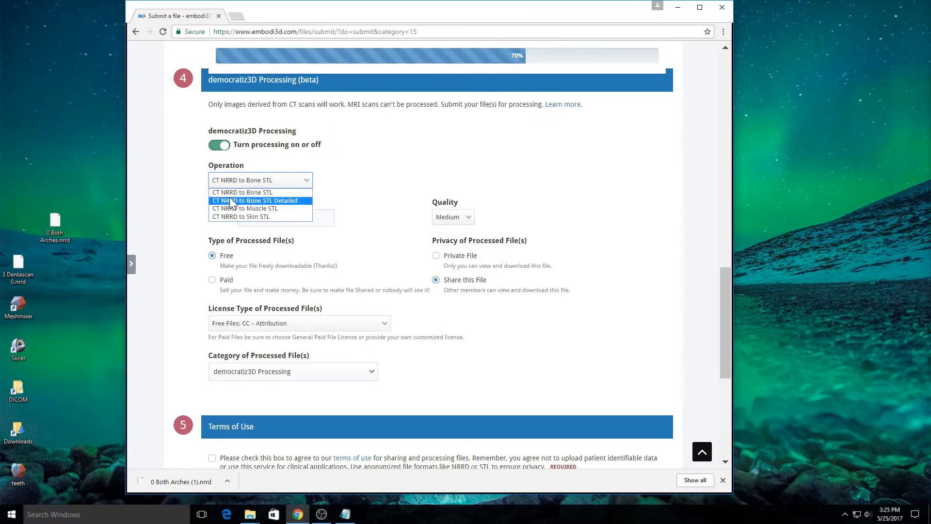
mouse_move(297, 201)
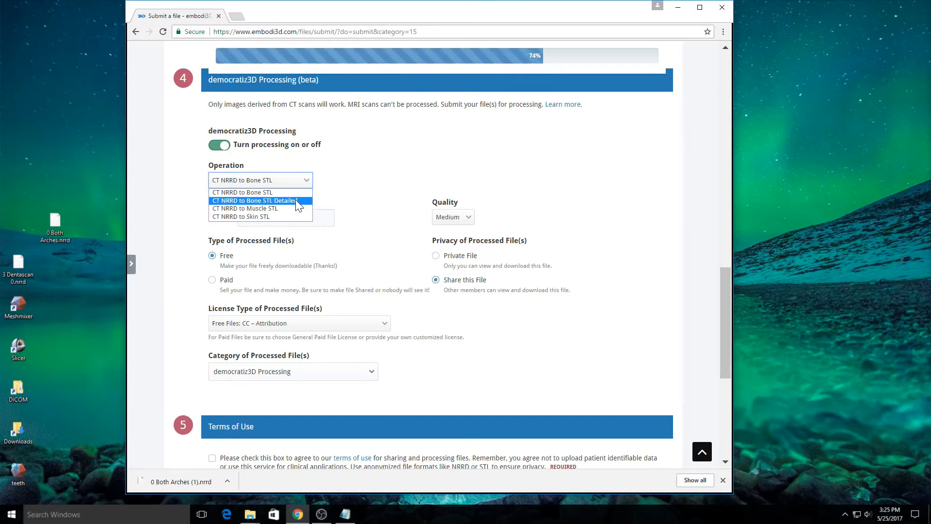
mouse_move(305, 206)
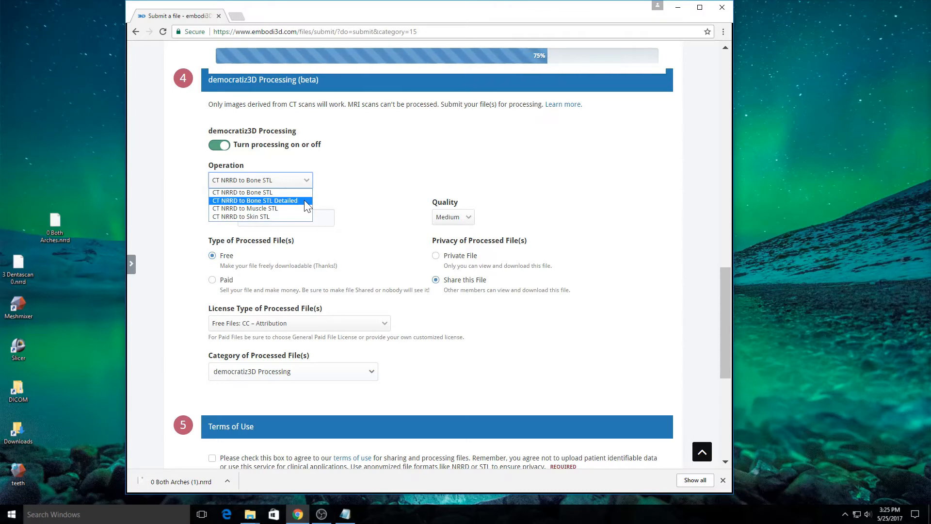
click(255, 200)
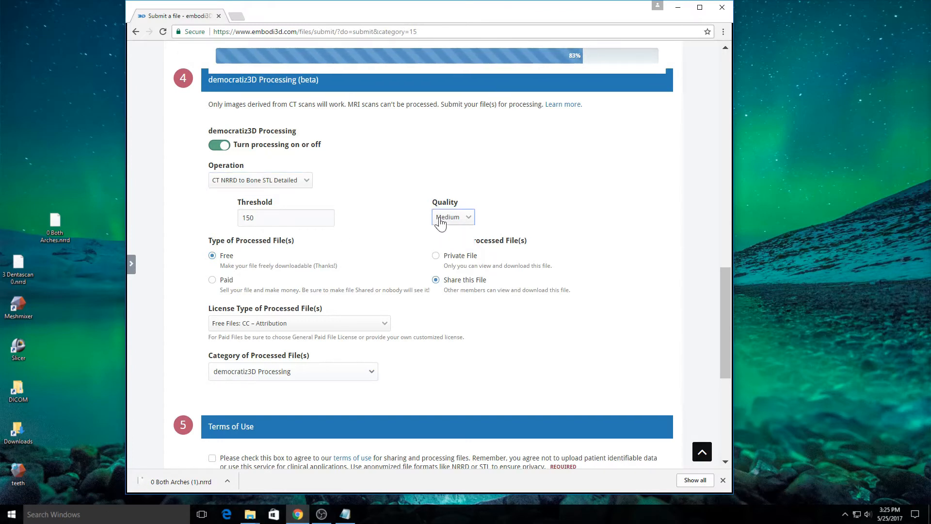
Set processing quality to High with a CC Attribution-Noncommercial license for processed files.
click(453, 216)
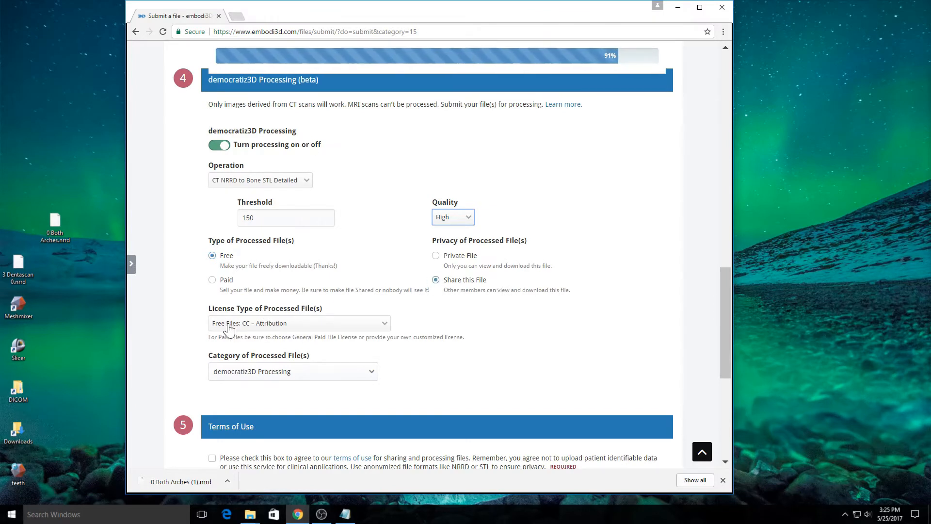
click(299, 322)
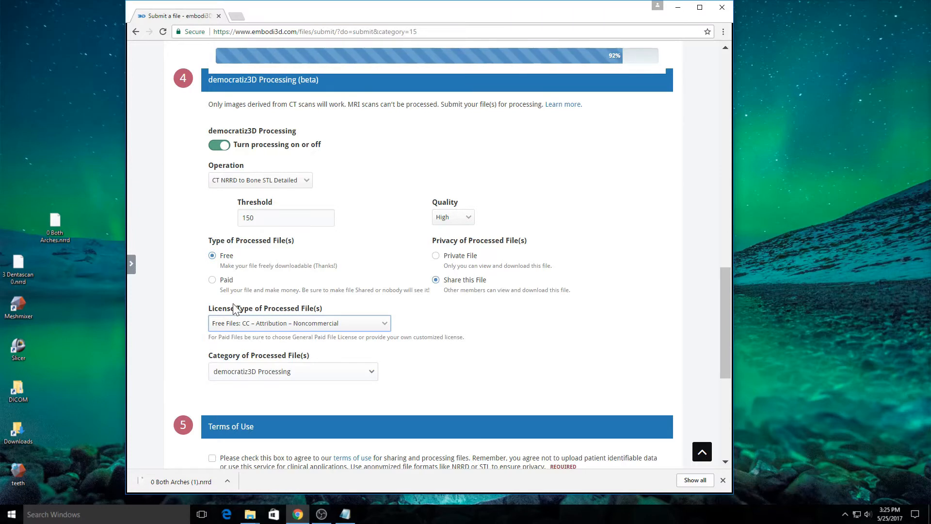
mouse_move(370, 321)
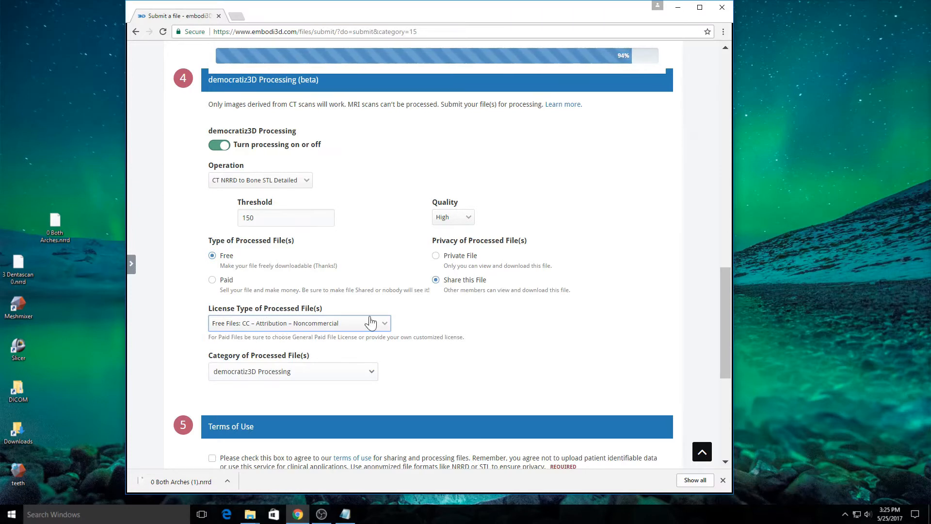
scroll(down, 3)
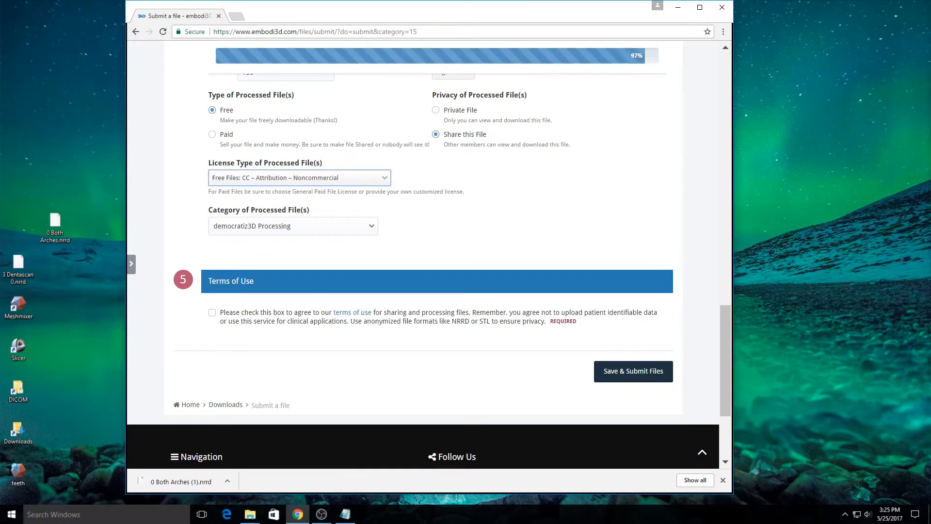
Agree to the Terms of Use and Save & Submit the dental NRRD file for processing.
click(213, 312)
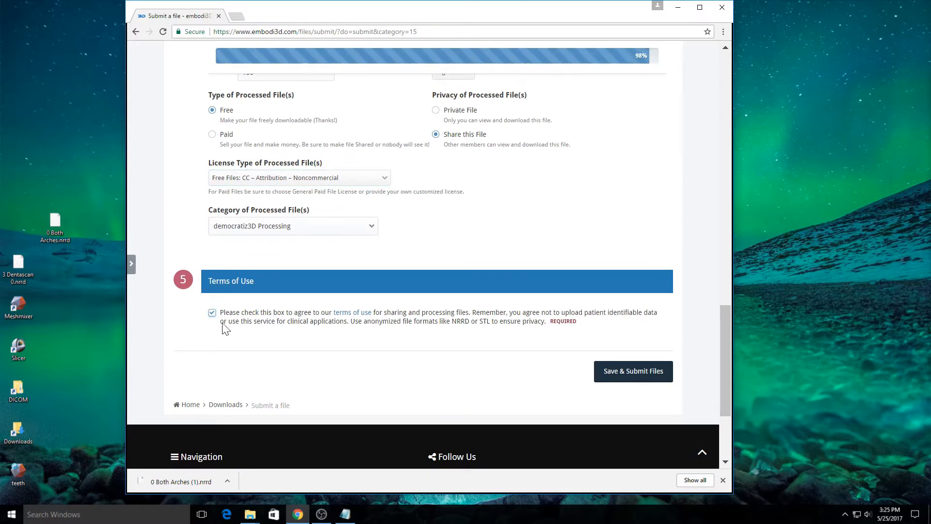
mouse_move(472, 302)
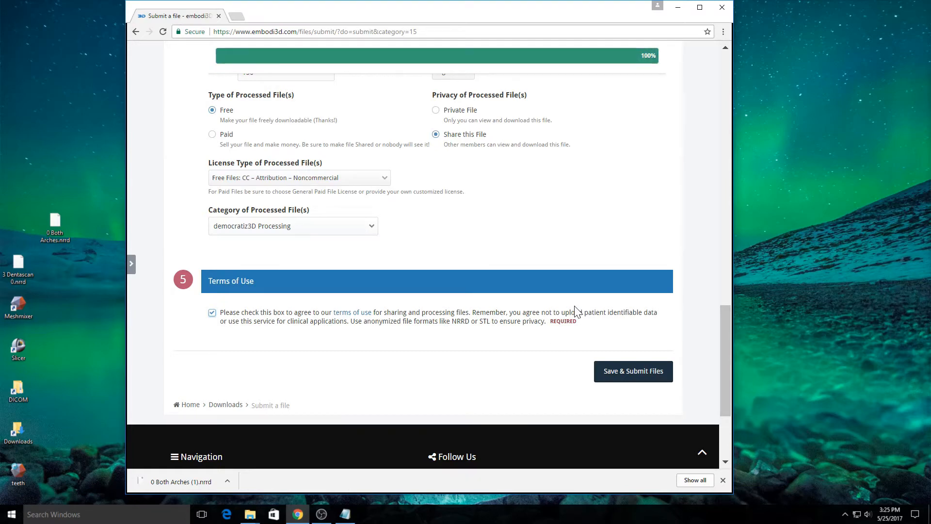
scroll(up, 3)
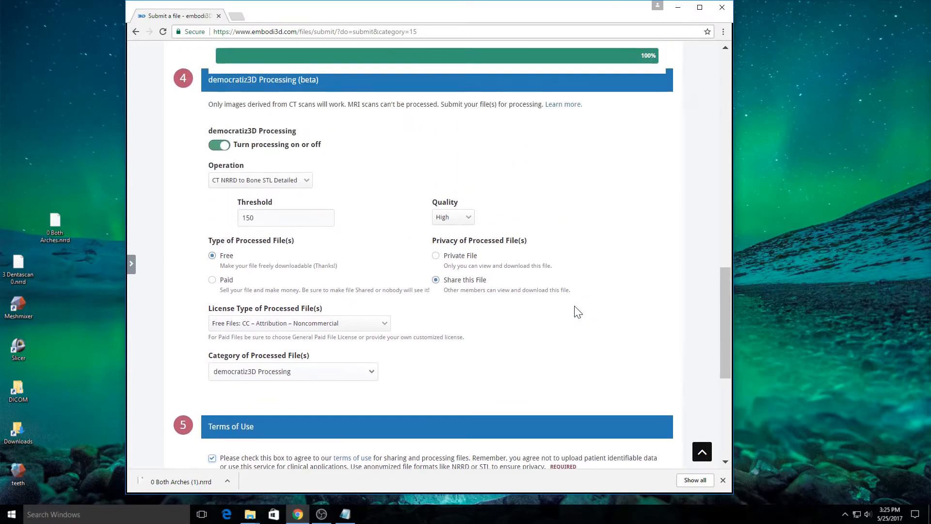
mouse_move(565, 308)
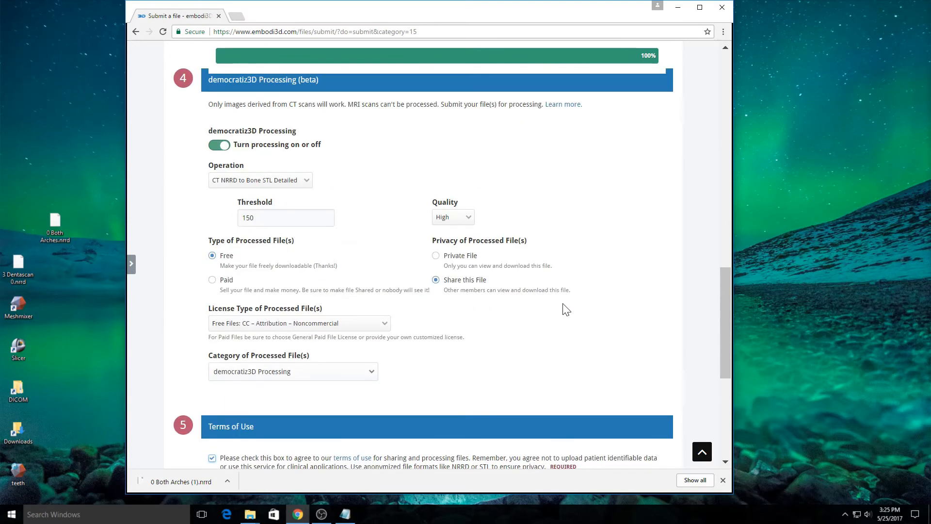
scroll(down, 3)
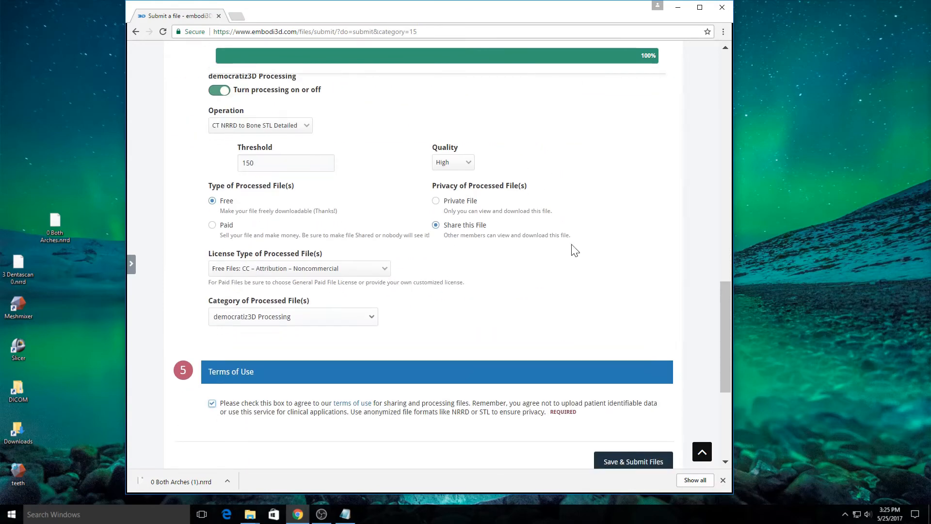
scroll(down, 3)
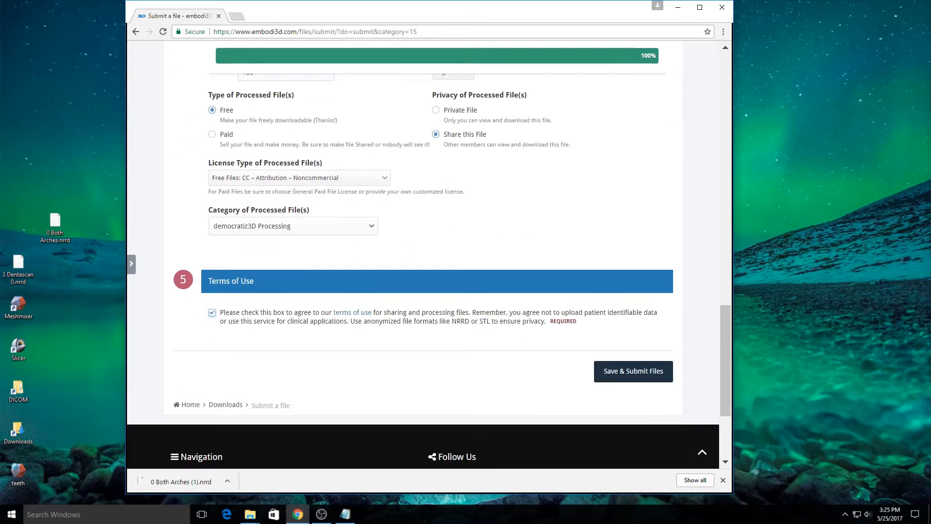
click(633, 370)
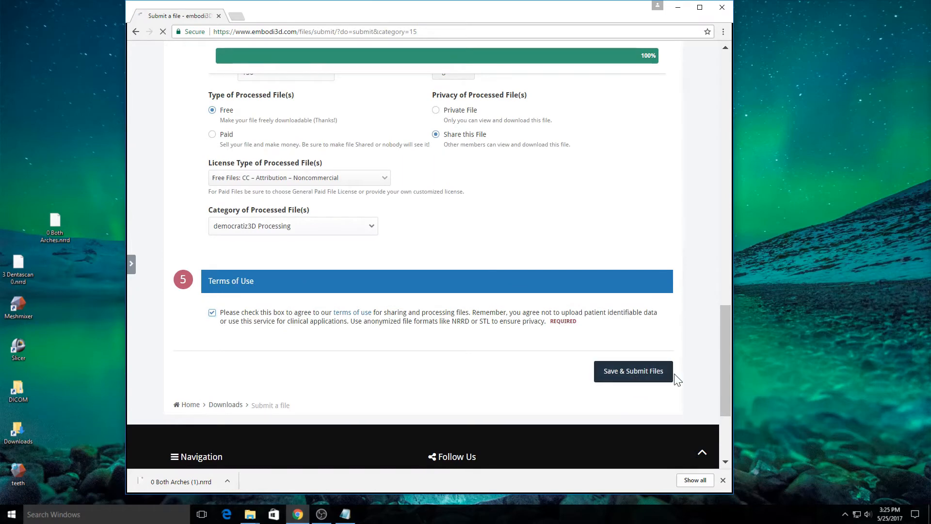
click(633, 371)
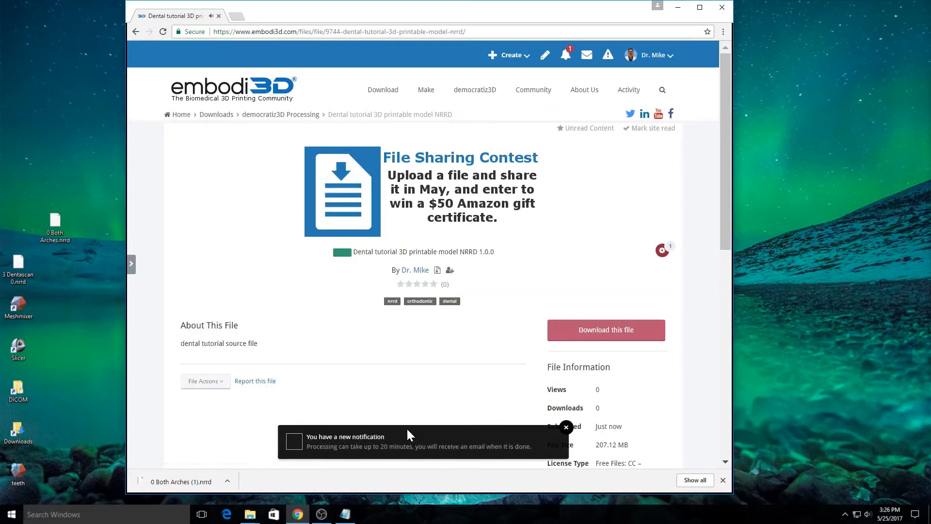
mouse_move(366, 463)
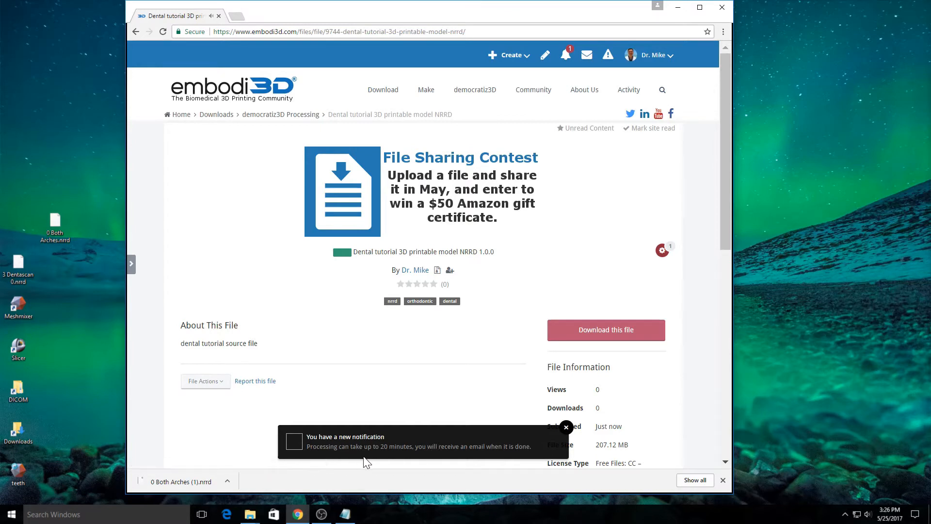
mouse_move(524, 457)
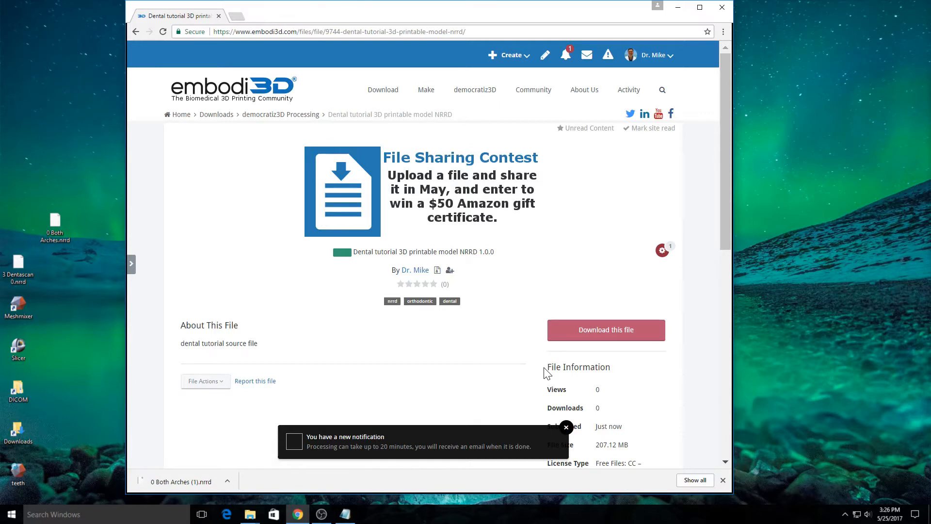
From My Files, open the 'Dental tutorial 3D printable model - stl file processed' page.
click(566, 426)
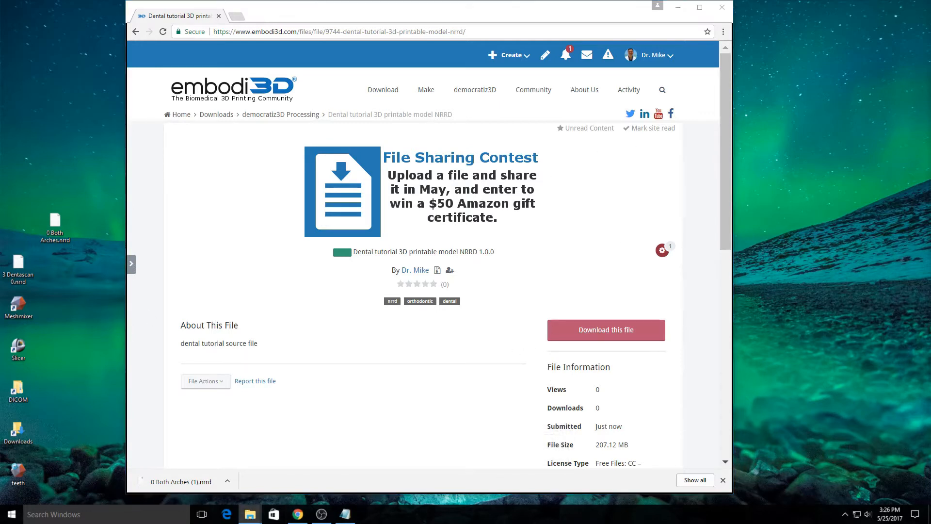
mouse_move(672, 59)
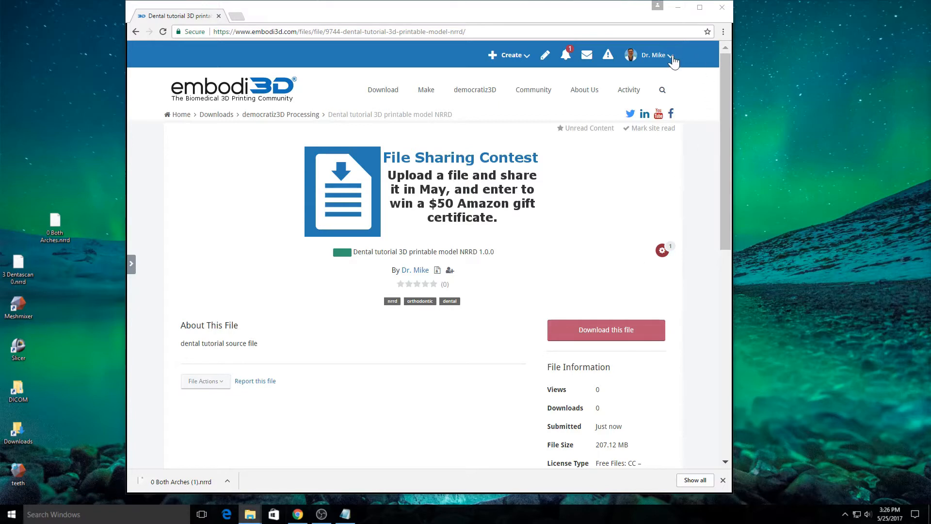
click(652, 54)
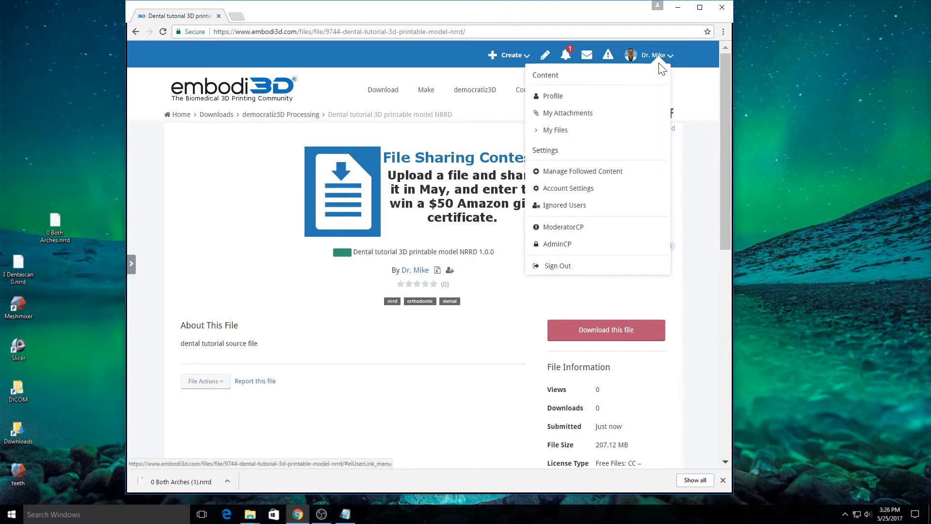
mouse_move(555, 129)
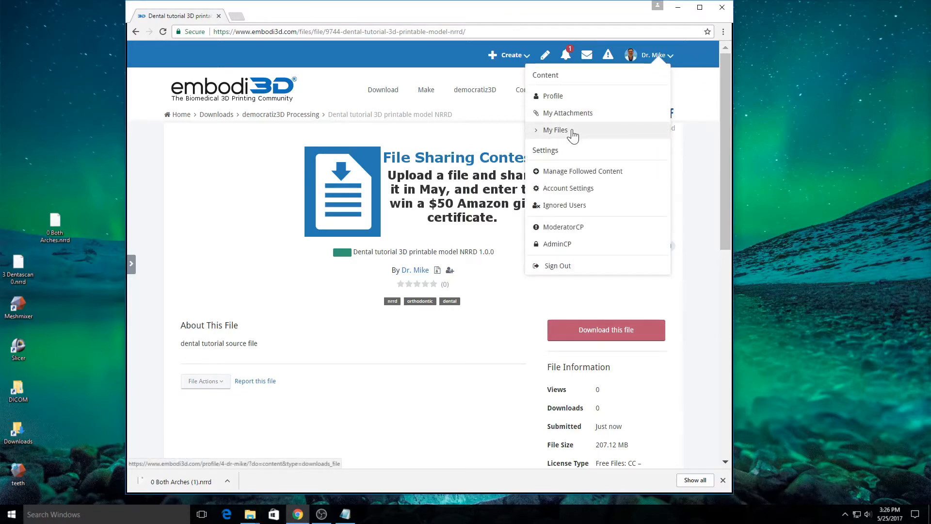
click(554, 129)
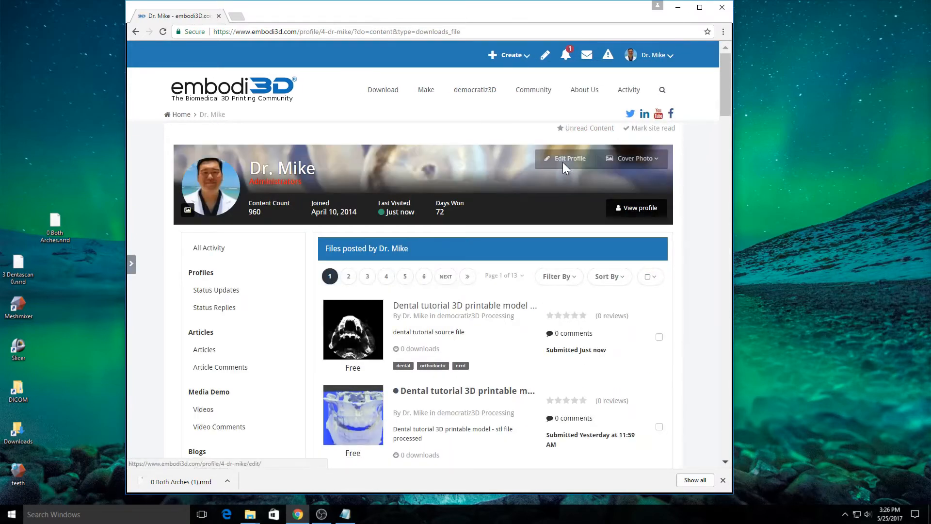
scroll(down, 3)
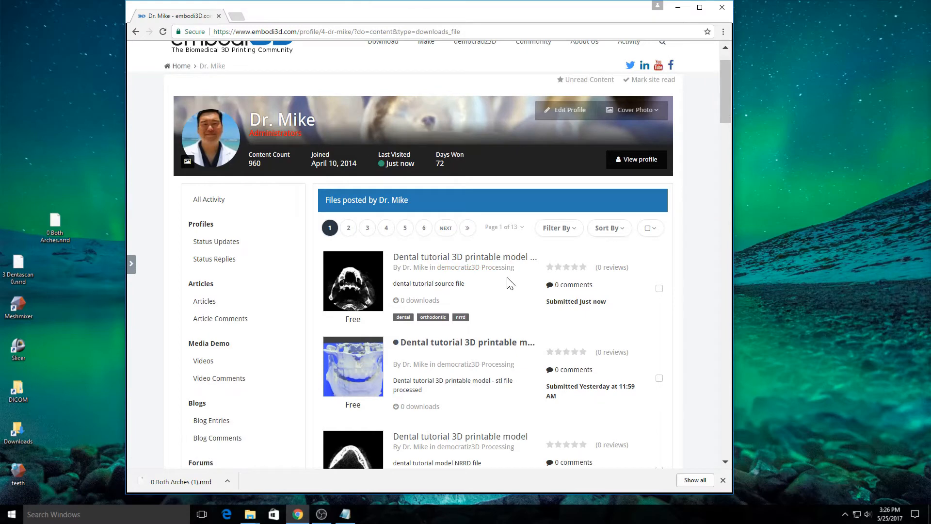
mouse_move(455, 362)
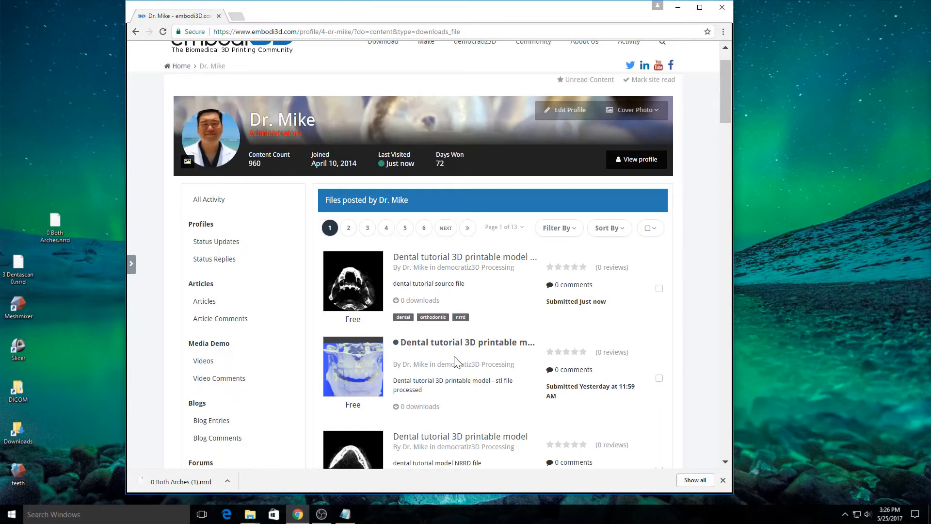
click(463, 343)
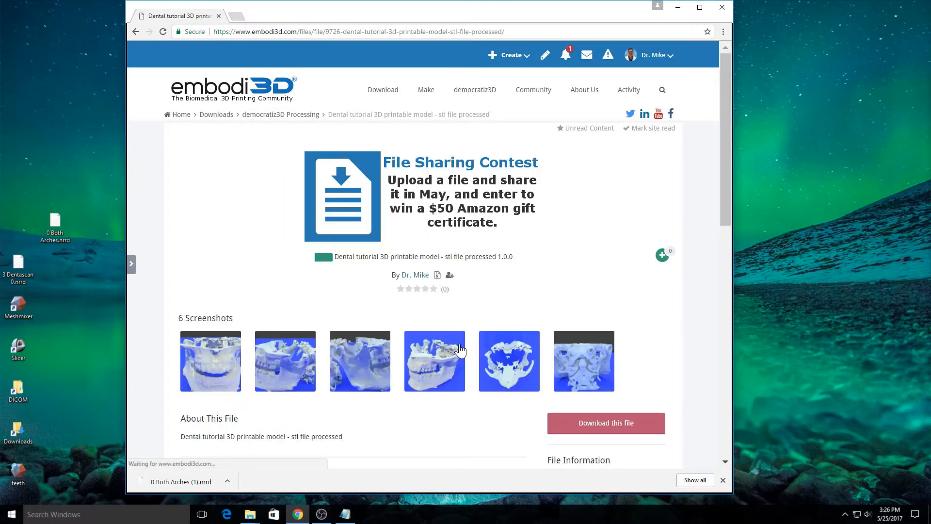
scroll(down, 3)
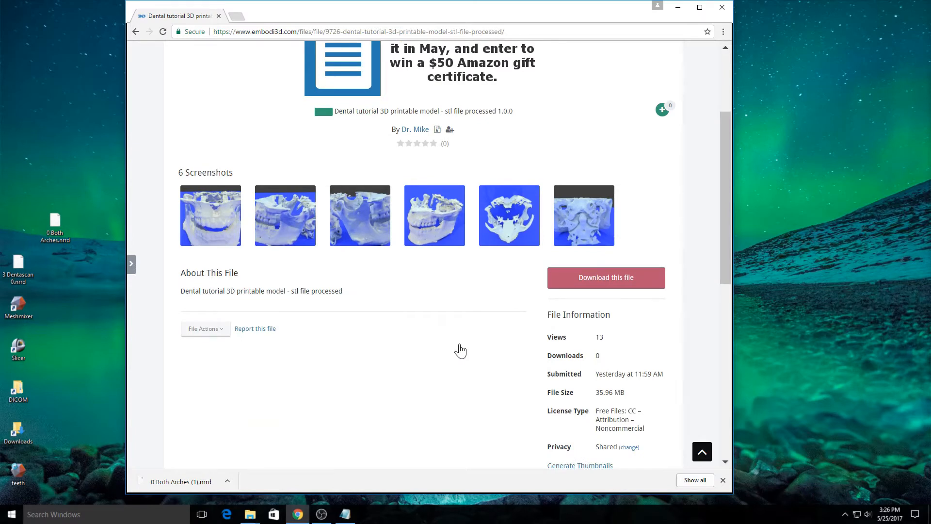
mouse_move(314, 268)
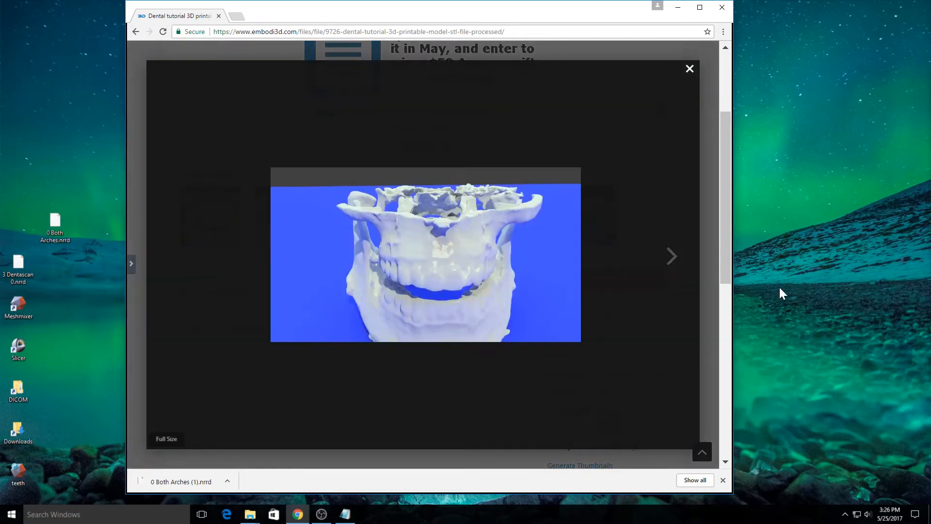
click(671, 256)
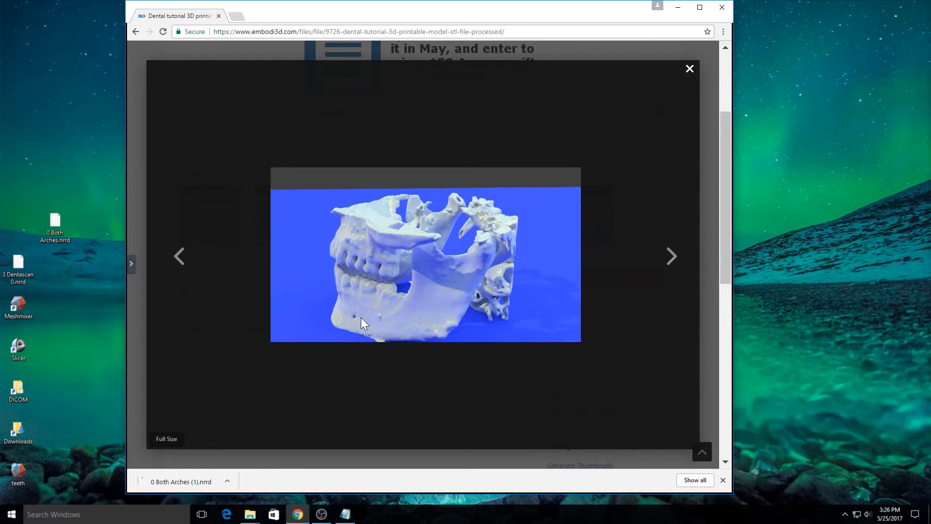
mouse_move(673, 264)
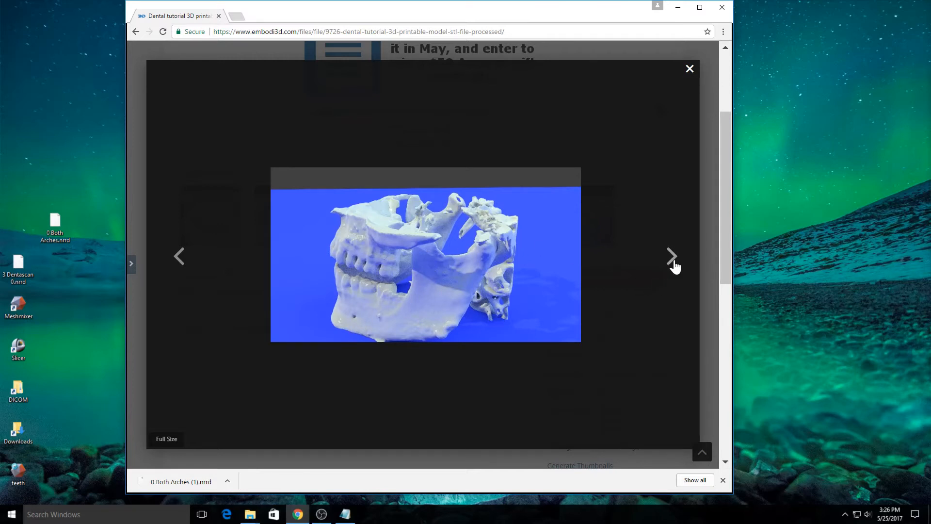
click(671, 256)
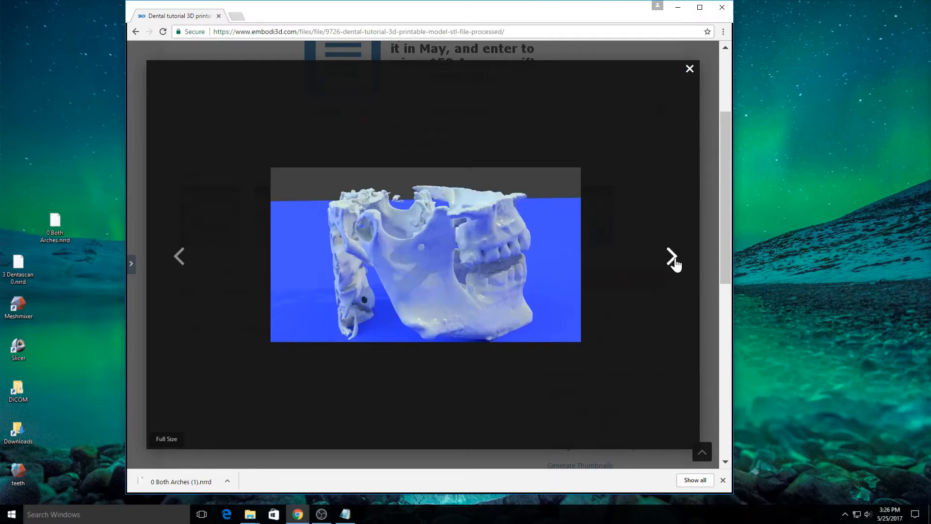
click(671, 256)
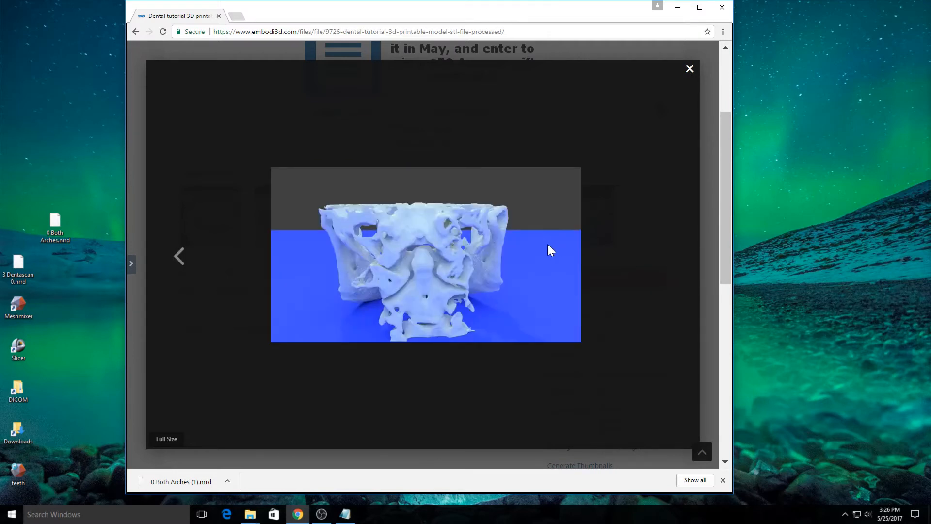
mouse_move(407, 310)
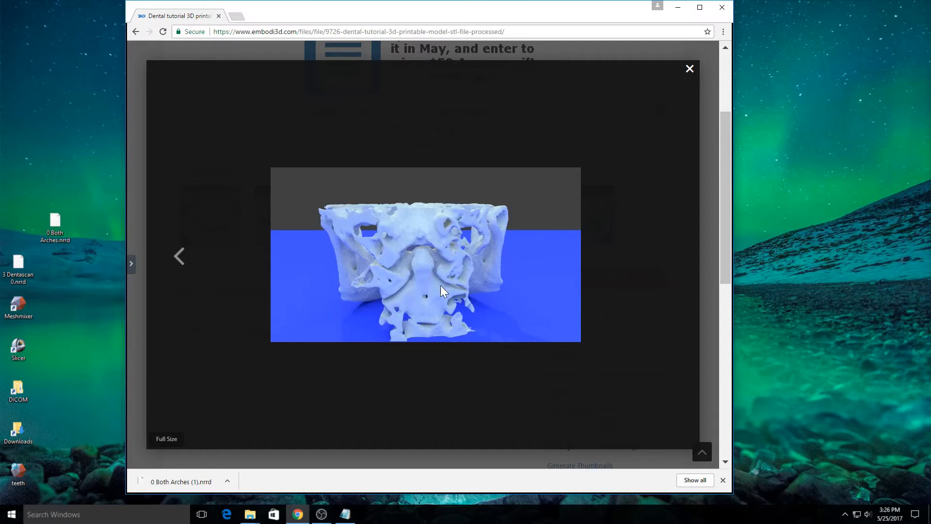
mouse_move(392, 279)
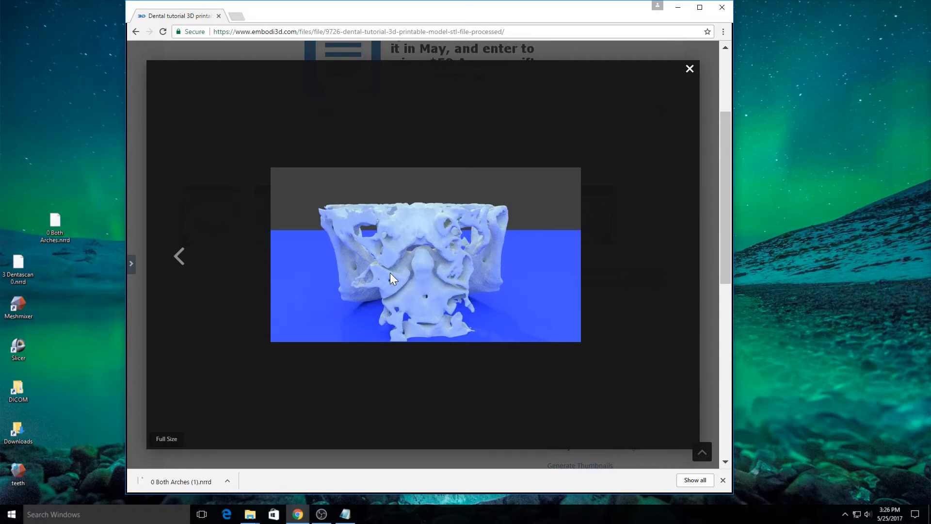
mouse_move(426, 238)
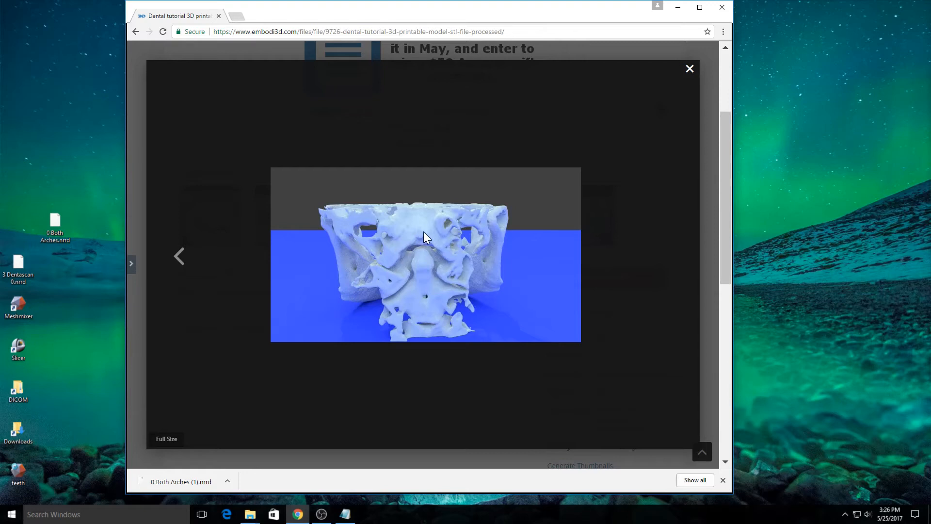
mouse_move(478, 304)
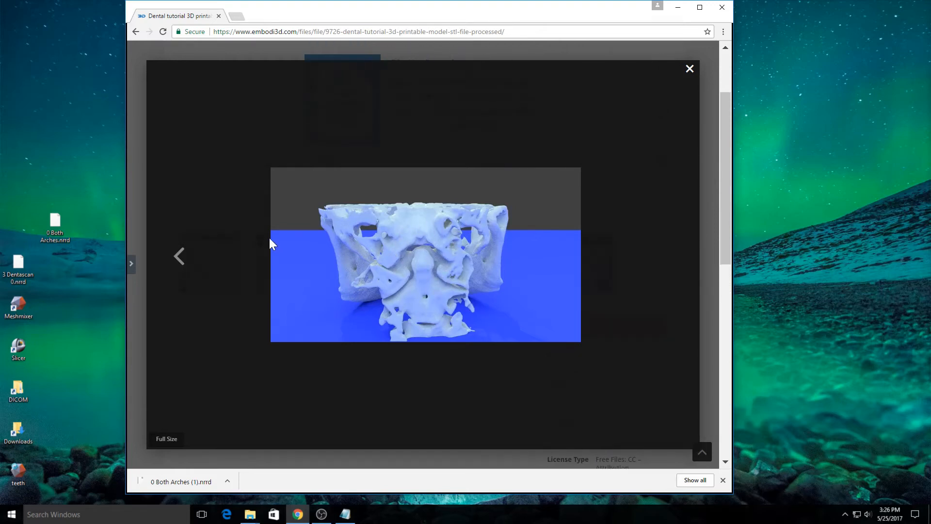
click(690, 68)
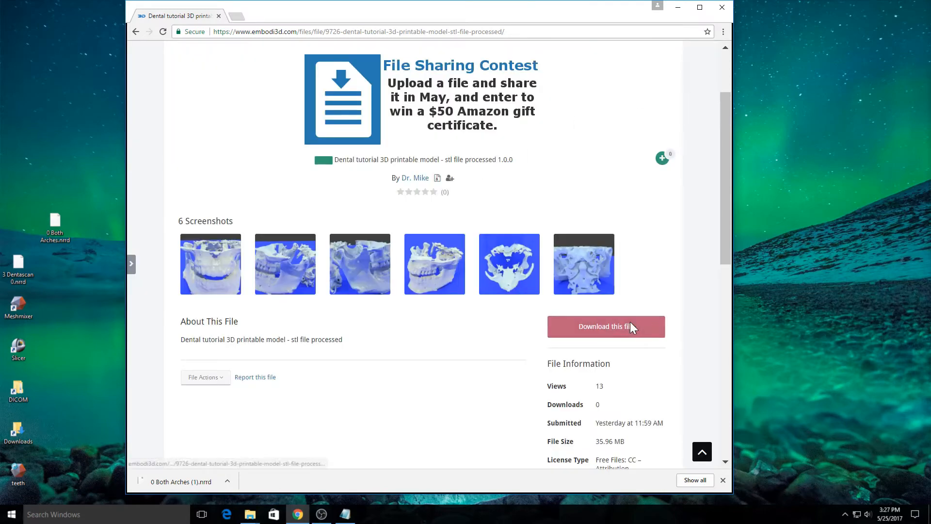
Download the processed STL and open 'tutorial dental model' from Downloads in Meshmixer.
click(605, 326)
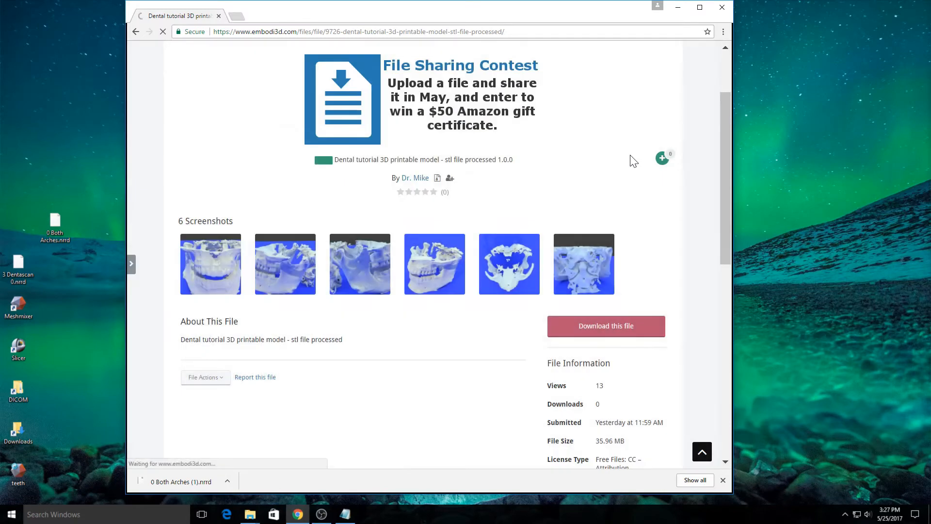
click(605, 326)
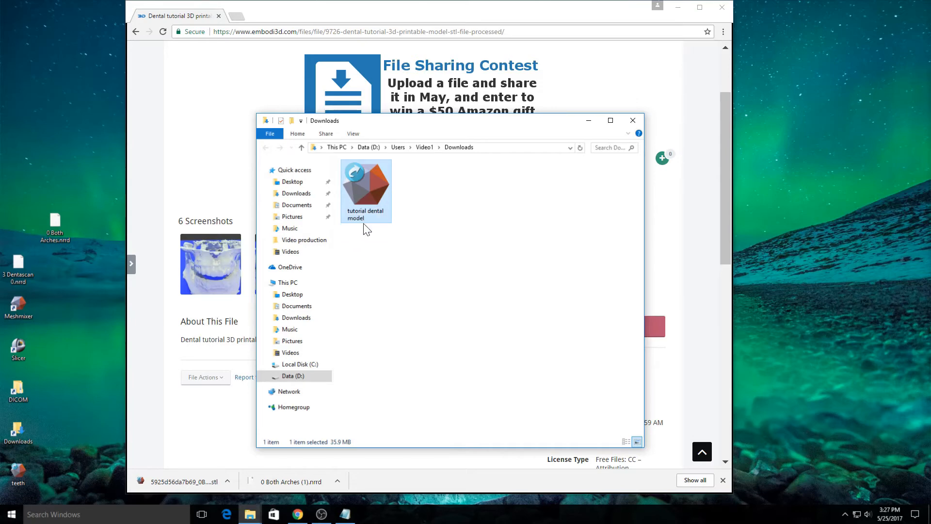
double_click(366, 184)
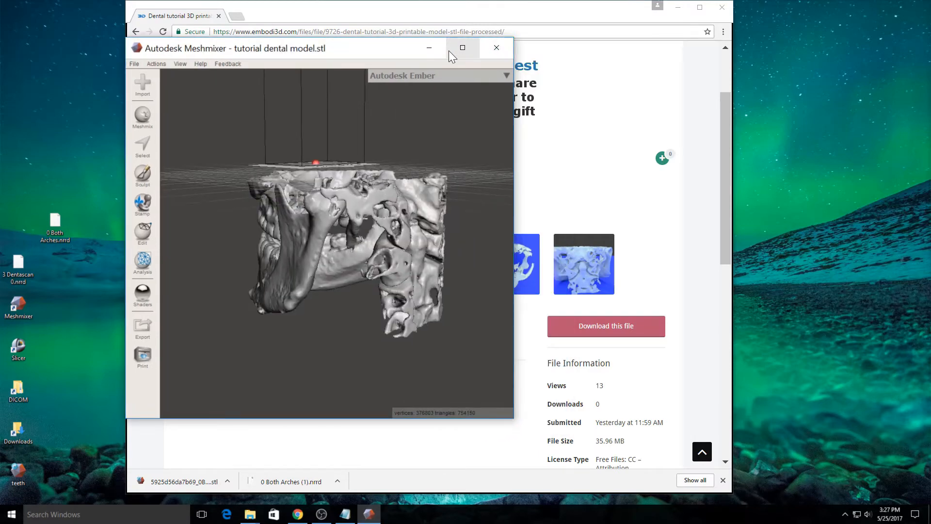
Maximize Meshmixer and check the jaw model's units/dimensions in Analysis, turning it to a side profile.
click(463, 47)
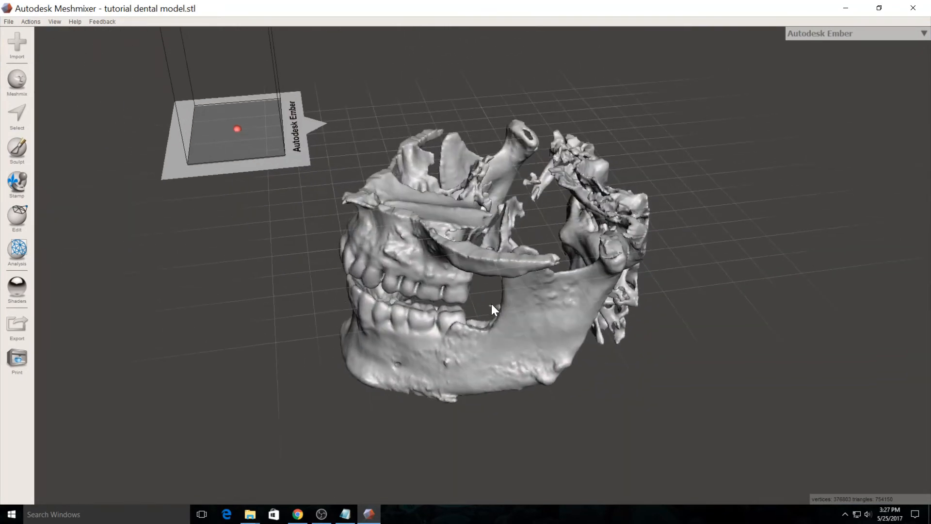
click(17, 252)
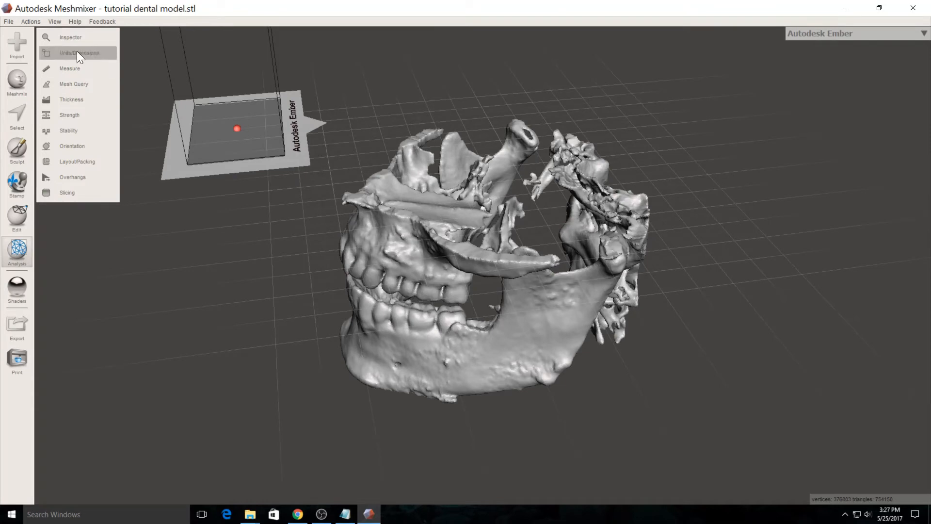
click(70, 37)
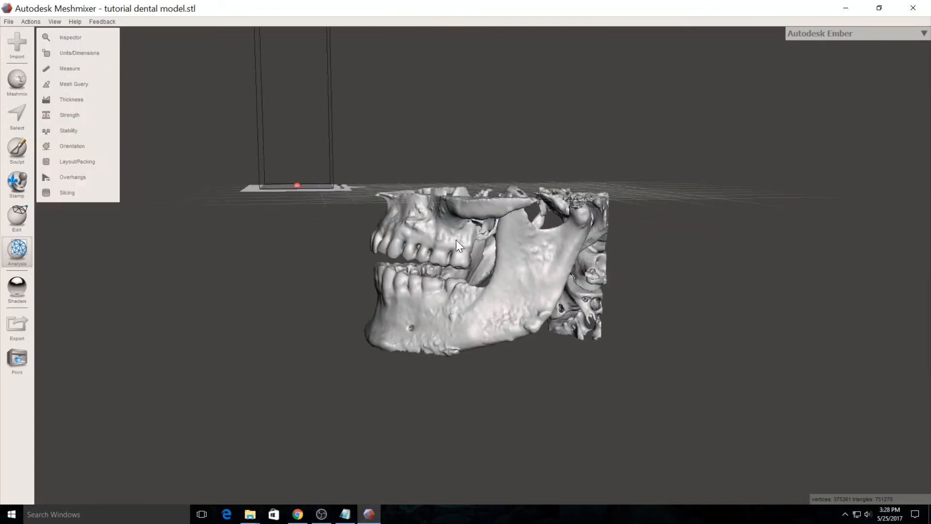
click(8, 21)
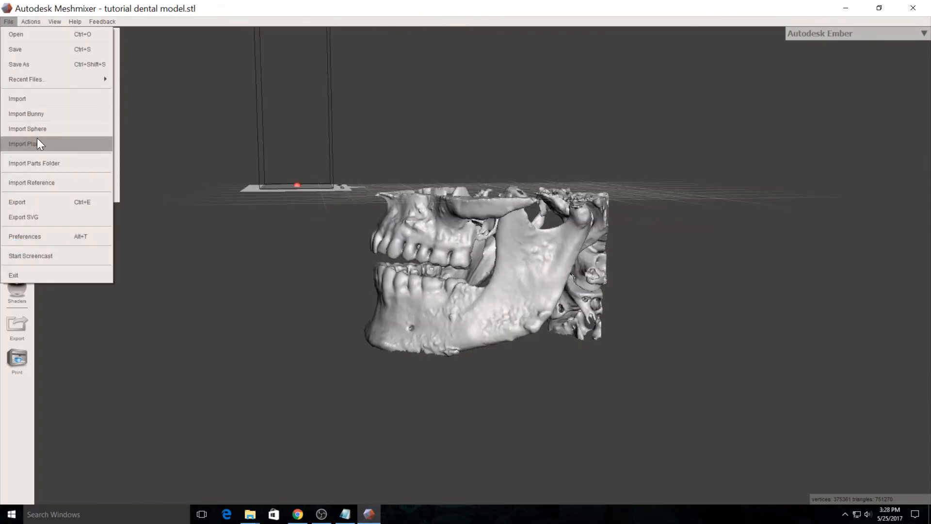
Export the jaw mesh as binary STL named 'final tutorial dental model' into Downloads.
click(16, 202)
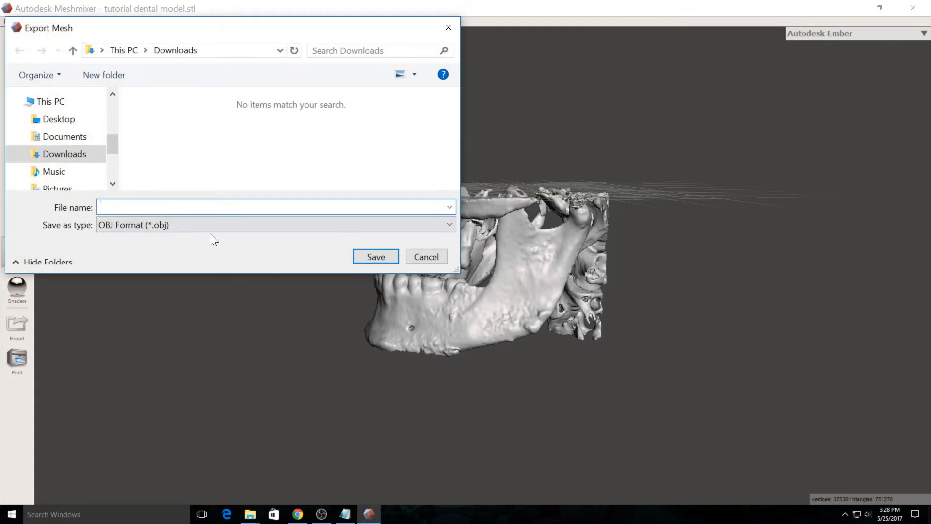
click(274, 224)
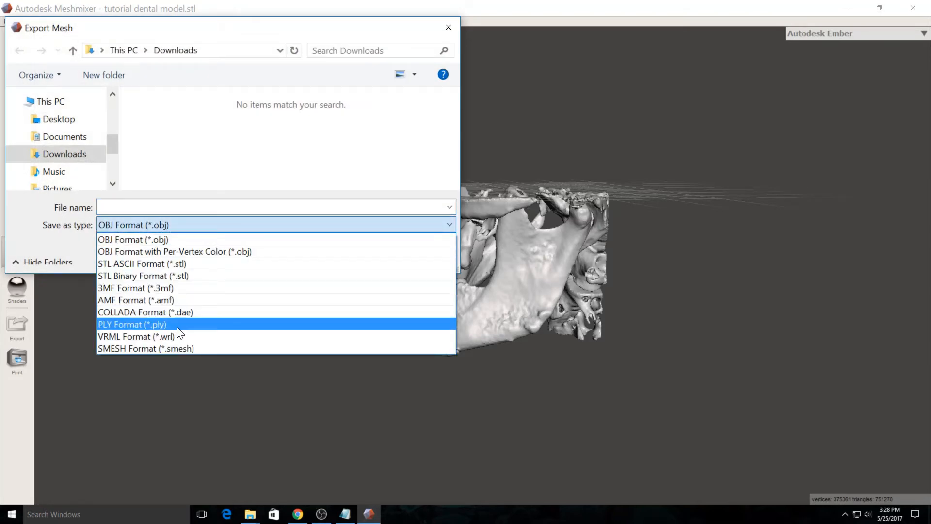
click(143, 275)
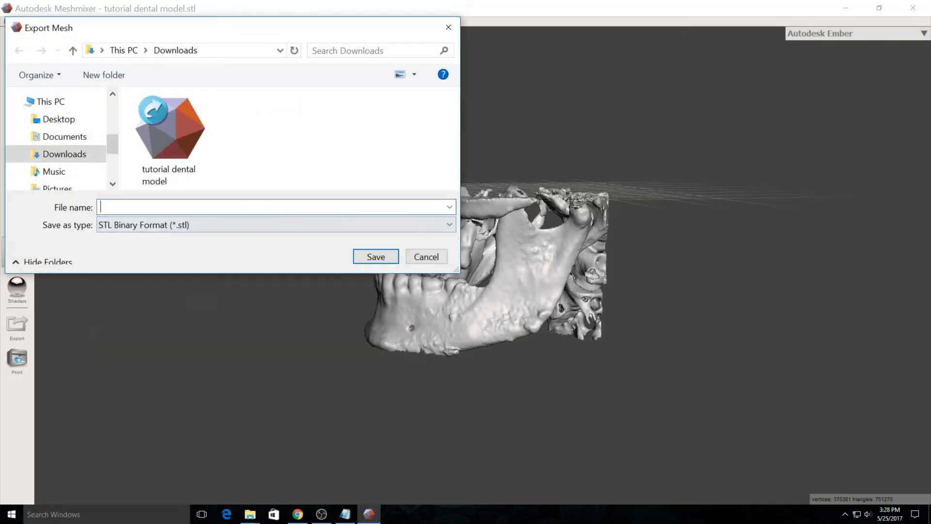
text(final)
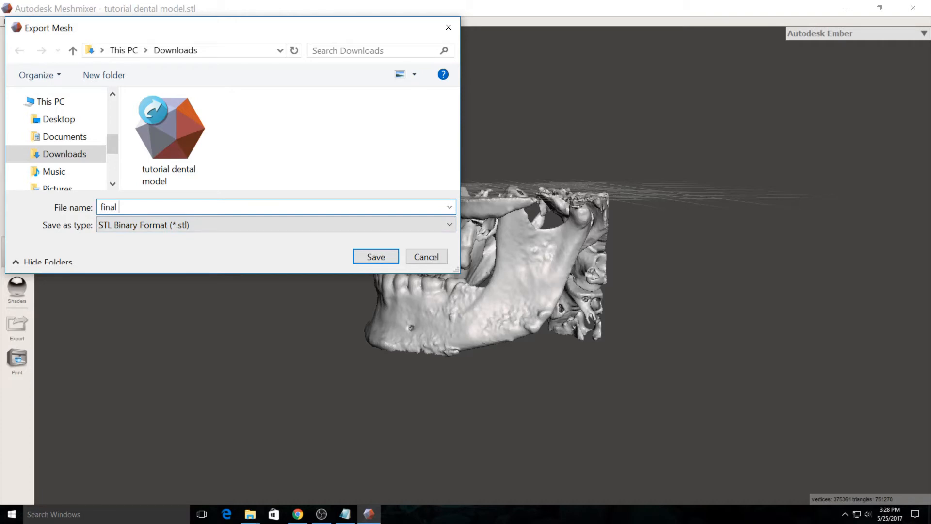
text(tutorial de)
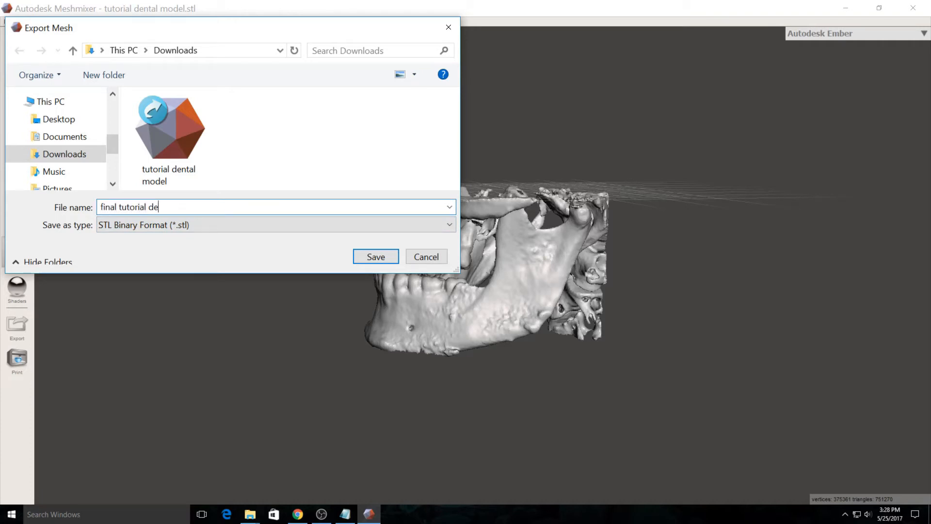
text(ntal)
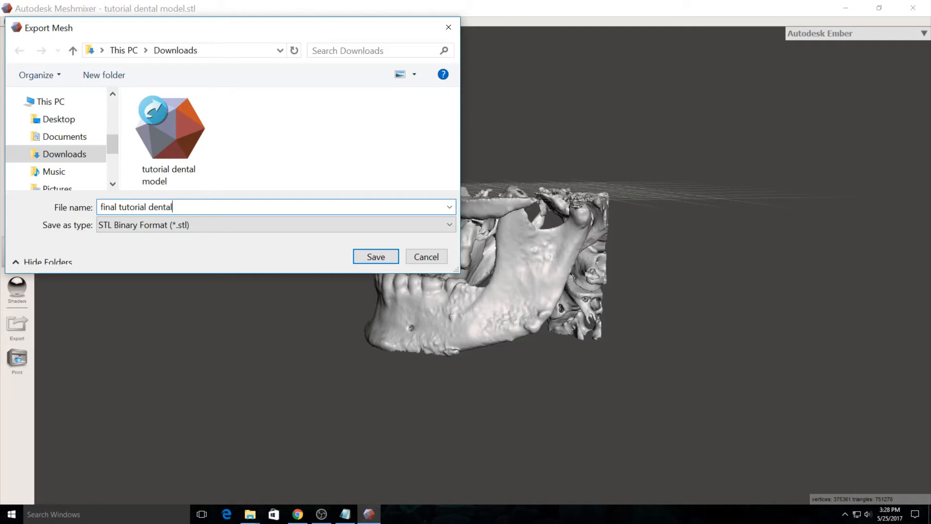
text(model)
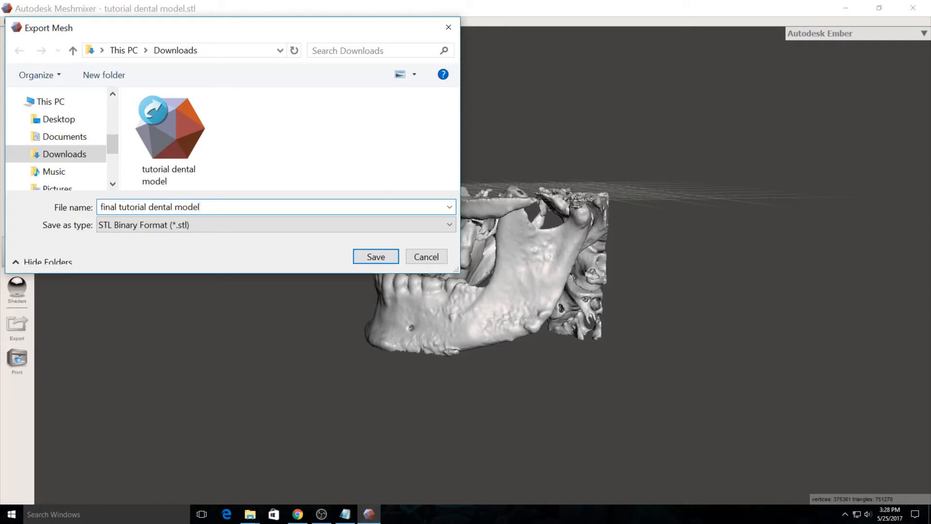
click(375, 256)
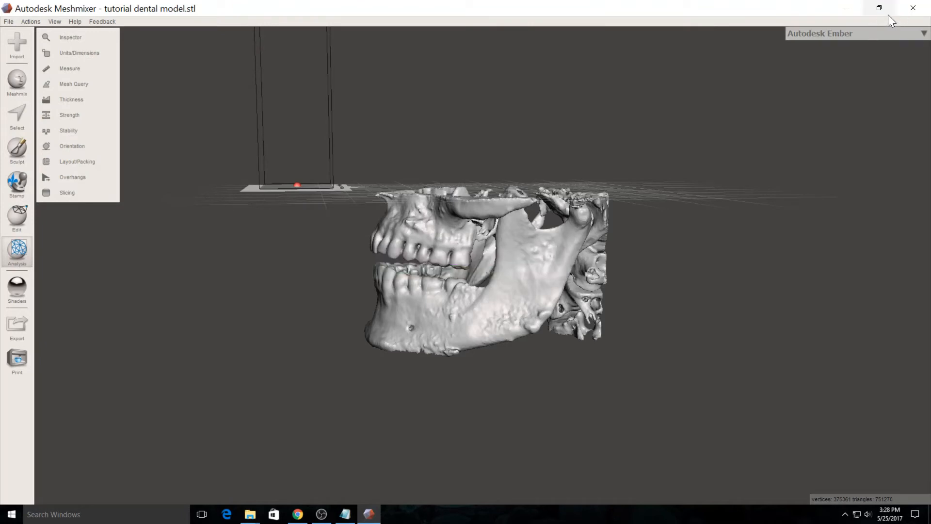
Quit Meshmixer without saving the document.
click(913, 8)
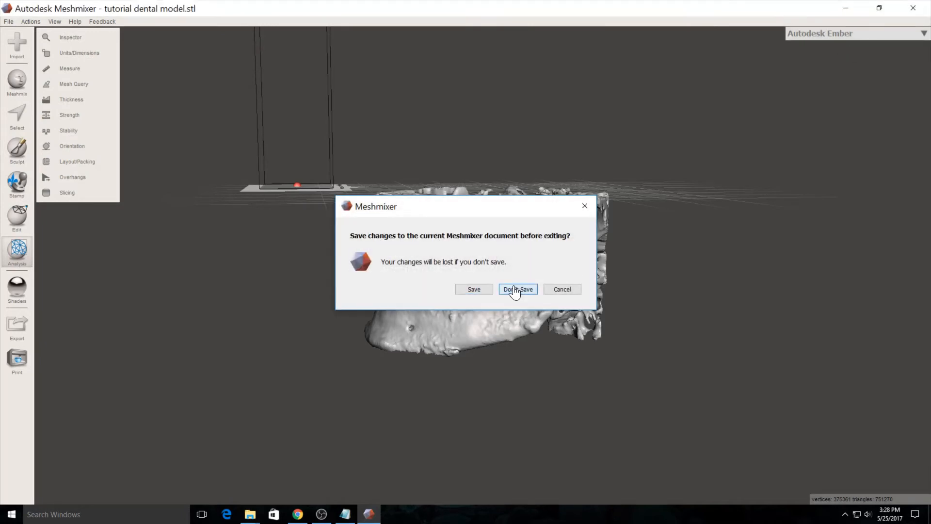
click(517, 289)
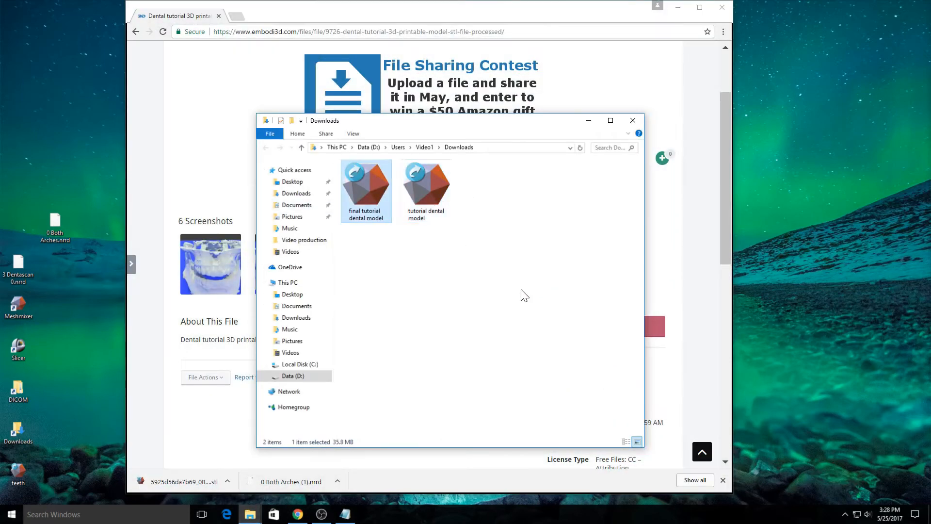
mouse_move(367, 244)
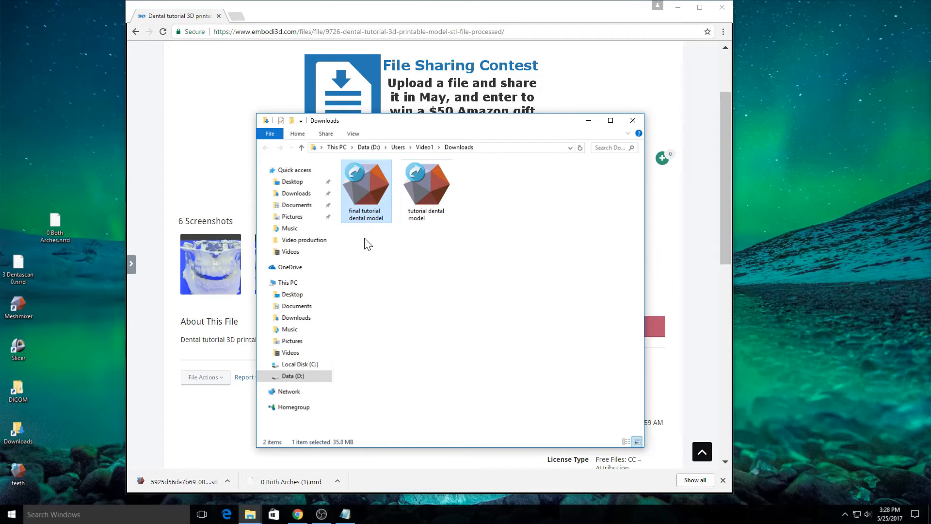
mouse_move(368, 196)
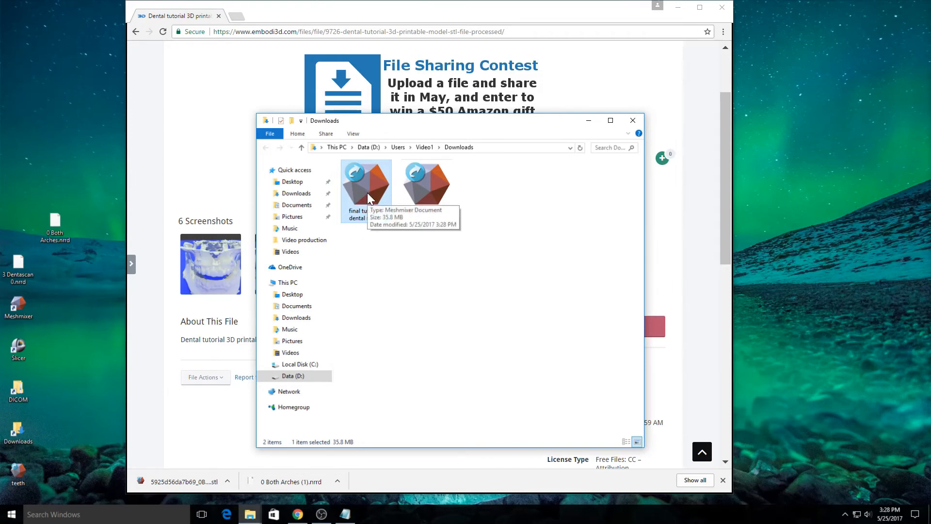
mouse_move(612, 146)
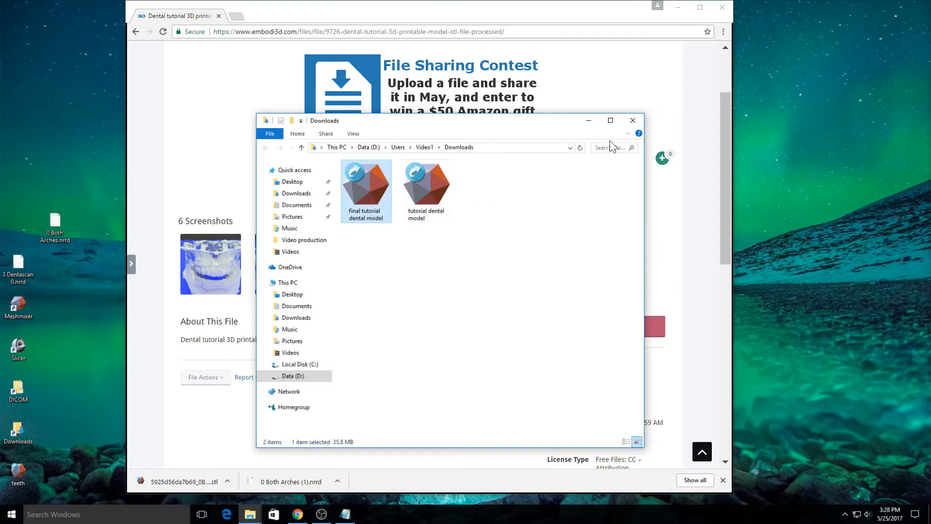
mouse_move(587, 120)
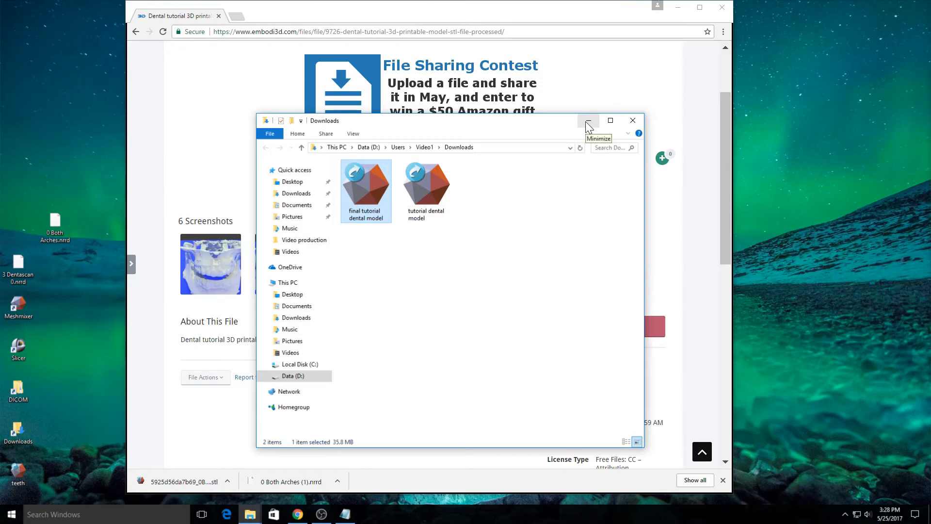
Minimize the Downloads and Chrome windows and select 0 Both Arches.nrrd on the desktop.
click(588, 121)
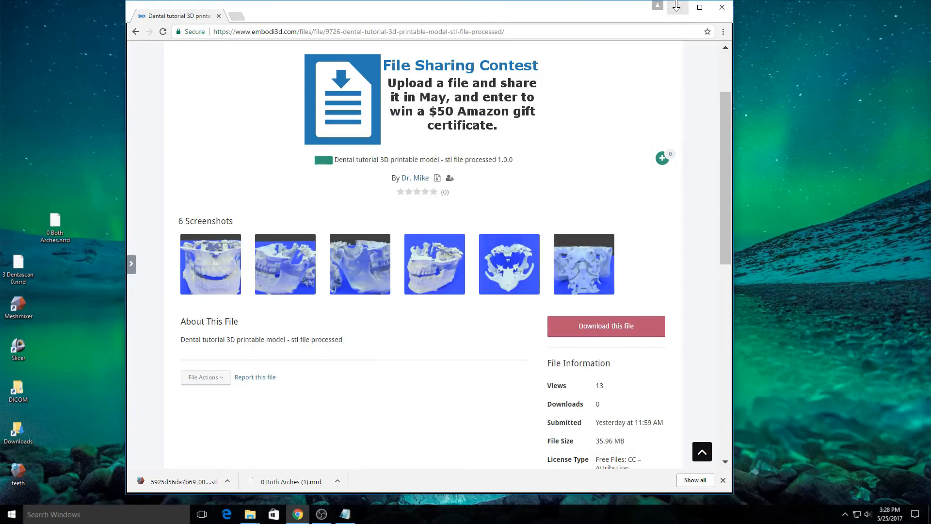
click(700, 7)
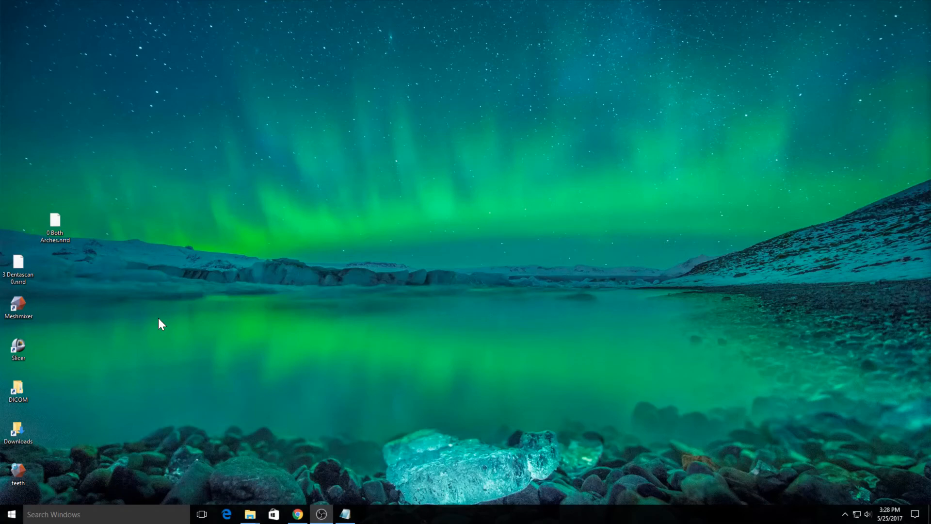
mouse_move(212, 324)
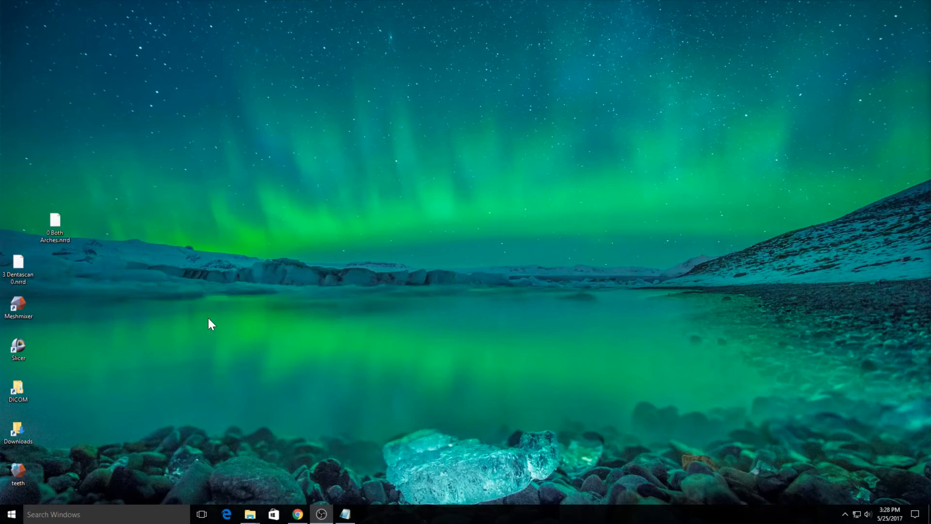
mouse_move(297, 514)
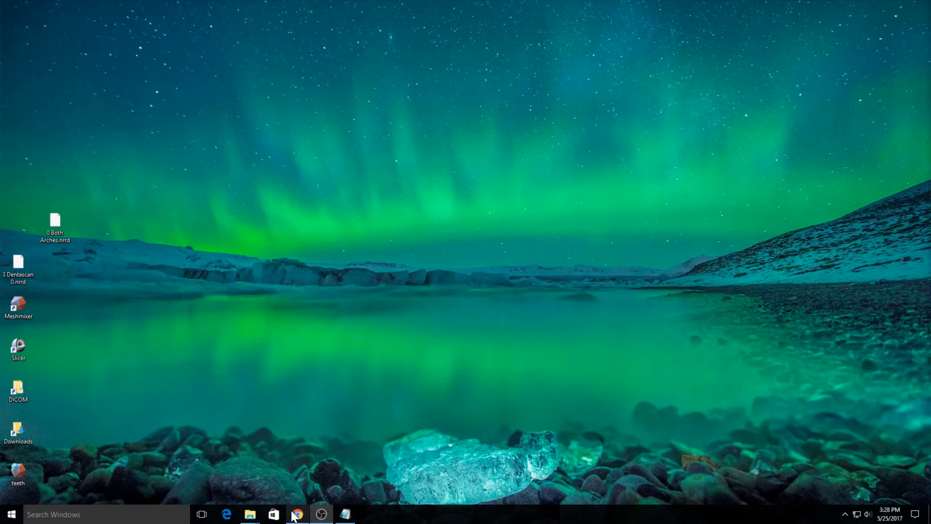
click(54, 227)
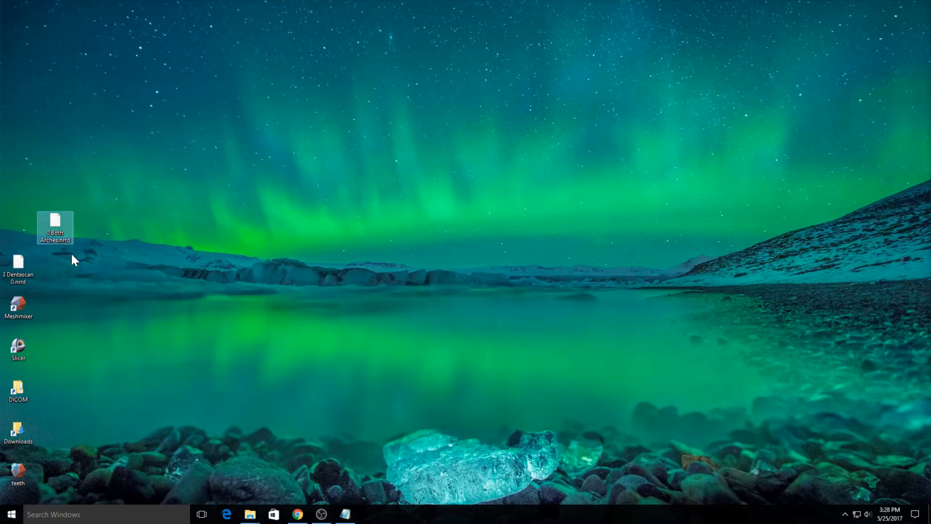
mouse_move(179, 302)
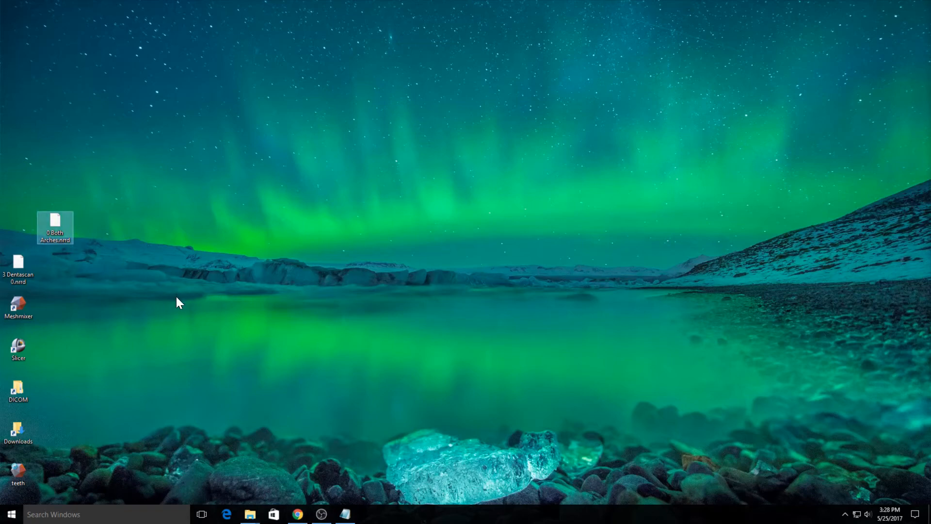
Browse the 166 .dcm slices in 'Dentascan 0.75 H60s - 3' and return to the DICOM folder.
double_click(17, 391)
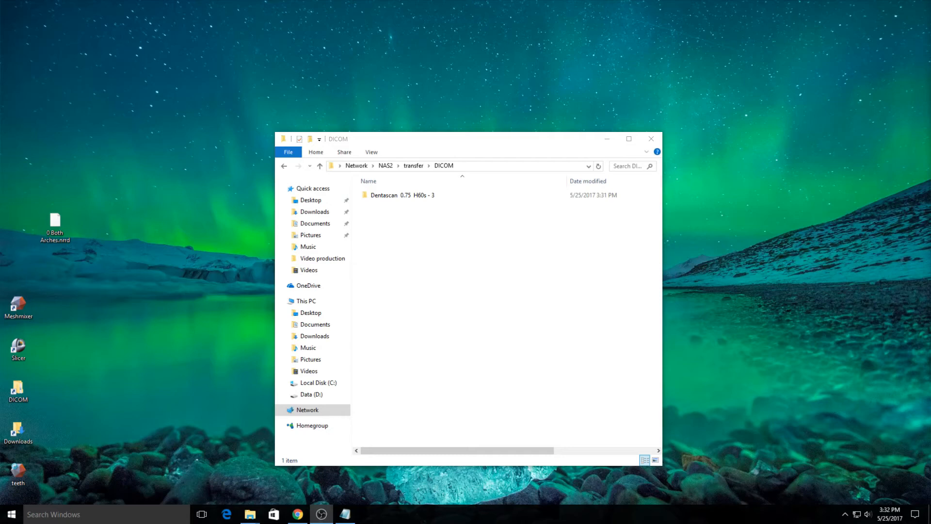
mouse_move(473, 143)
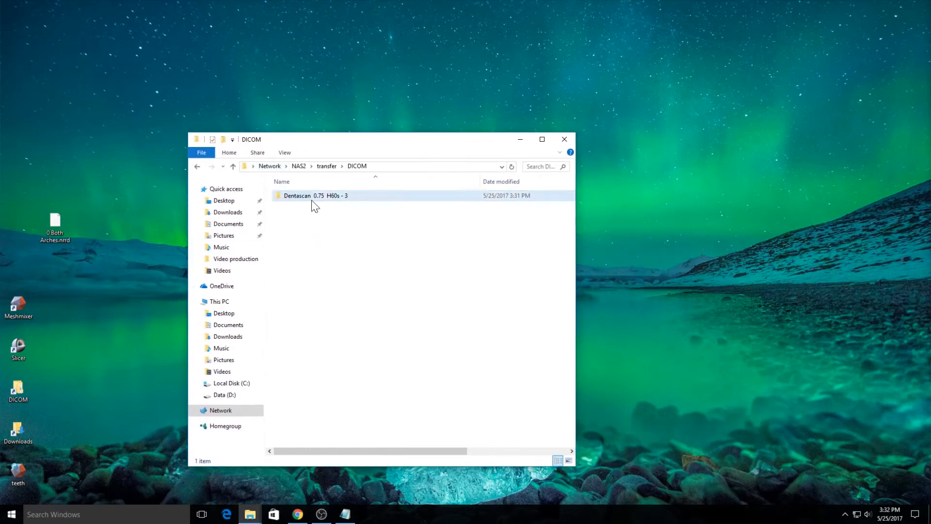
double_click(317, 195)
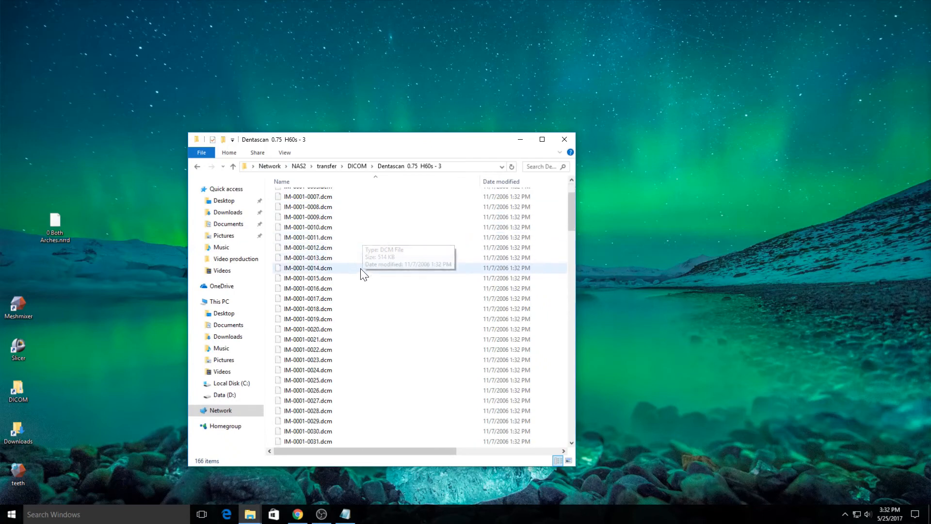
scroll(down, 3)
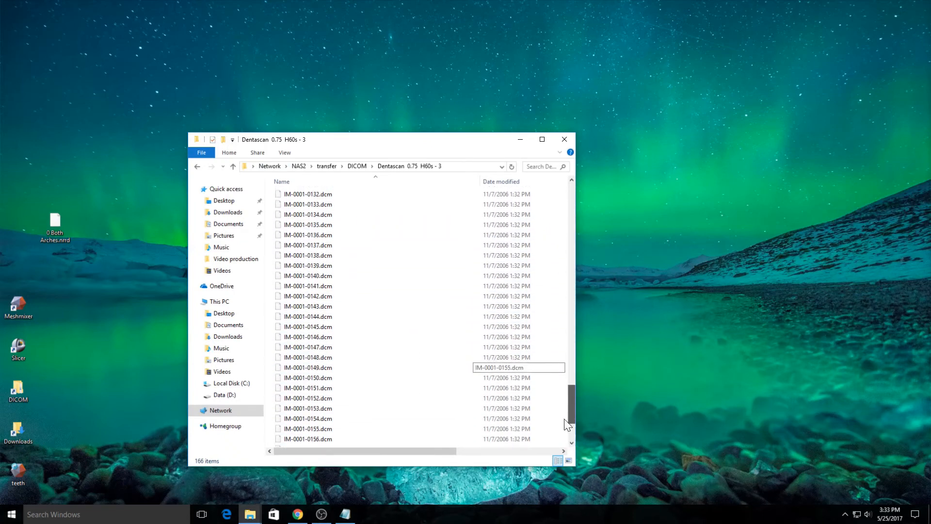
scroll(up, 3)
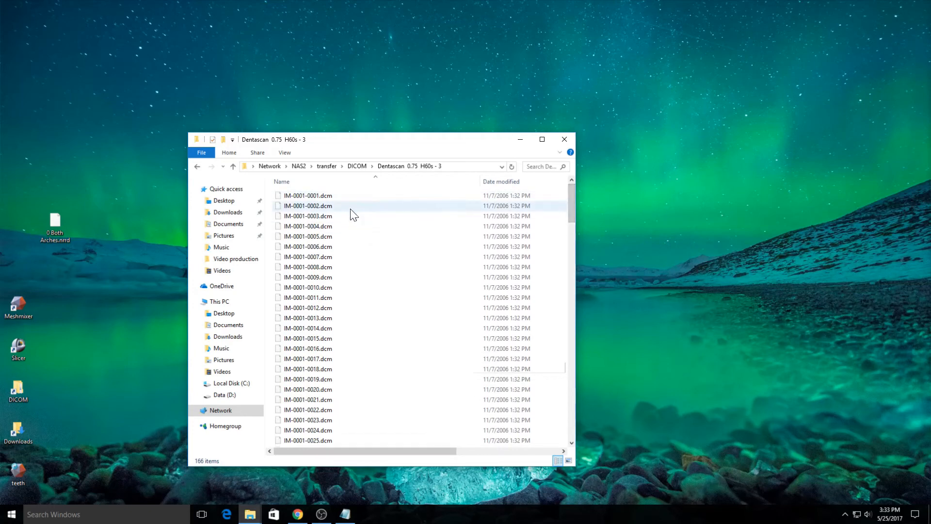
mouse_move(350, 213)
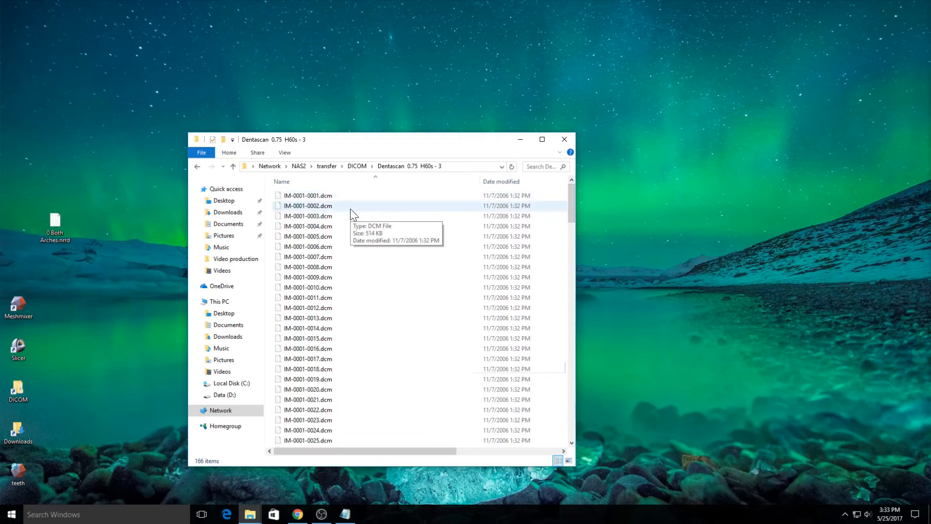
mouse_move(386, 167)
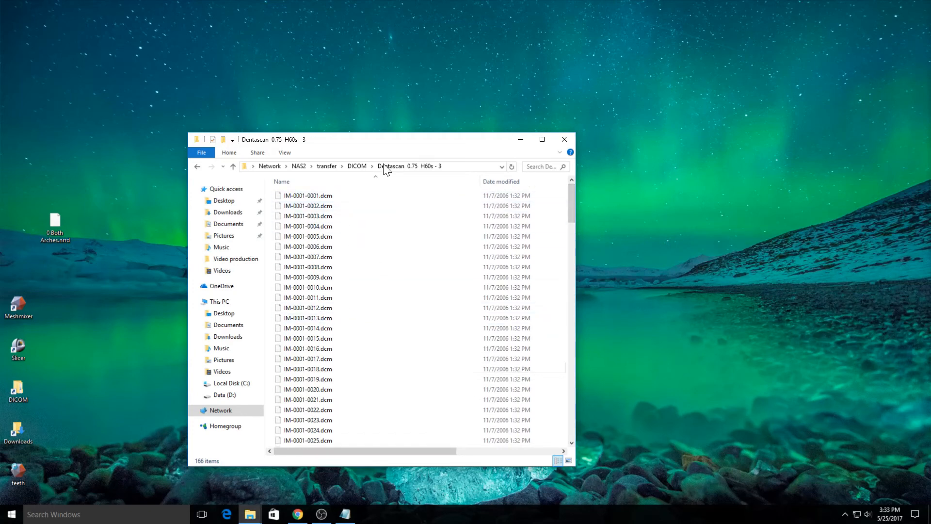
mouse_move(364, 173)
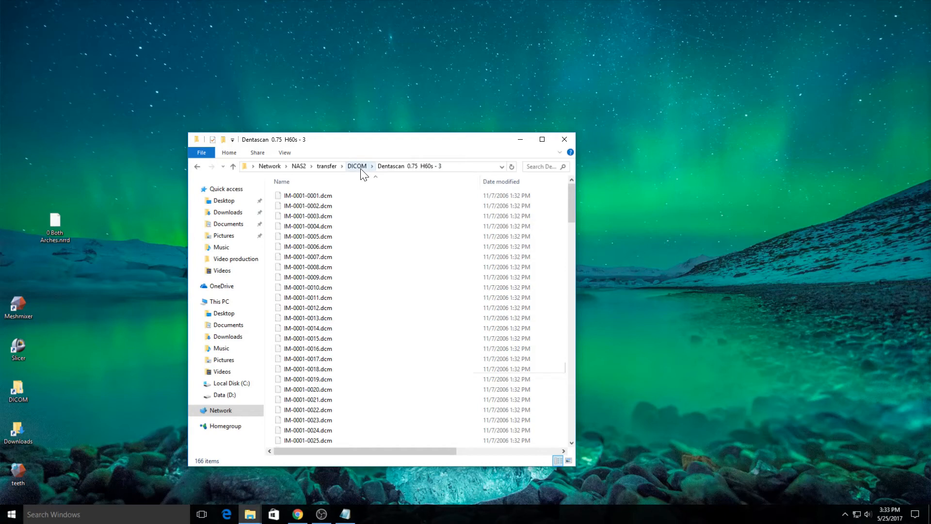
click(357, 166)
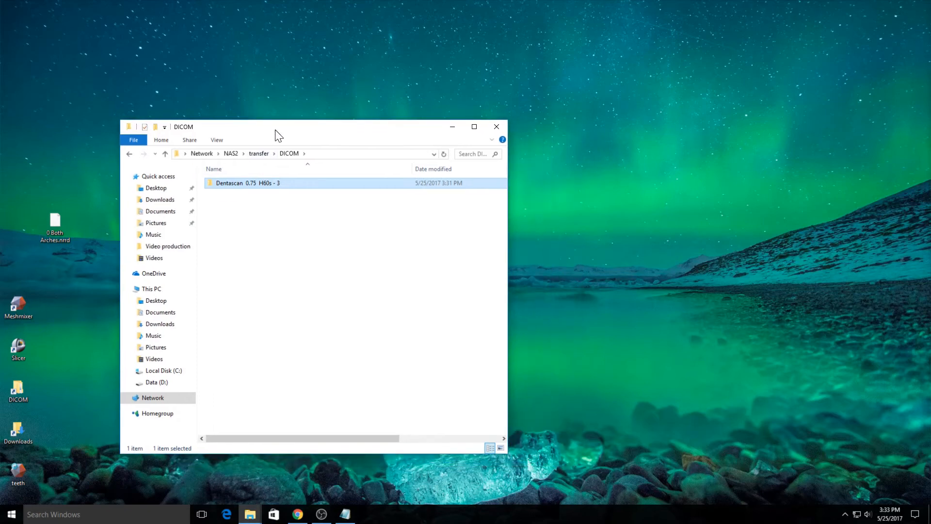
mouse_move(319, 139)
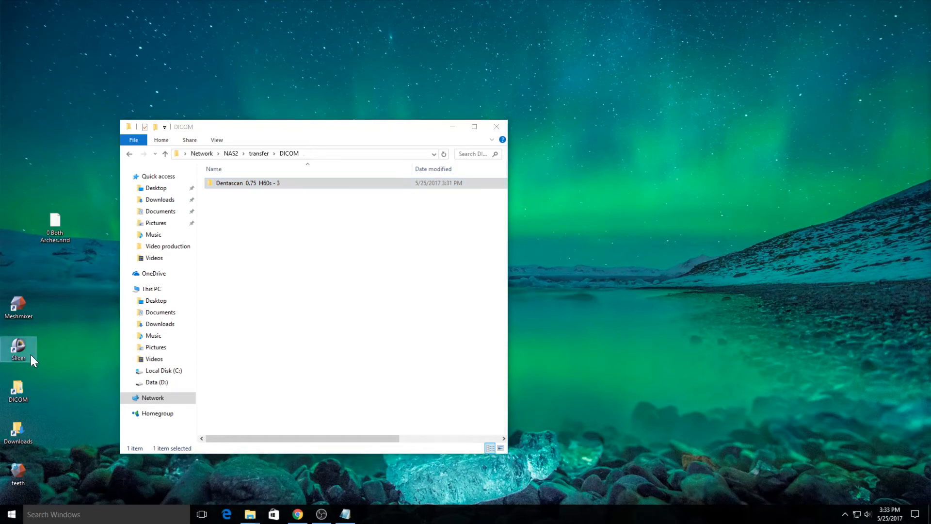
Launch 3D Slicer and load the Dentascan folder into its DICOM database (166 instances).
double_click(17, 349)
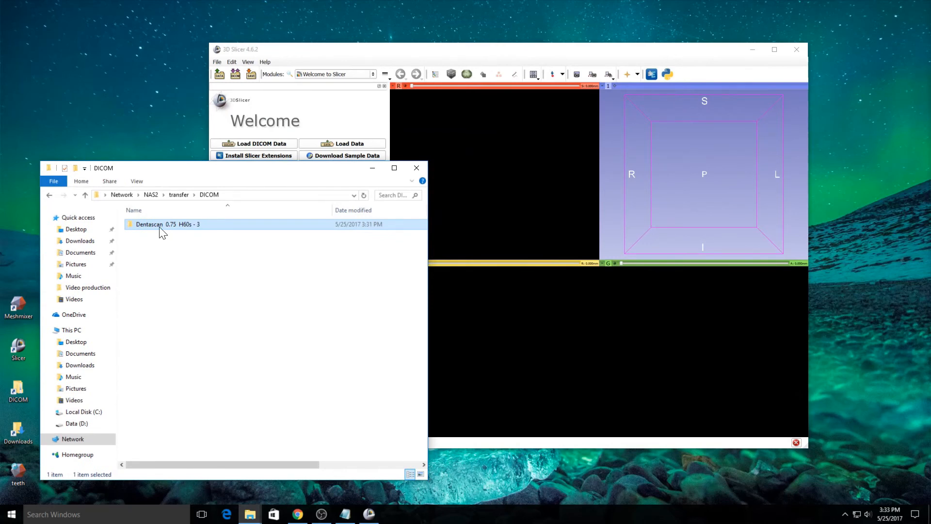
double_click(167, 224)
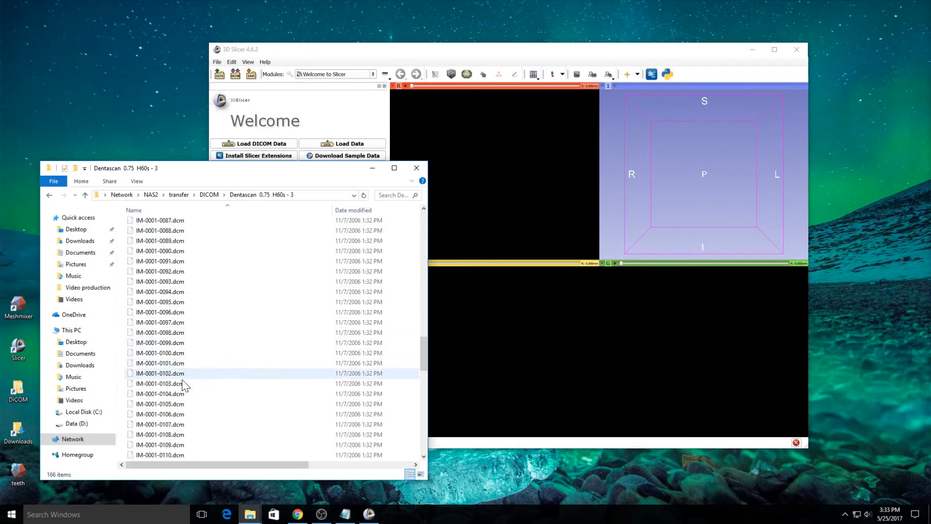
scroll(up, 3)
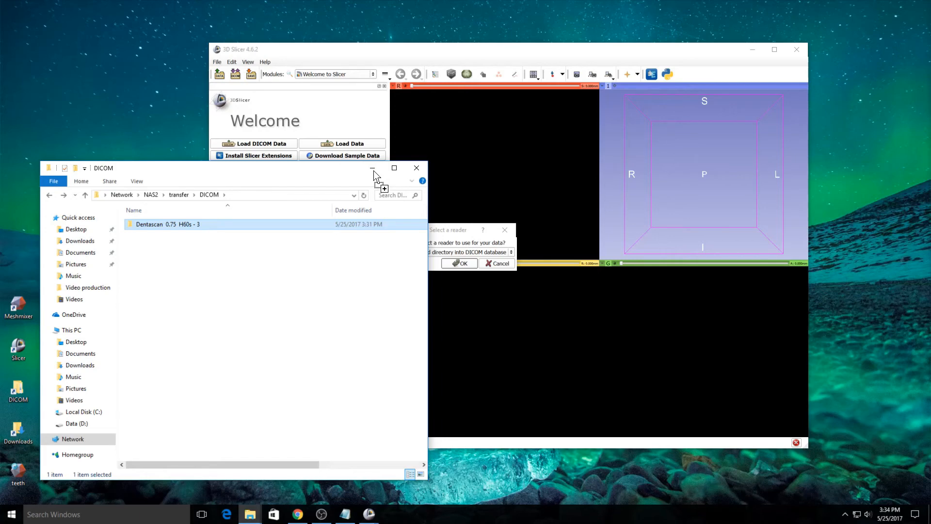
click(459, 263)
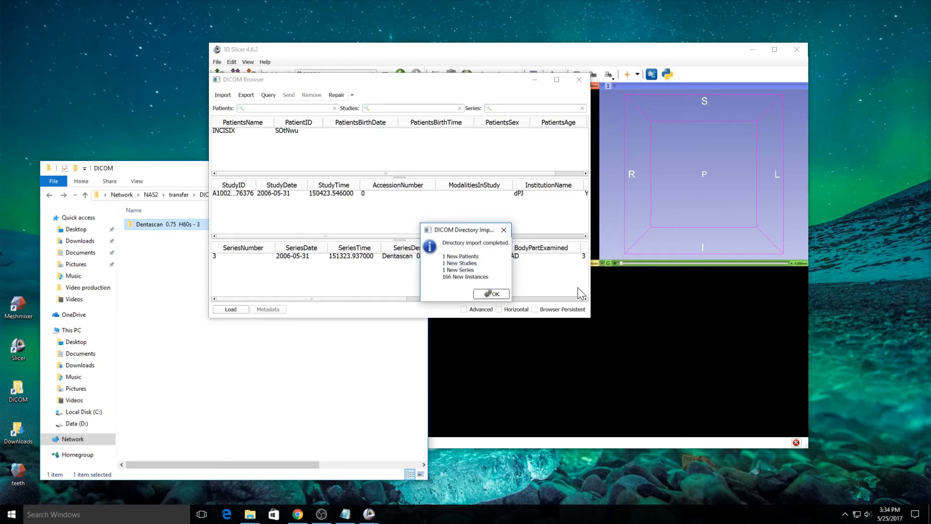
Load the Dentascan series from the DICOM Browser and scroll its axial slices.
click(491, 293)
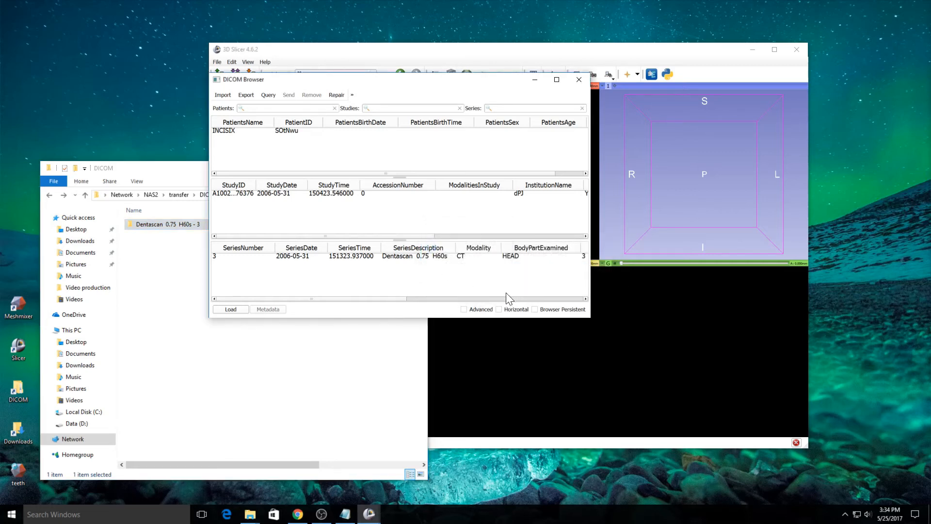
mouse_move(433, 134)
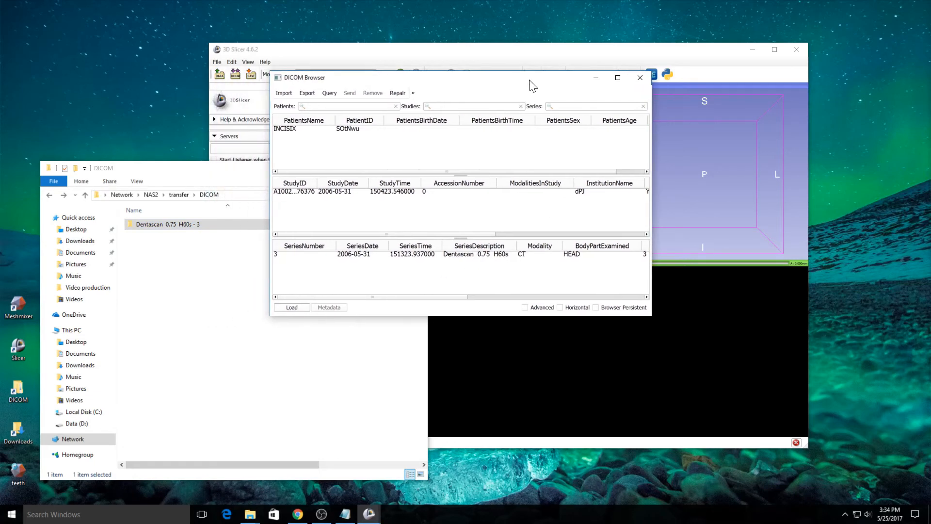
mouse_move(378, 264)
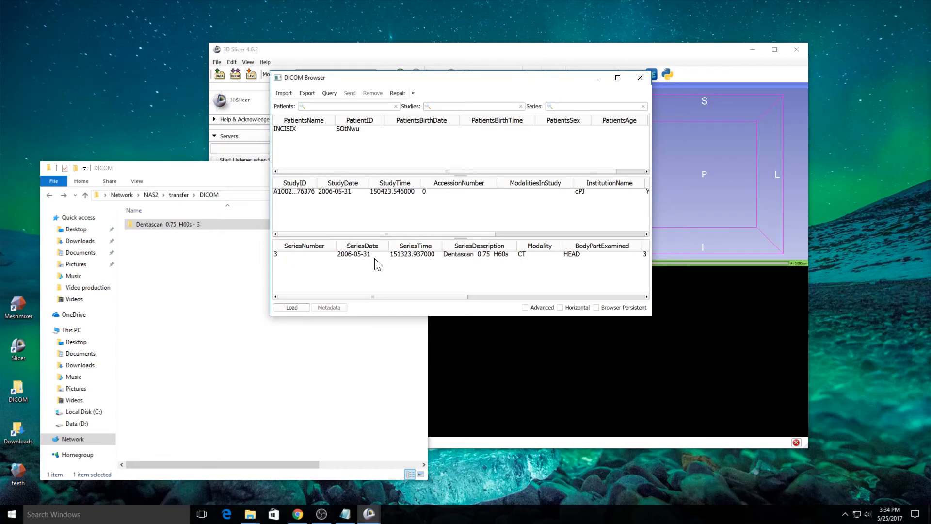
click(291, 308)
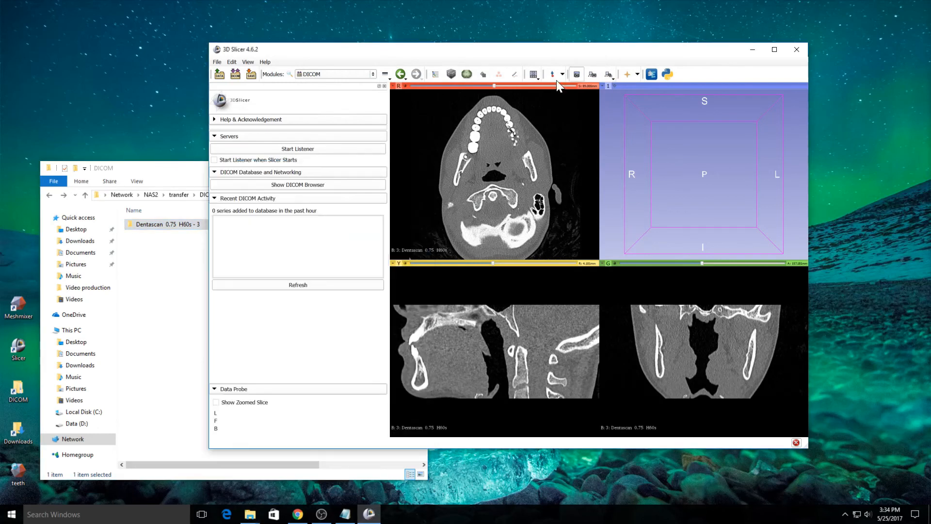
mouse_move(515, 149)
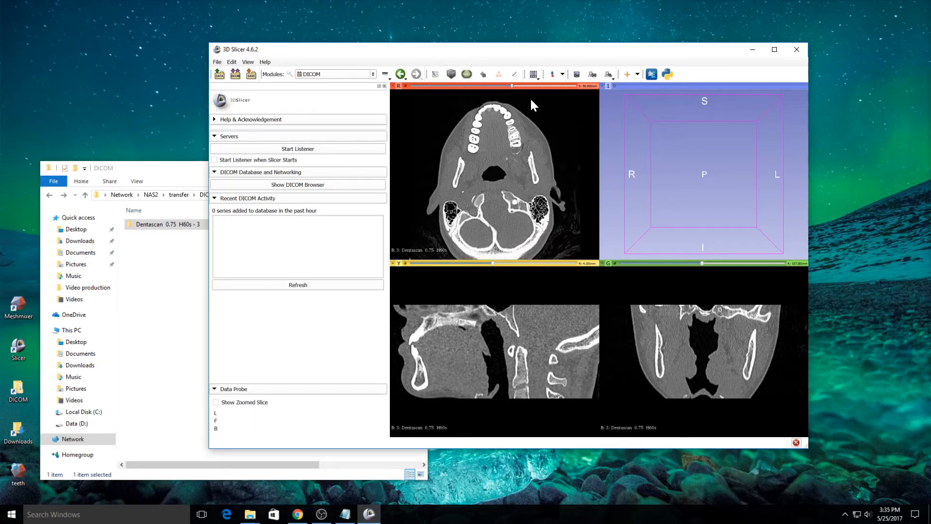
scroll(down, 3)
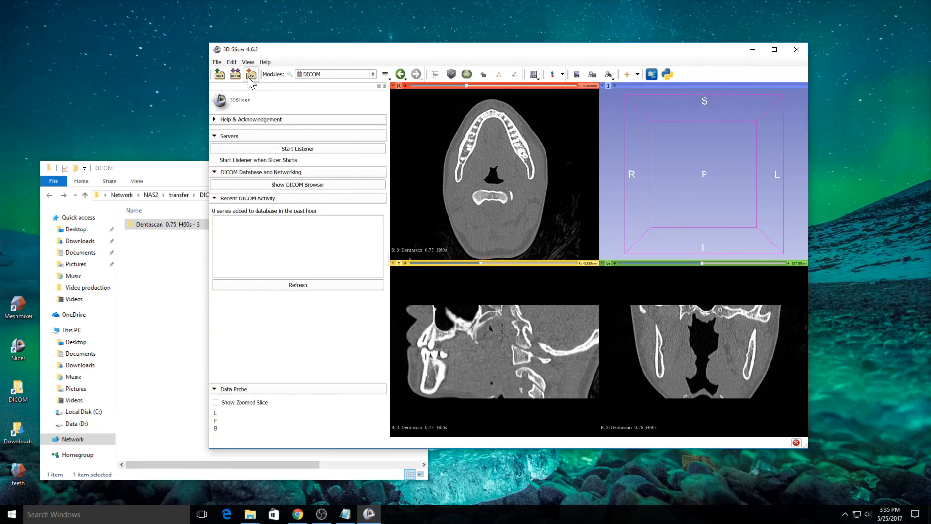
In Save, exclude the scene .mrml and keep the Dentascan volume as NRRD (.nrrd).
click(250, 74)
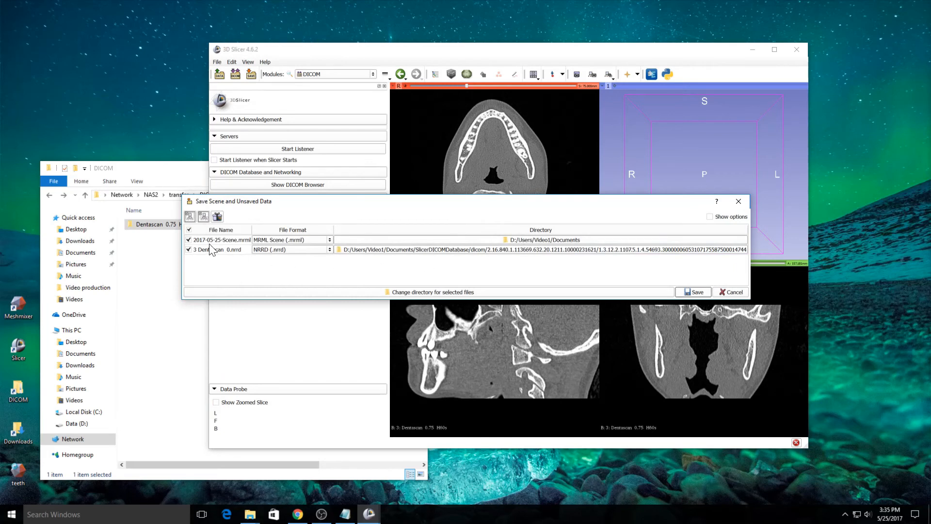
mouse_move(404, 266)
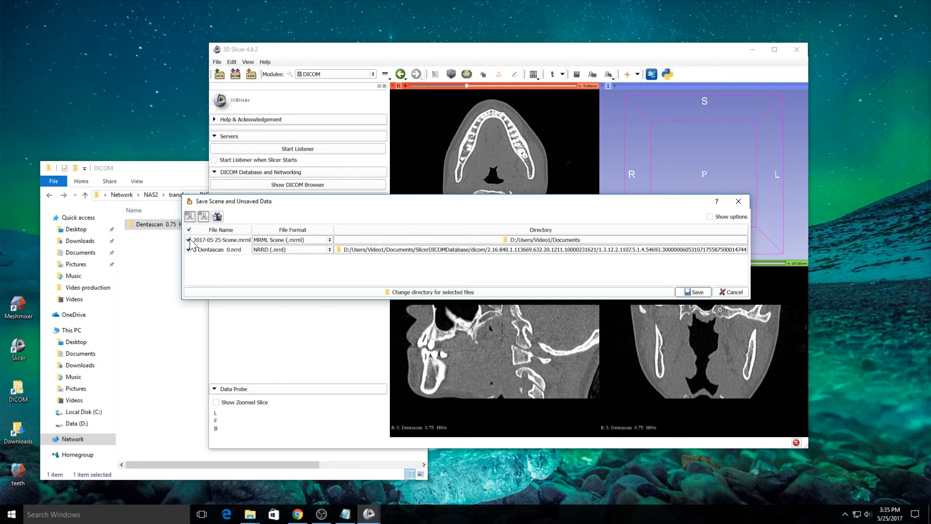
click(189, 250)
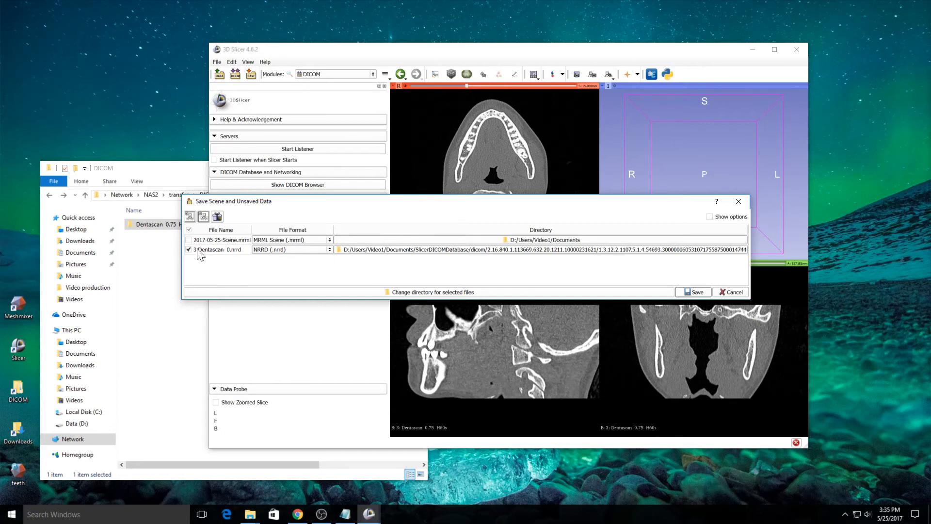
click(189, 249)
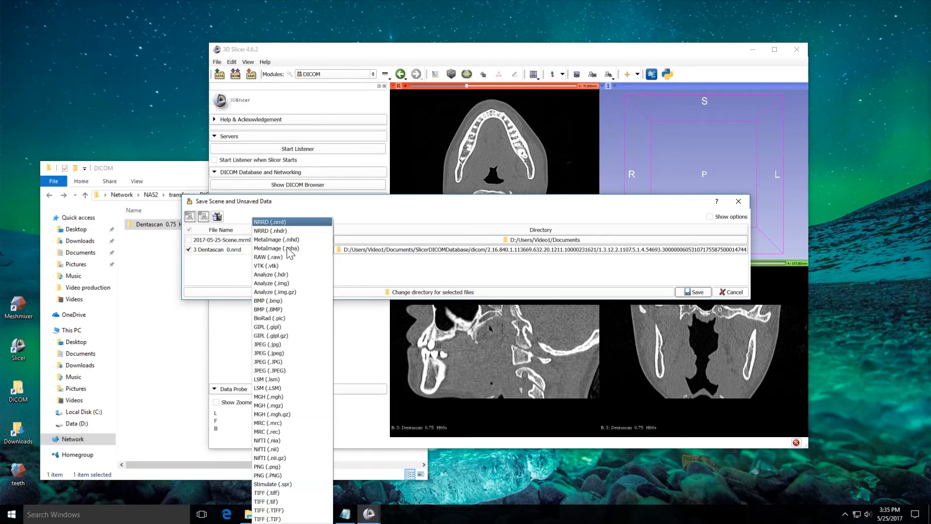
mouse_move(268, 510)
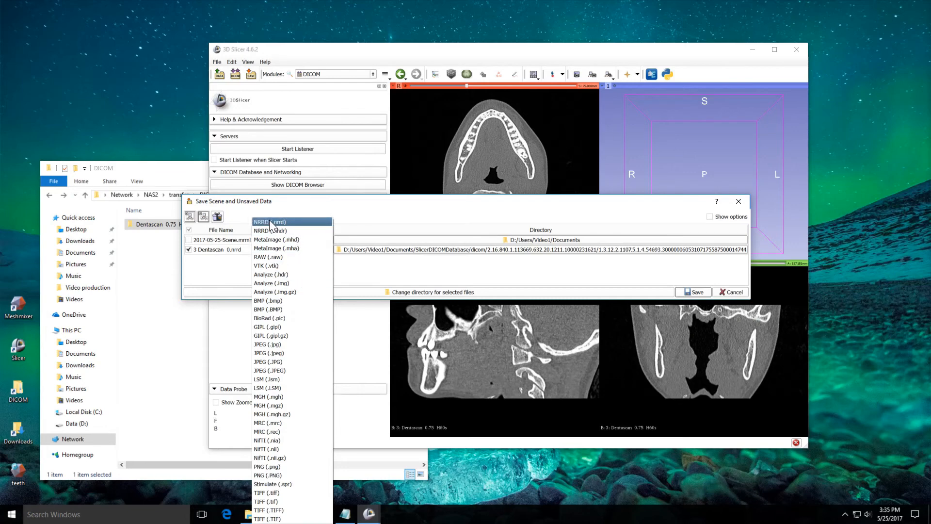
click(270, 221)
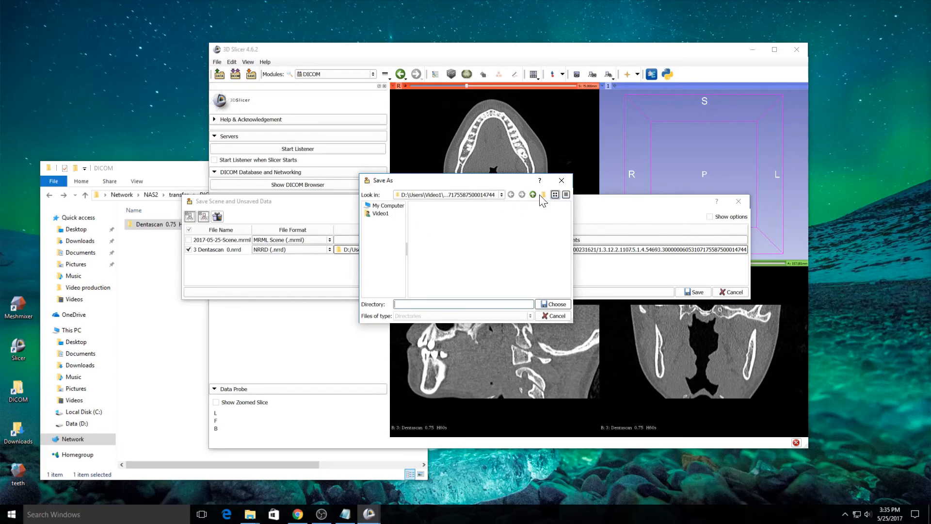
mouse_move(504, 209)
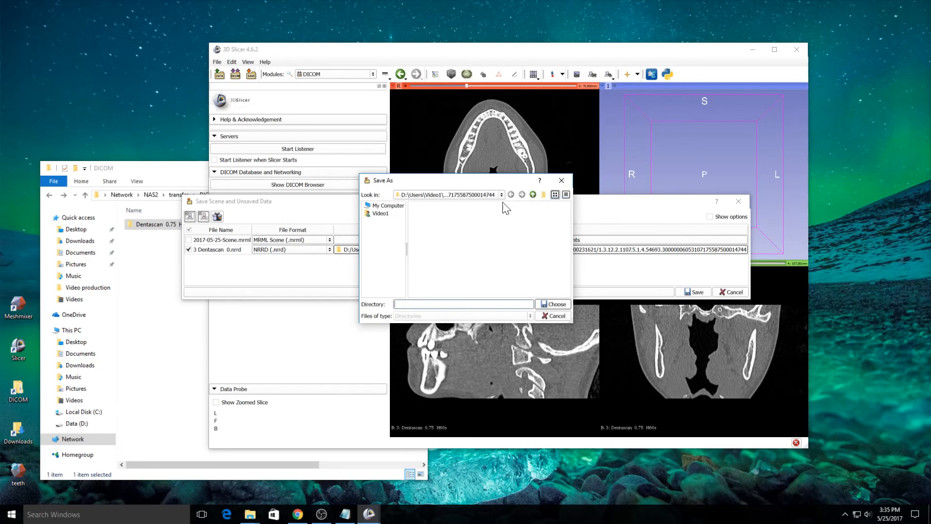
Set the volume's save directory to the Desktop folder.
click(500, 194)
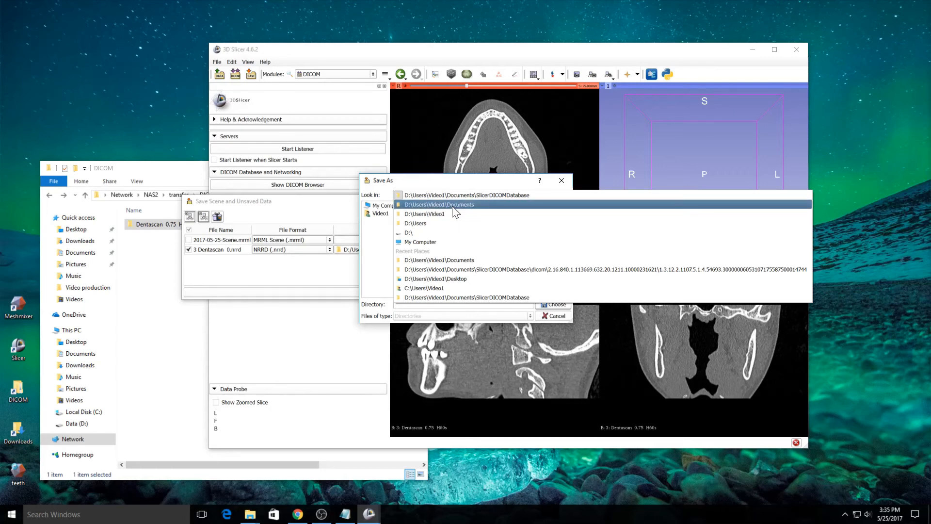
click(439, 205)
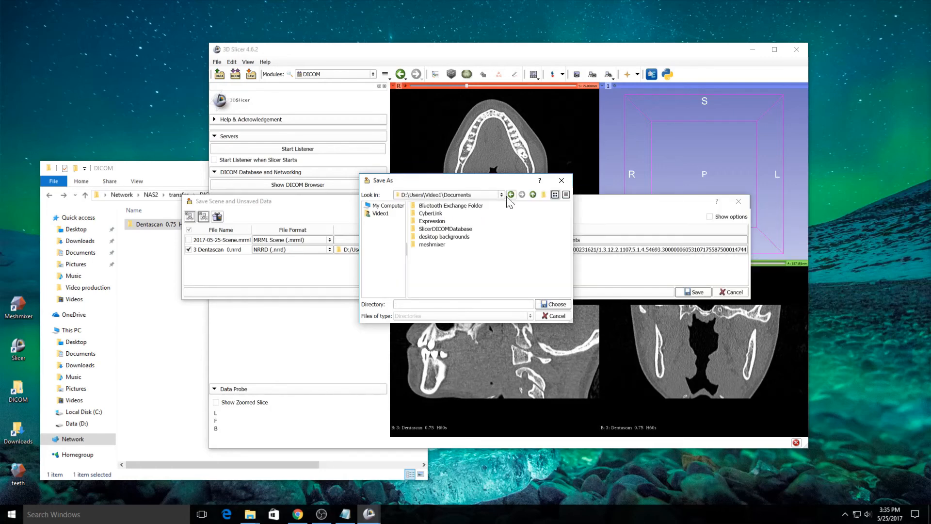
double_click(445, 229)
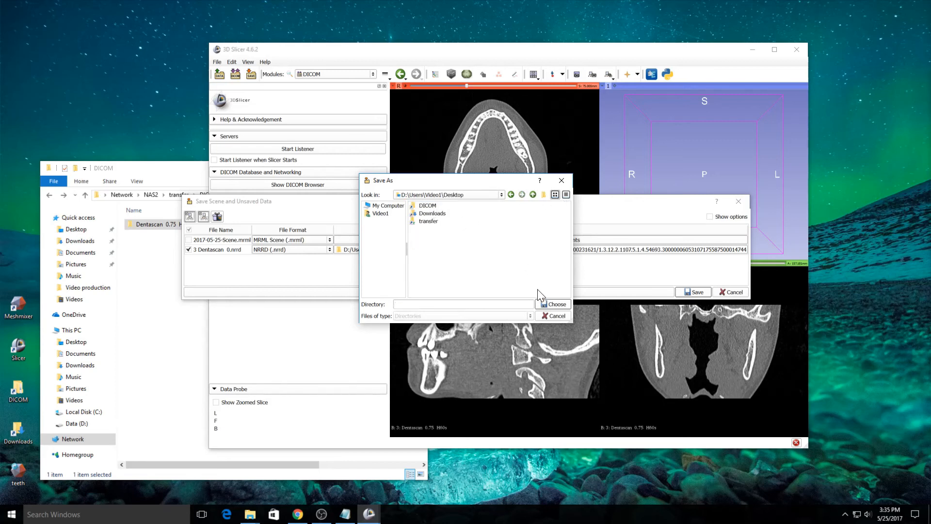
click(556, 316)
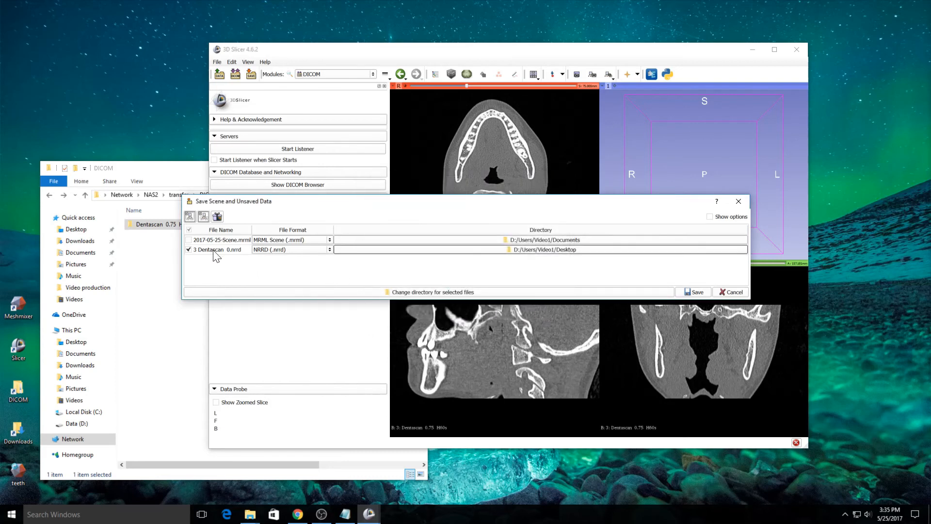
mouse_move(237, 258)
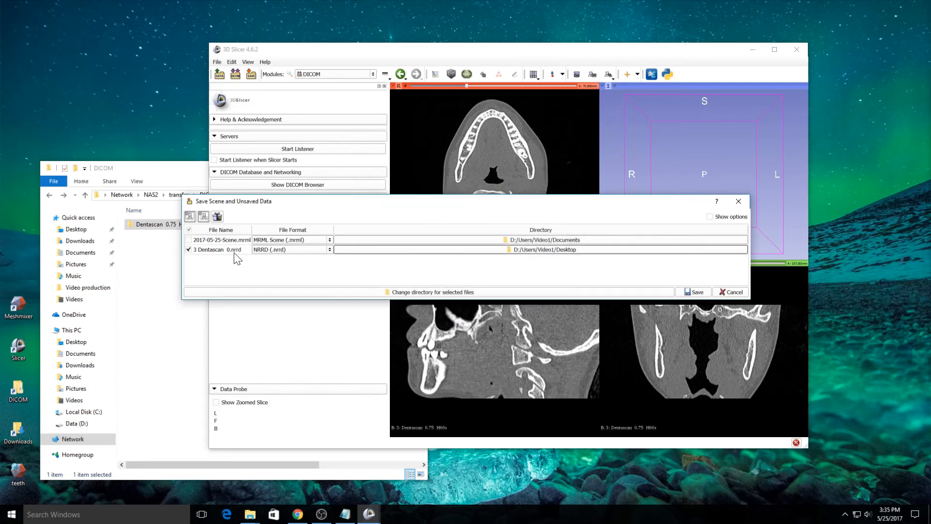
mouse_move(524, 257)
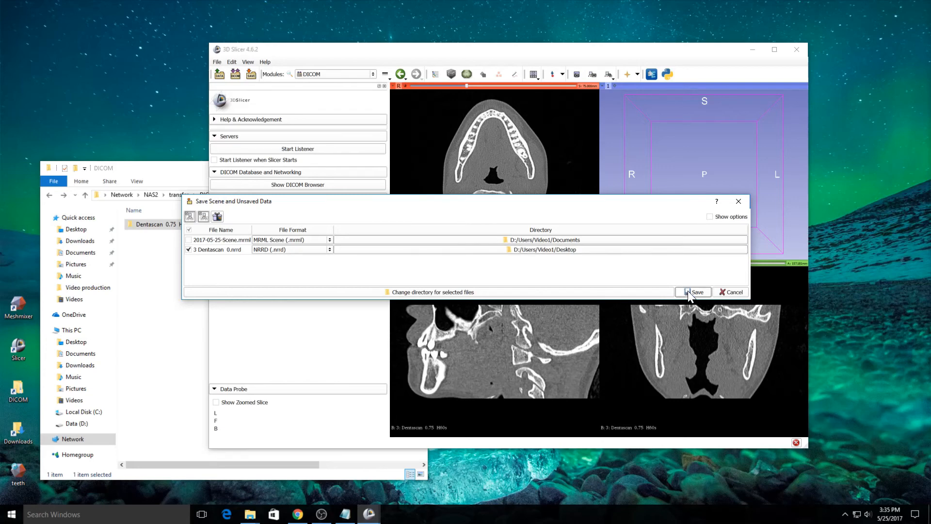
Save the volume as '3 Dentascan 0.nrrd' on the desktop and revisit the Dentascan DICOM folder.
click(693, 292)
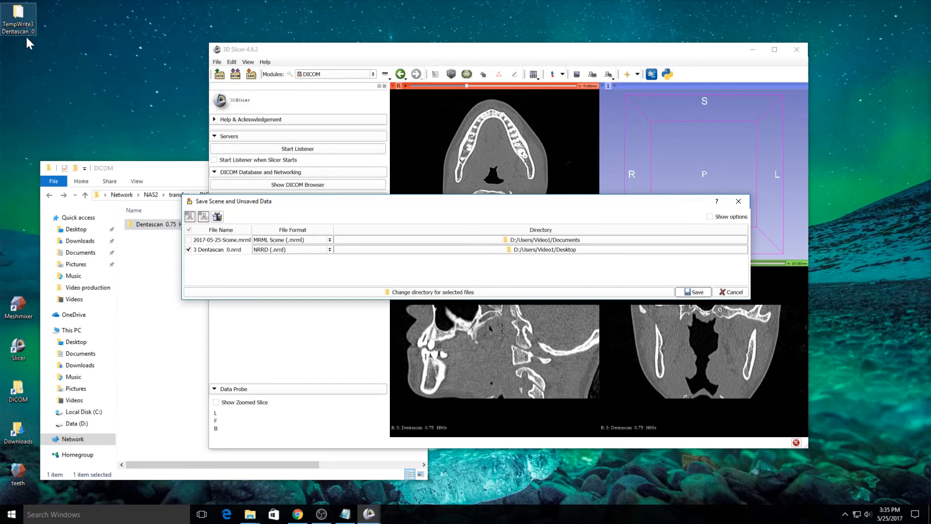
click(692, 292)
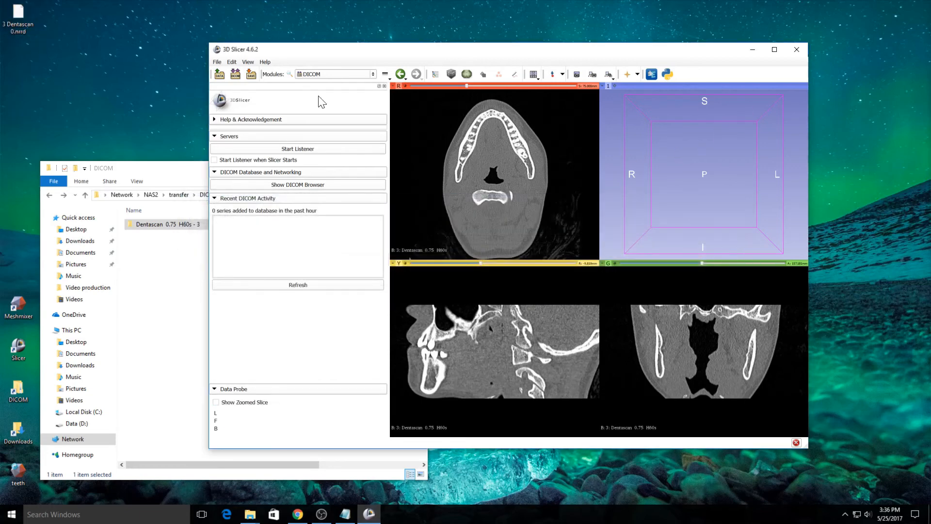
mouse_move(753, 50)
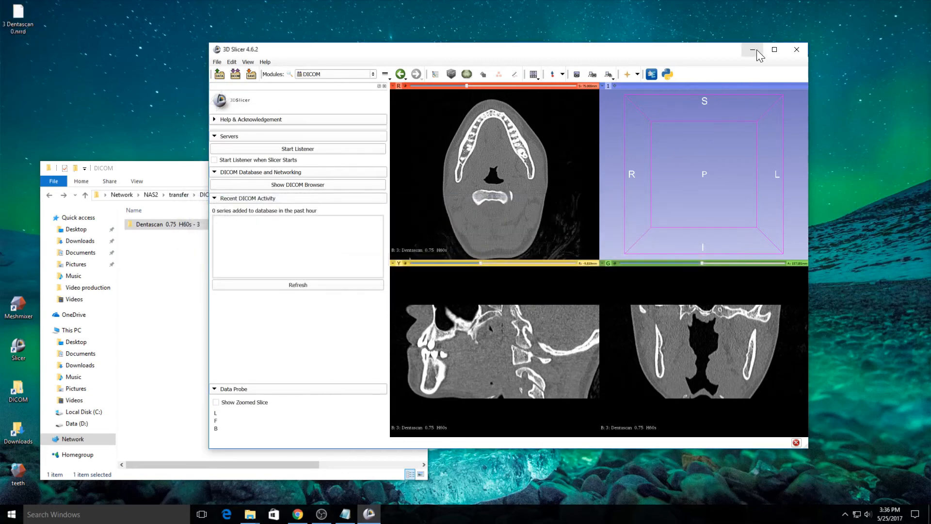
mouse_move(122, 277)
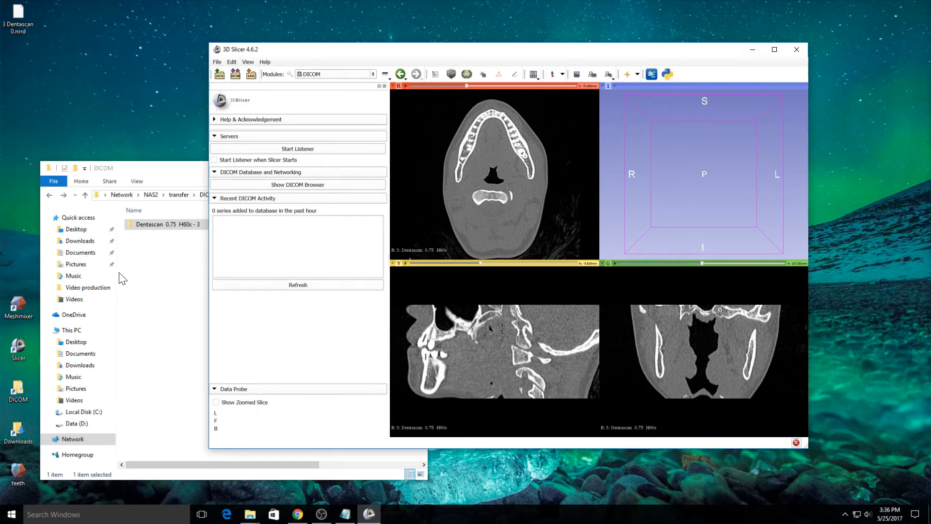
double_click(165, 224)
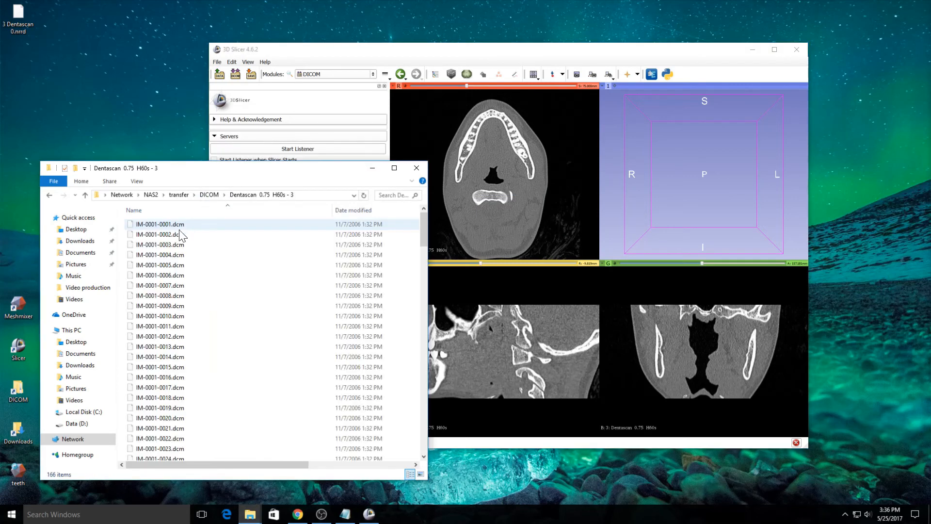
scroll(down, 3)
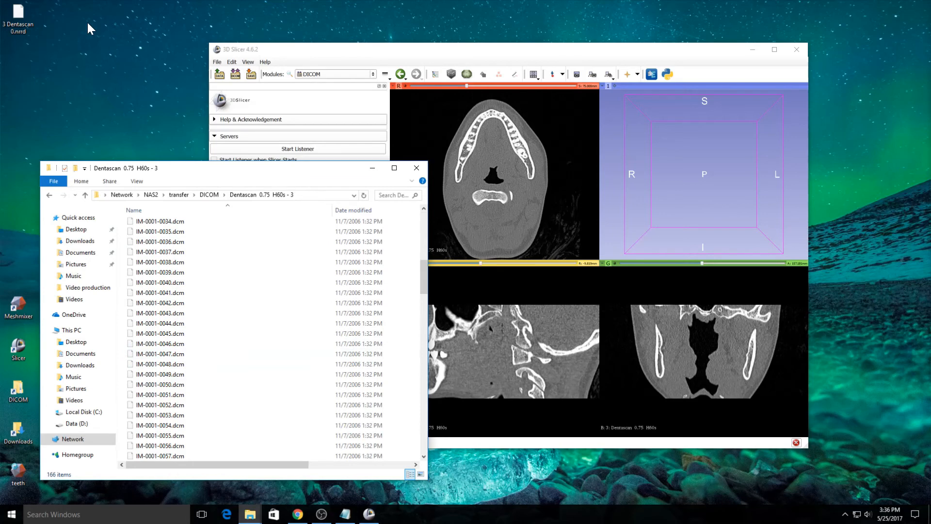
mouse_move(368, 160)
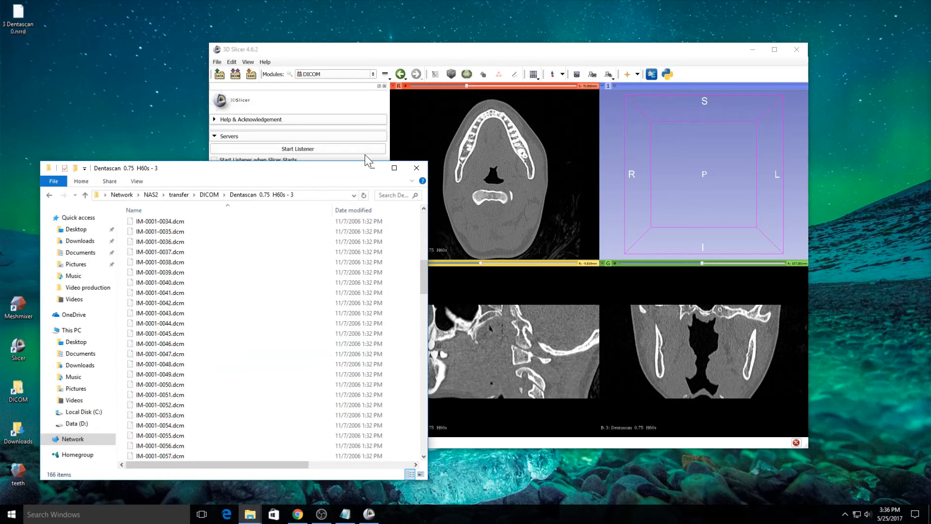
mouse_move(380, 171)
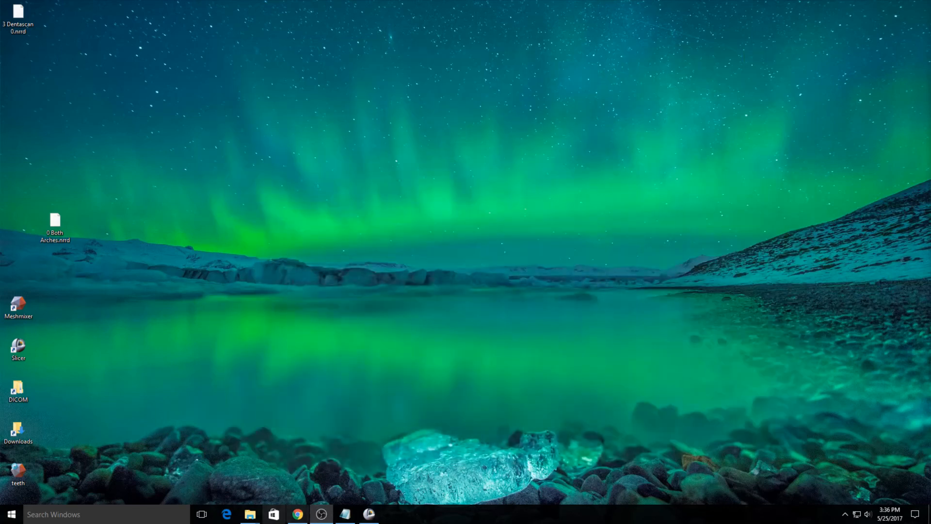
Launch the democratiz3D app, start uploading '3 Dentascan 0.nrrd', and go to the Downloads page.
click(297, 514)
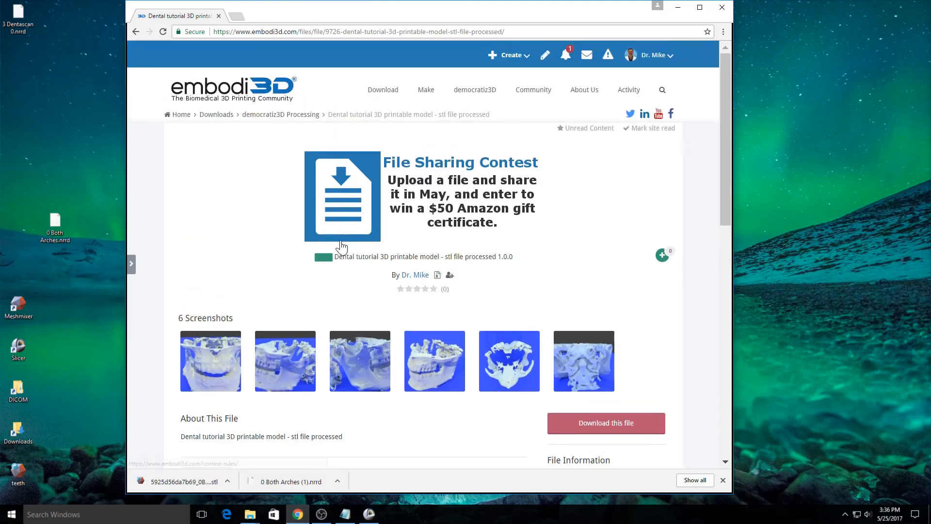
click(474, 90)
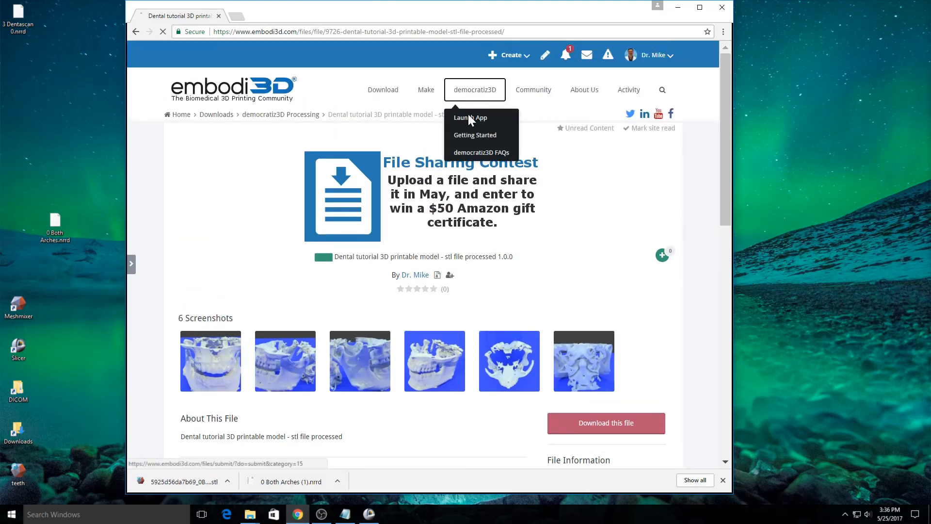
click(470, 117)
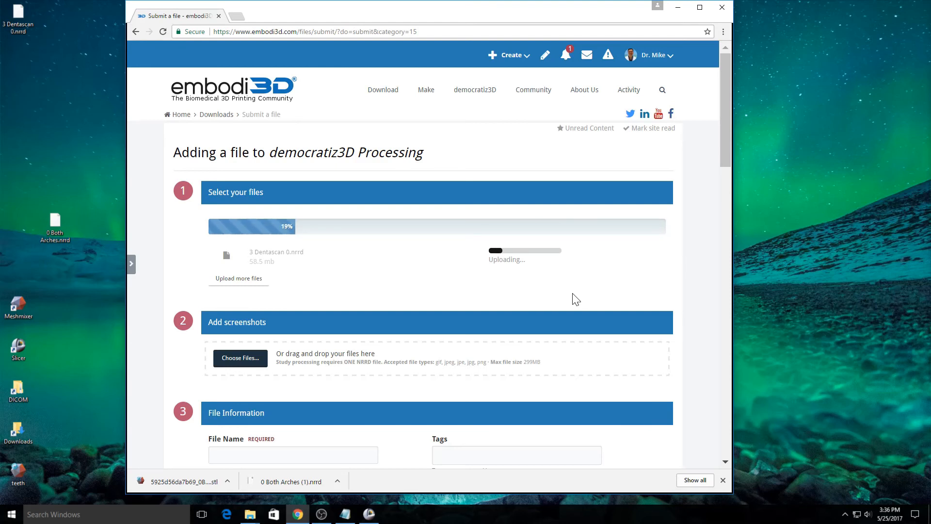
click(384, 89)
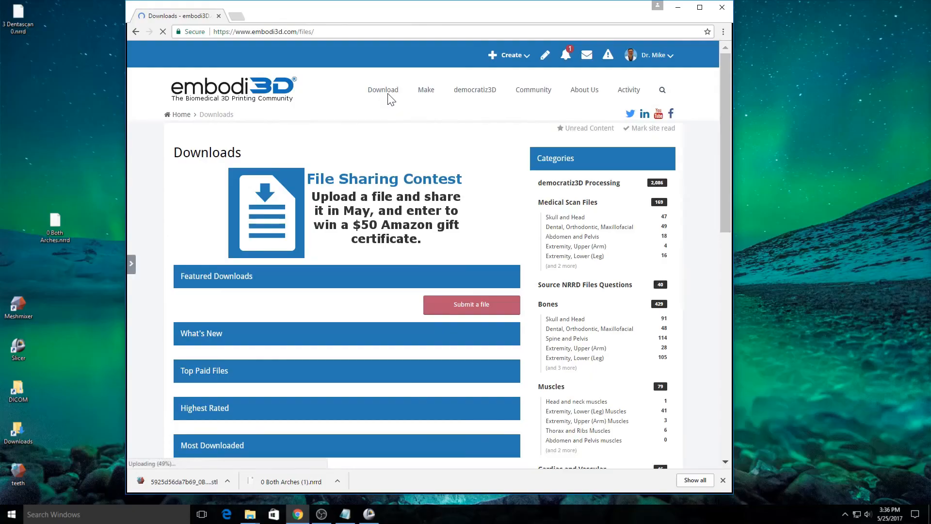
Browse the Medical Scan Files downloads and look at the Skull and Head collection.
scroll(down, 3)
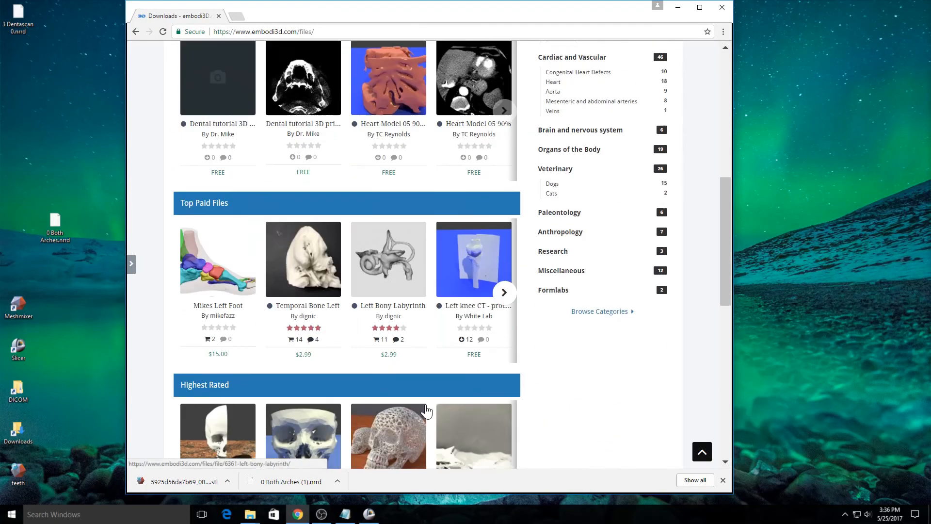
scroll(up, 3)
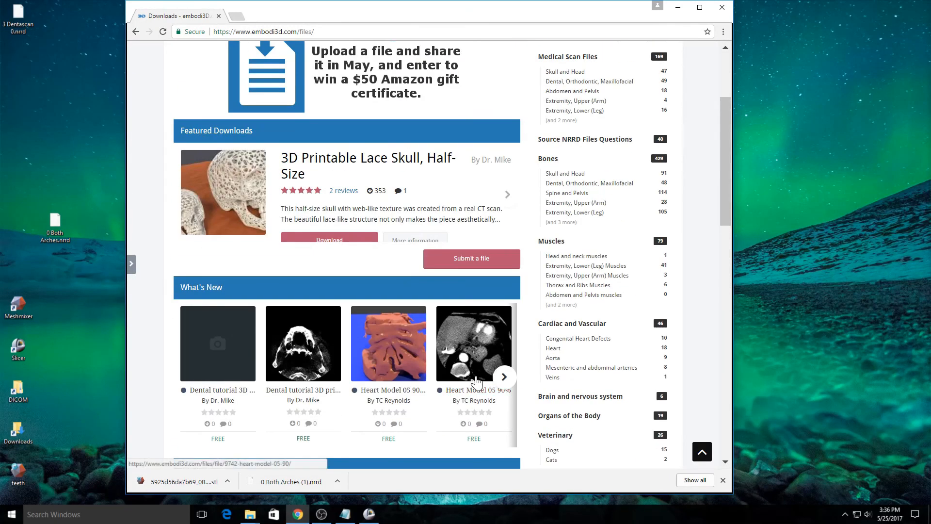
scroll(up, 3)
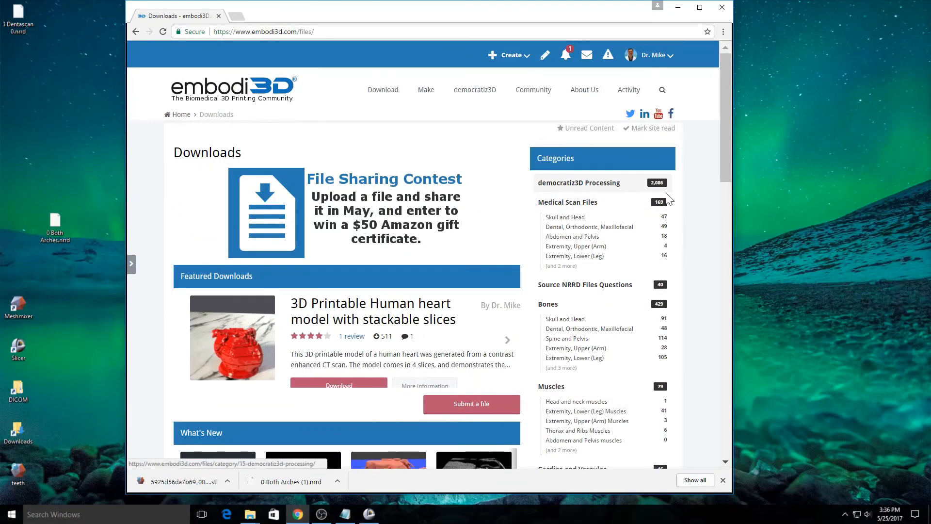
scroll(down, 3)
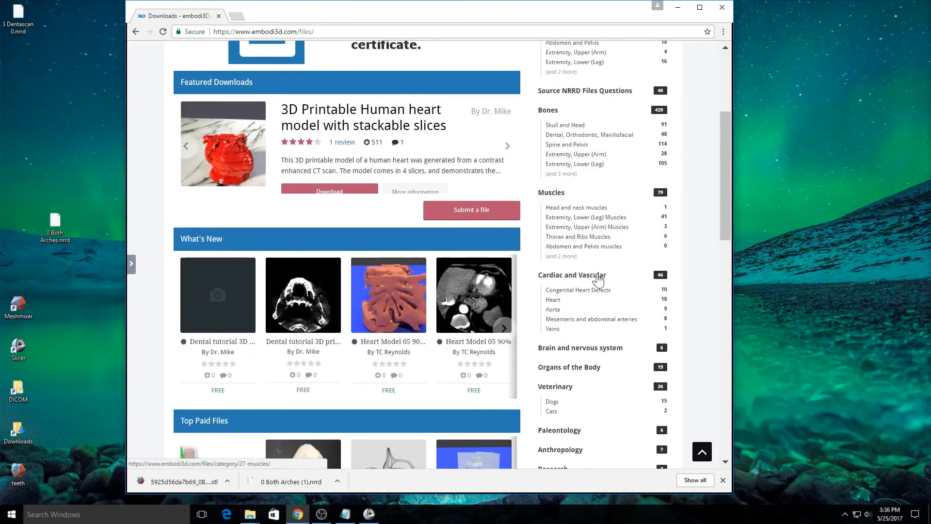
scroll(up, 3)
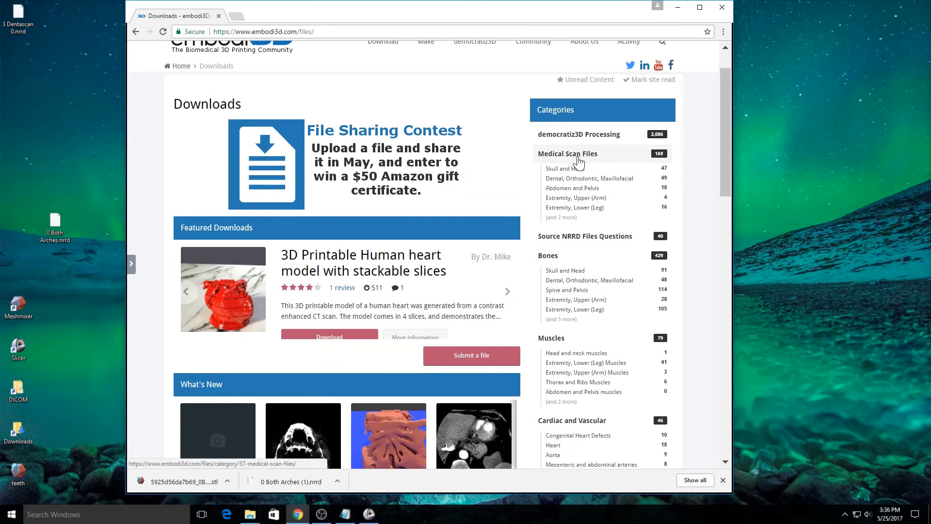
click(508, 291)
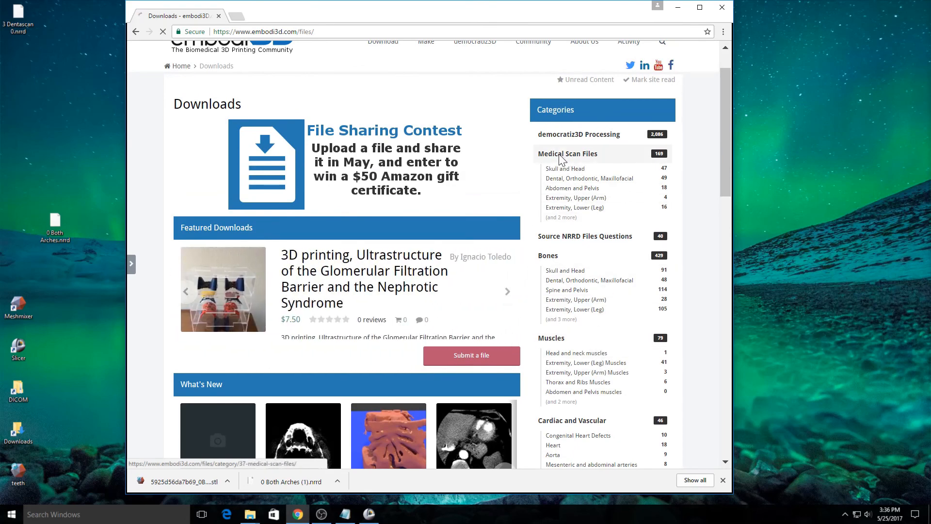
click(568, 154)
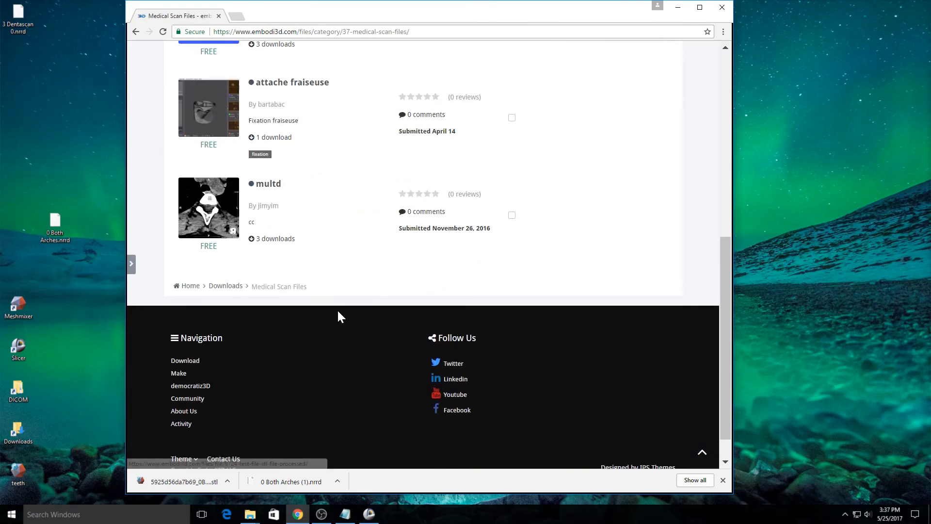
scroll(up, 3)
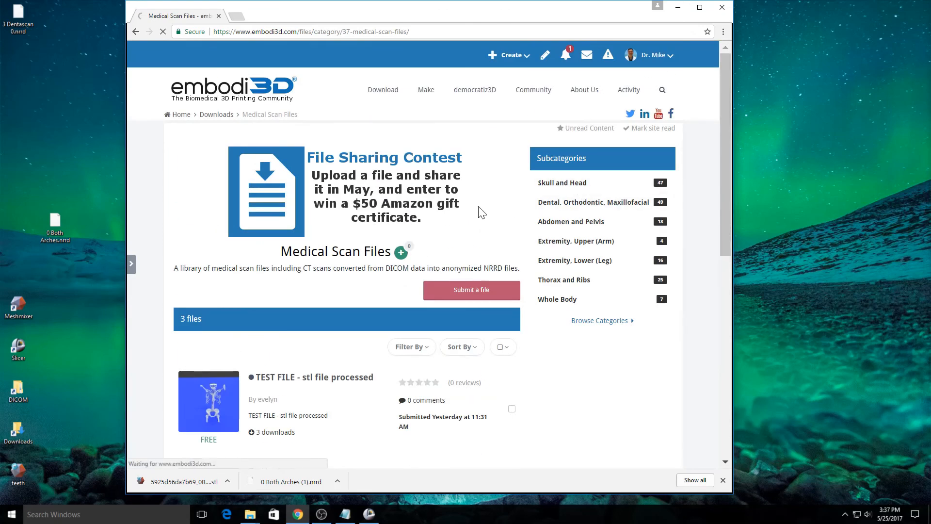
click(561, 182)
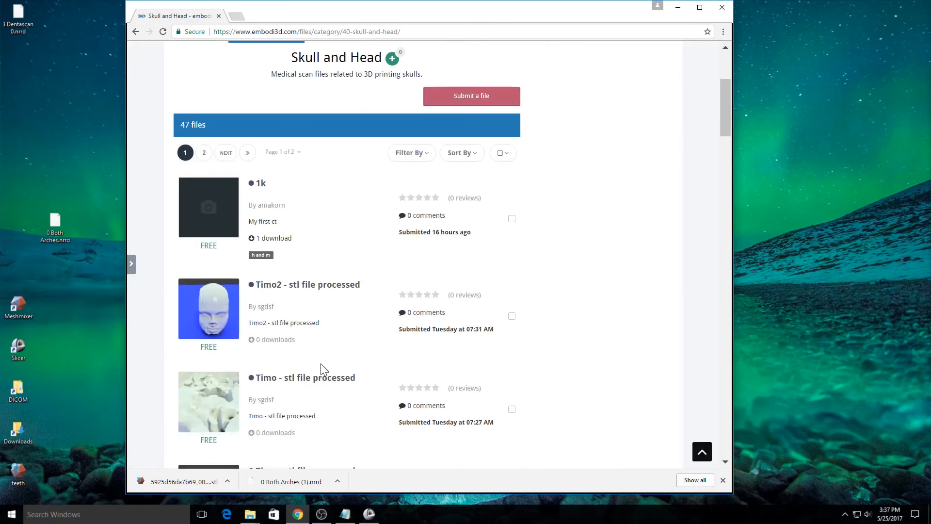
scroll(up, 3)
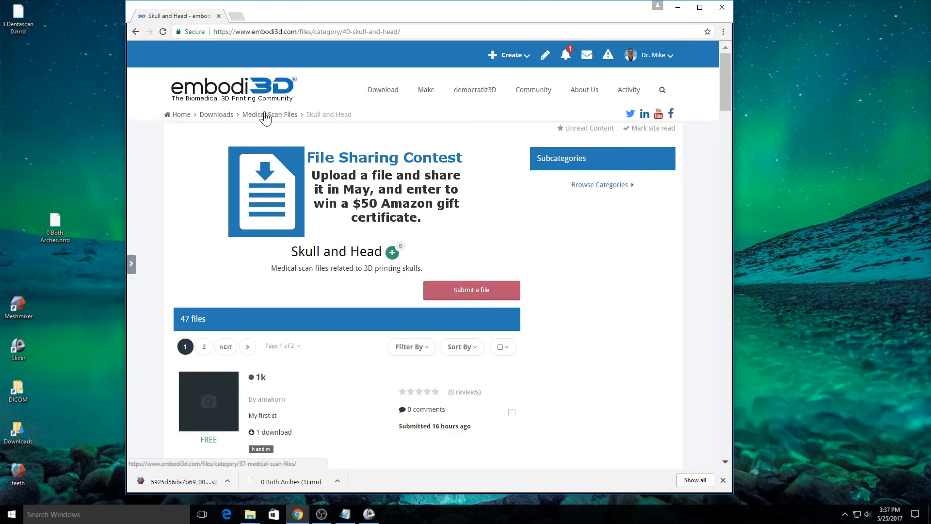
Return to Medical Scan Files and browse the Abdomen and Pelvis collection of 18 files.
click(269, 115)
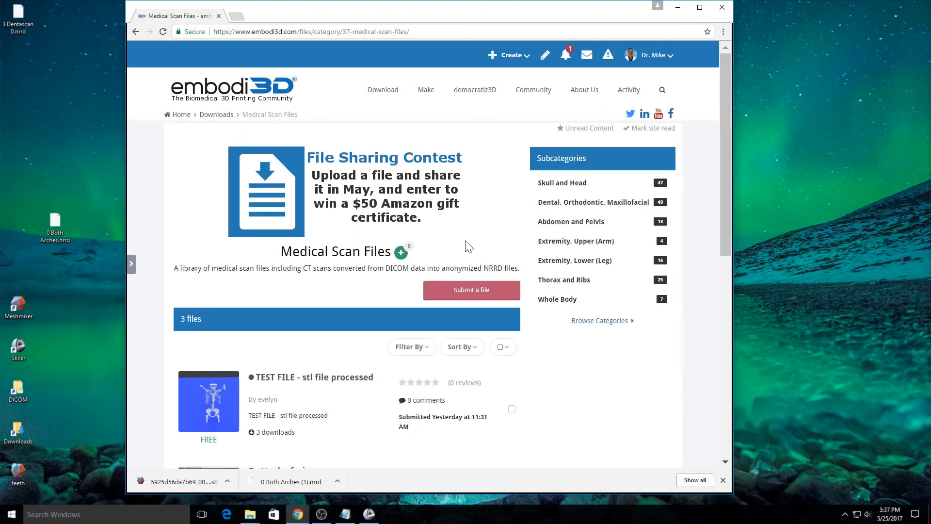
click(570, 221)
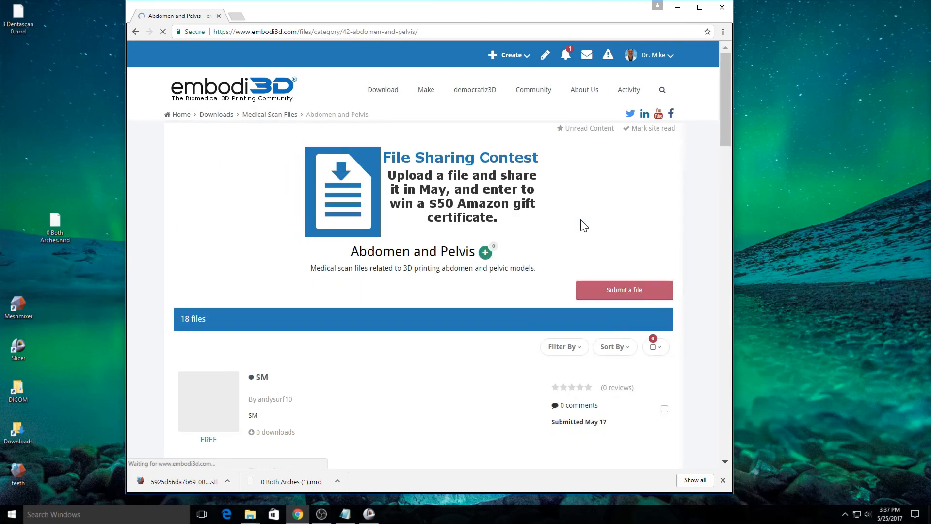
scroll(down, 3)
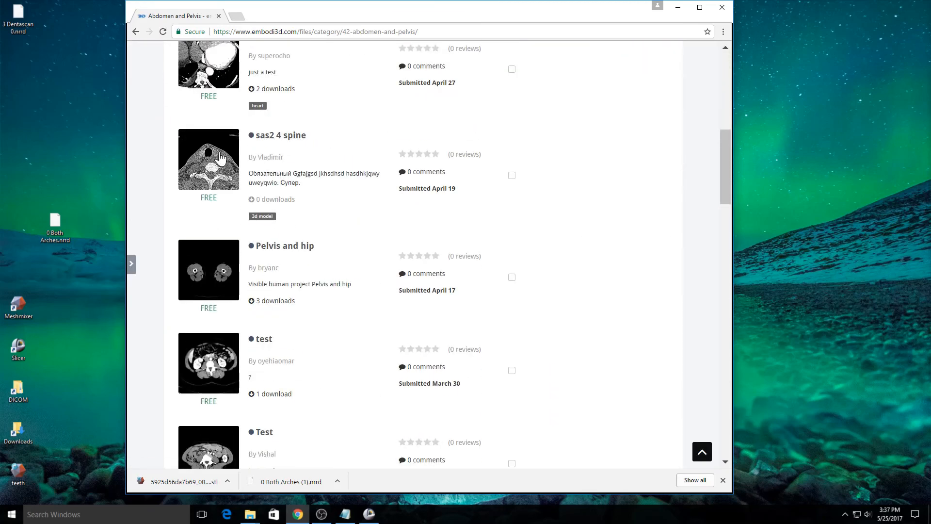
scroll(up, 3)
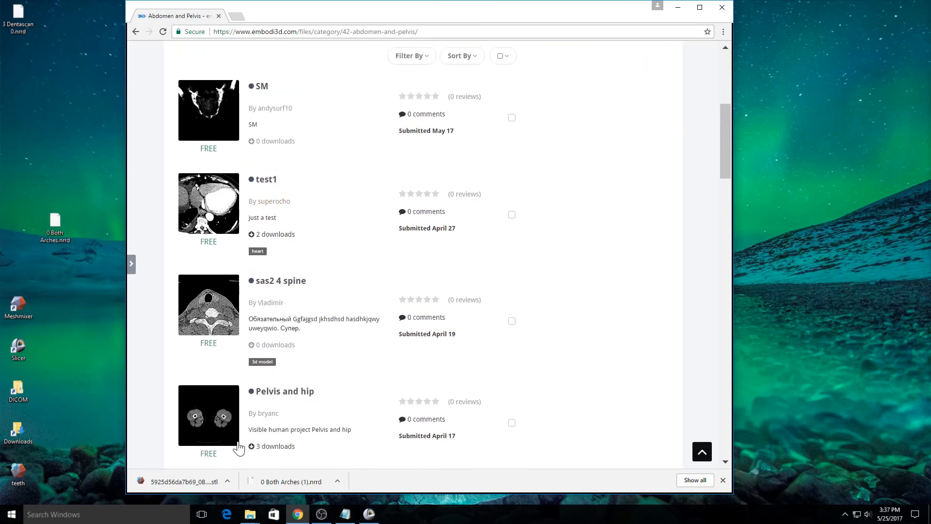
scroll(up, 3)
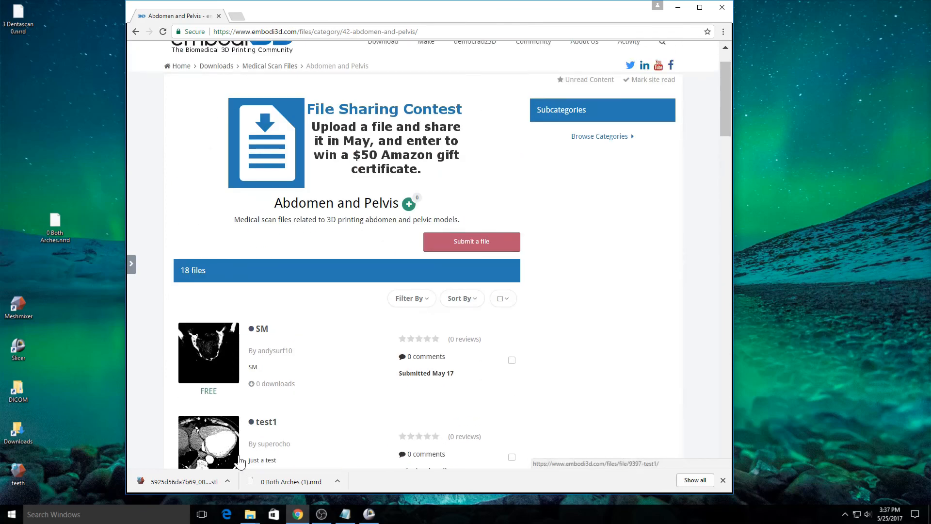
scroll(up, 3)
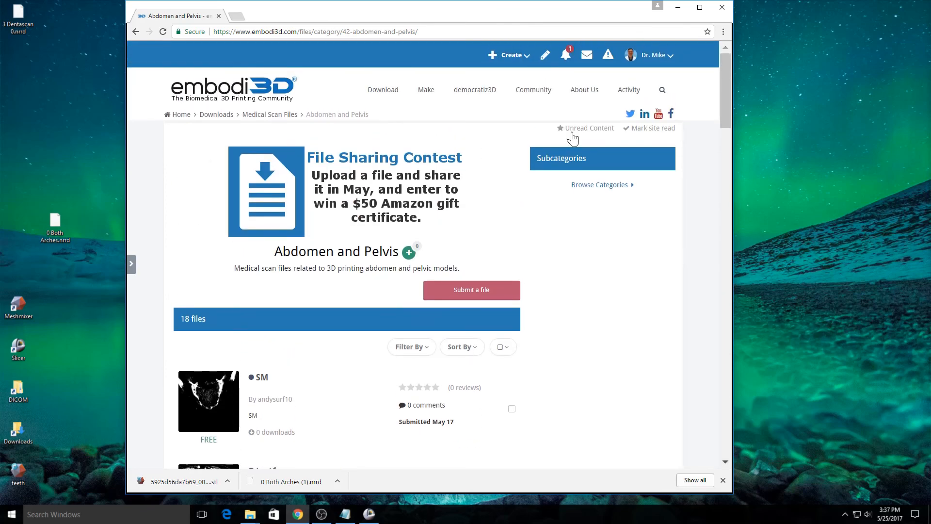
click(426, 89)
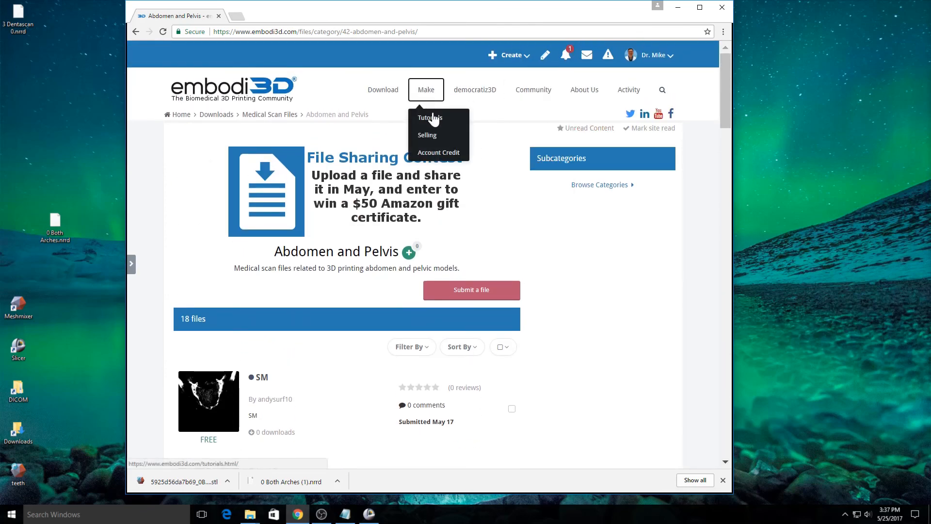
View the Biomedical 3D Printing Tutorials list from the Make menu.
click(430, 117)
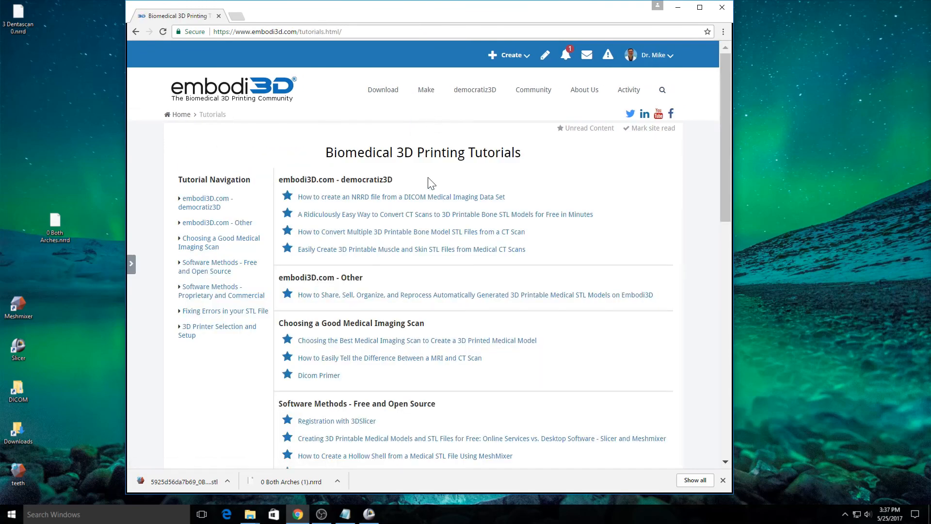
scroll(down, 3)
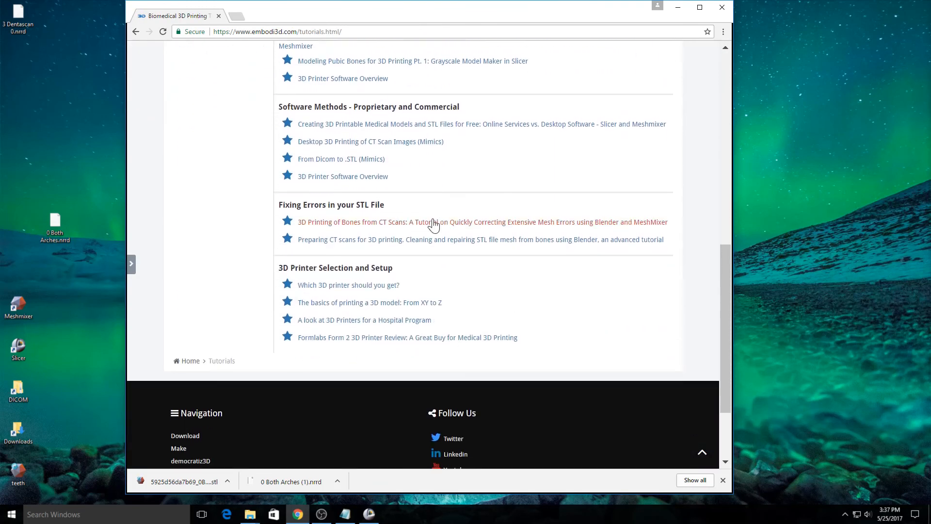
scroll(up, 3)
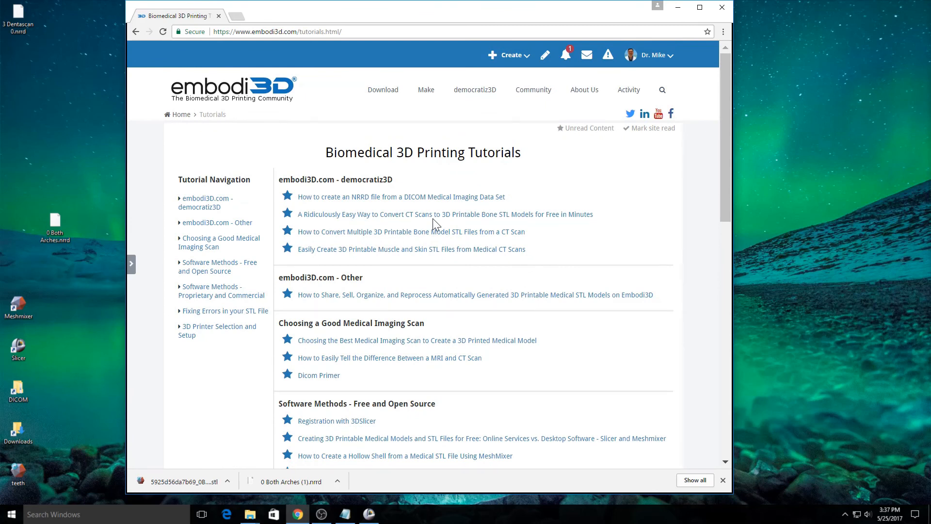
mouse_move(532, 89)
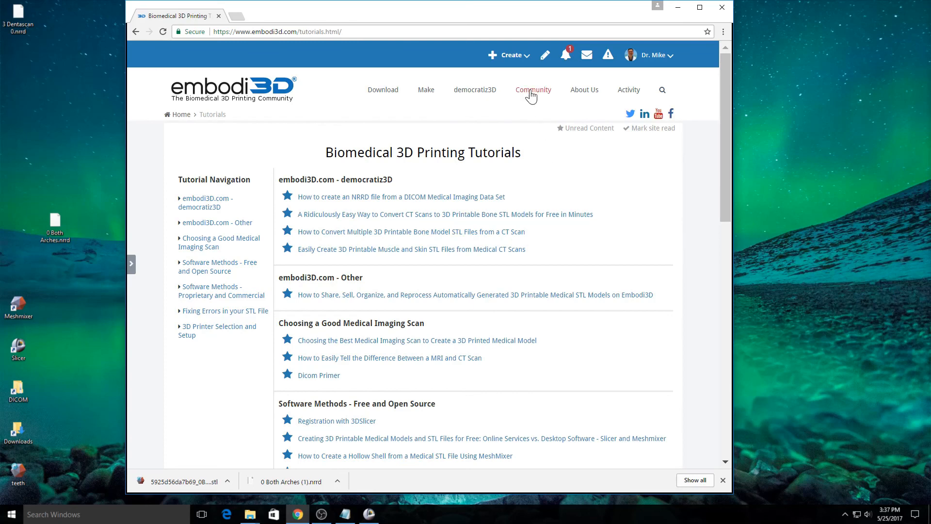
click(532, 89)
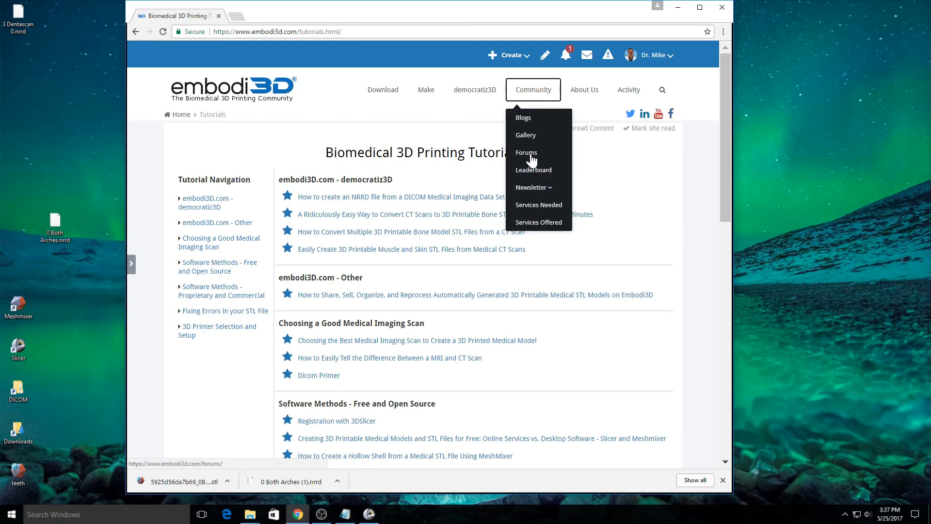
View the Forums page with its Software, Clinical applications and Medical Imaging boards.
click(526, 152)
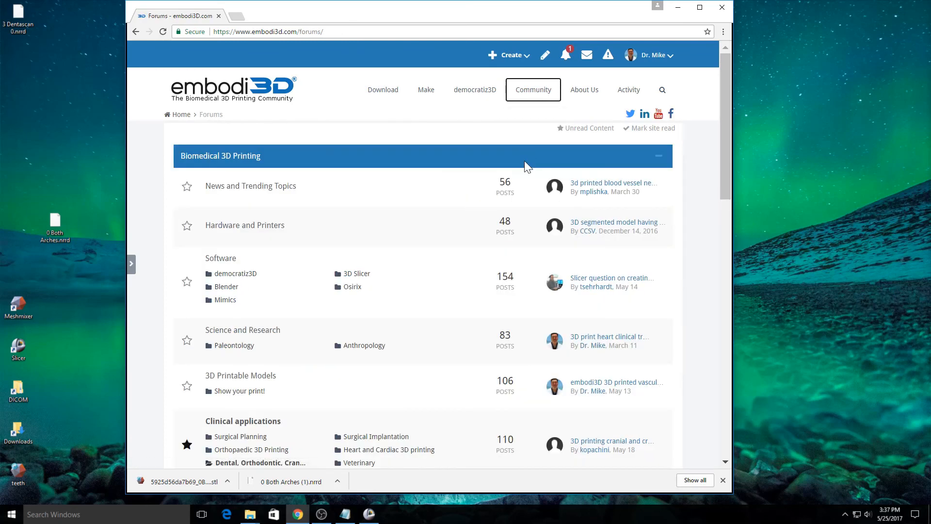
scroll(down, 3)
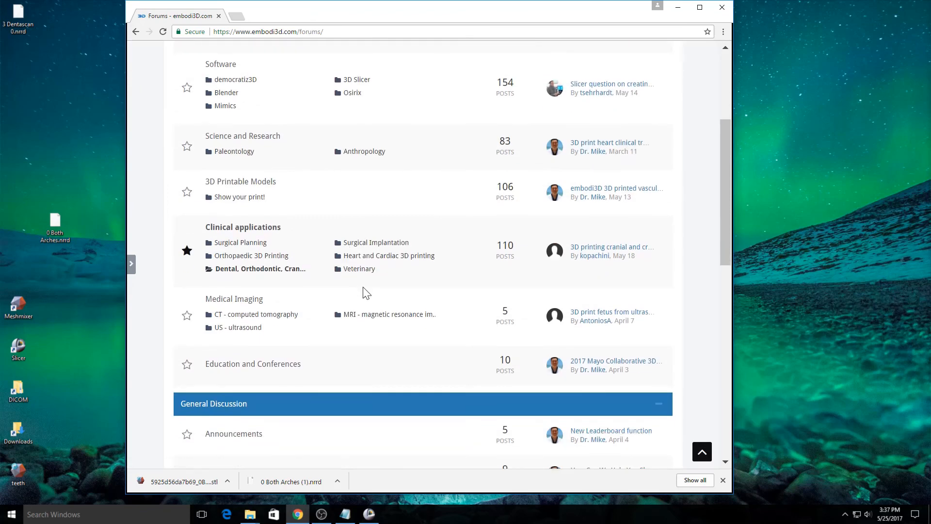
scroll(up, 3)
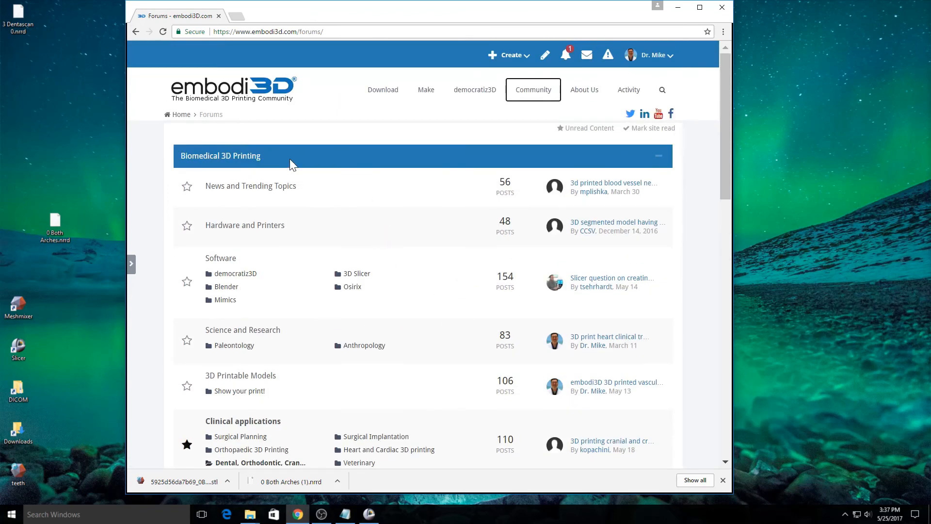
mouse_move(581, 221)
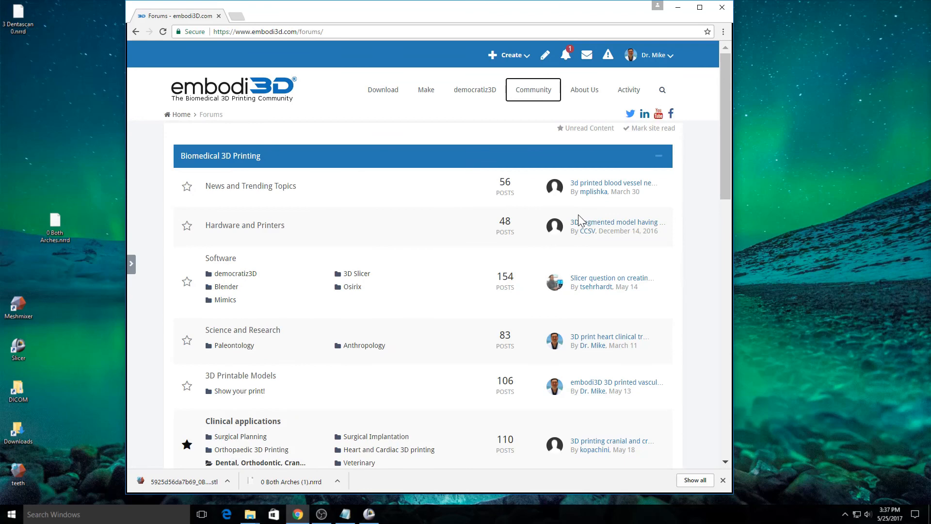
mouse_move(560, 153)
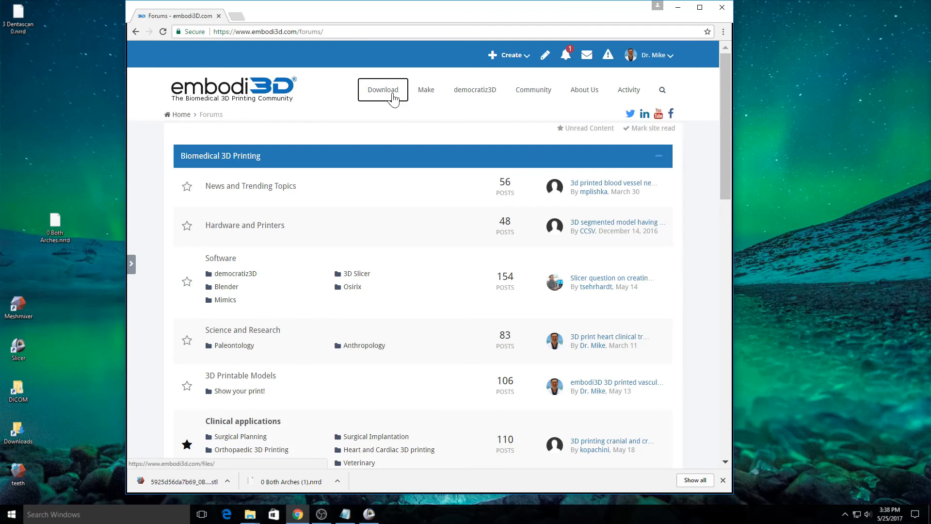
mouse_move(386, 133)
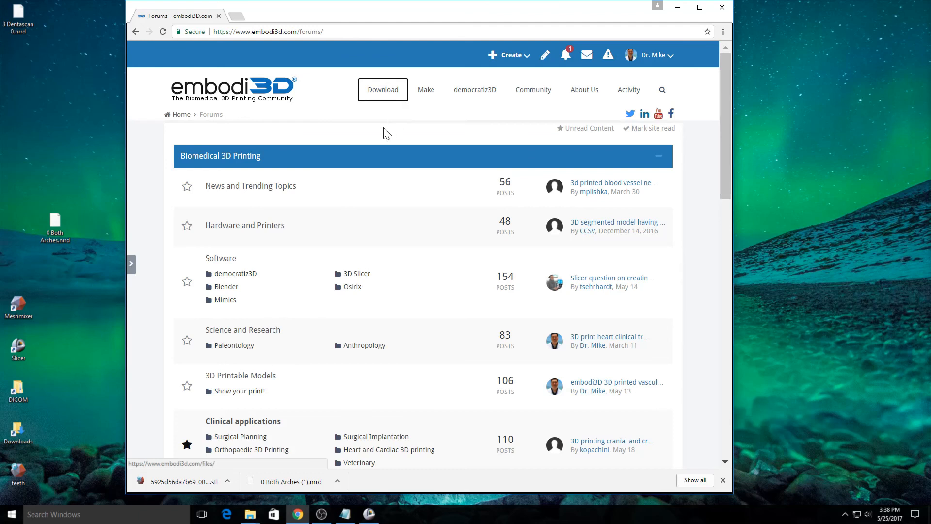